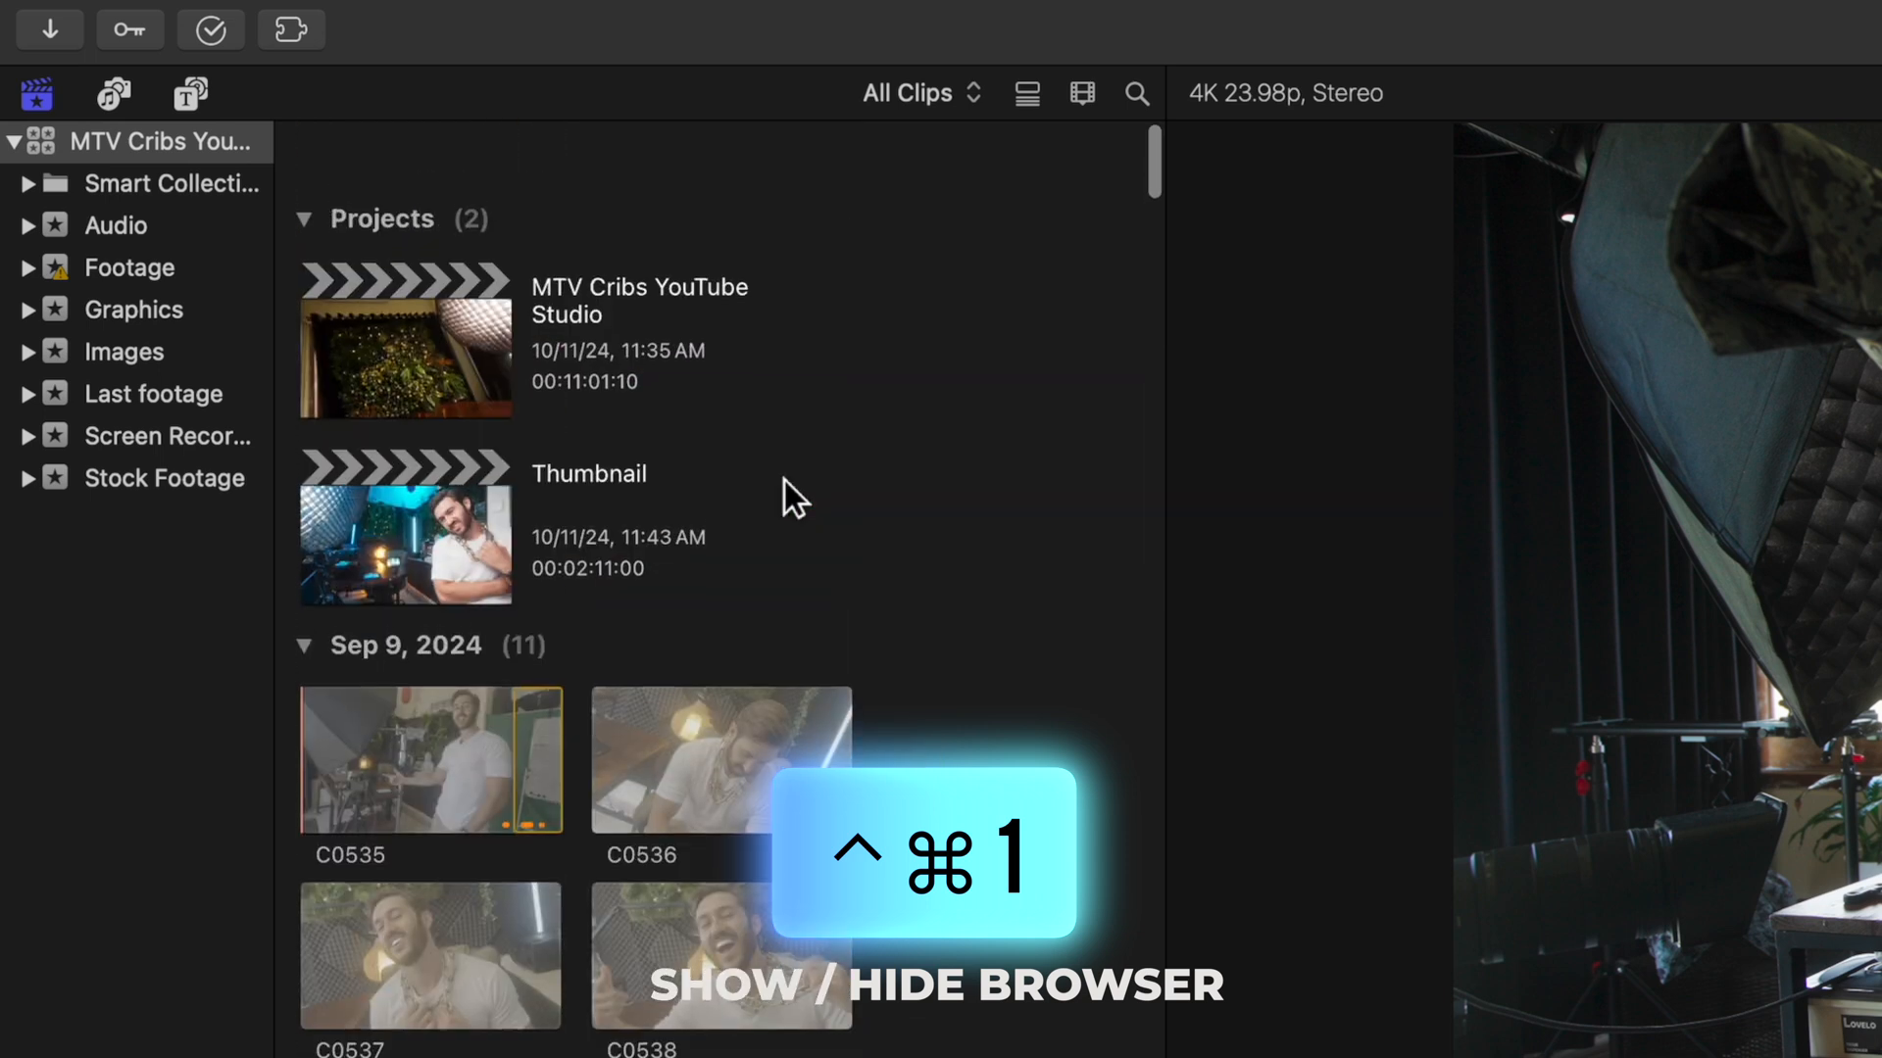
- Duplicate the MTV Cribs YouTube Studio project as a Vertical 2160x3840 copy with Smart Conform enabled
right_click(405, 336)
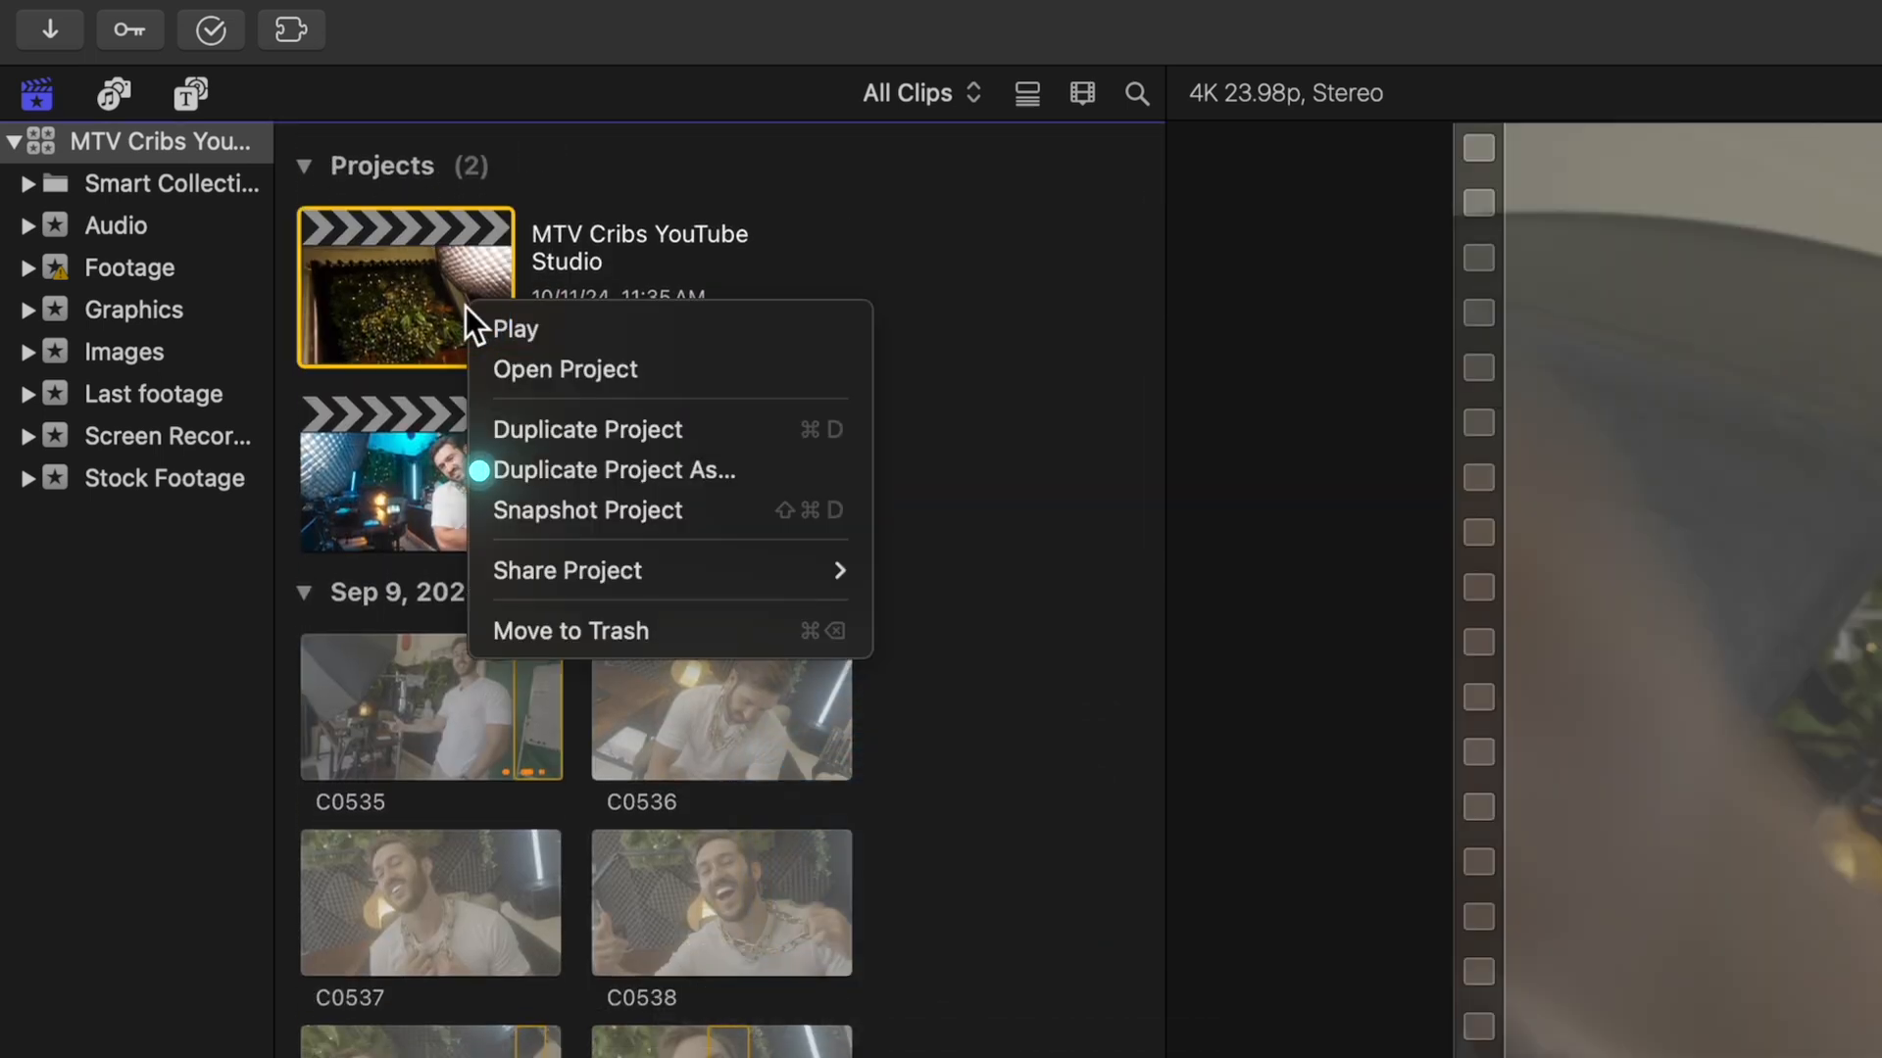
click(613, 469)
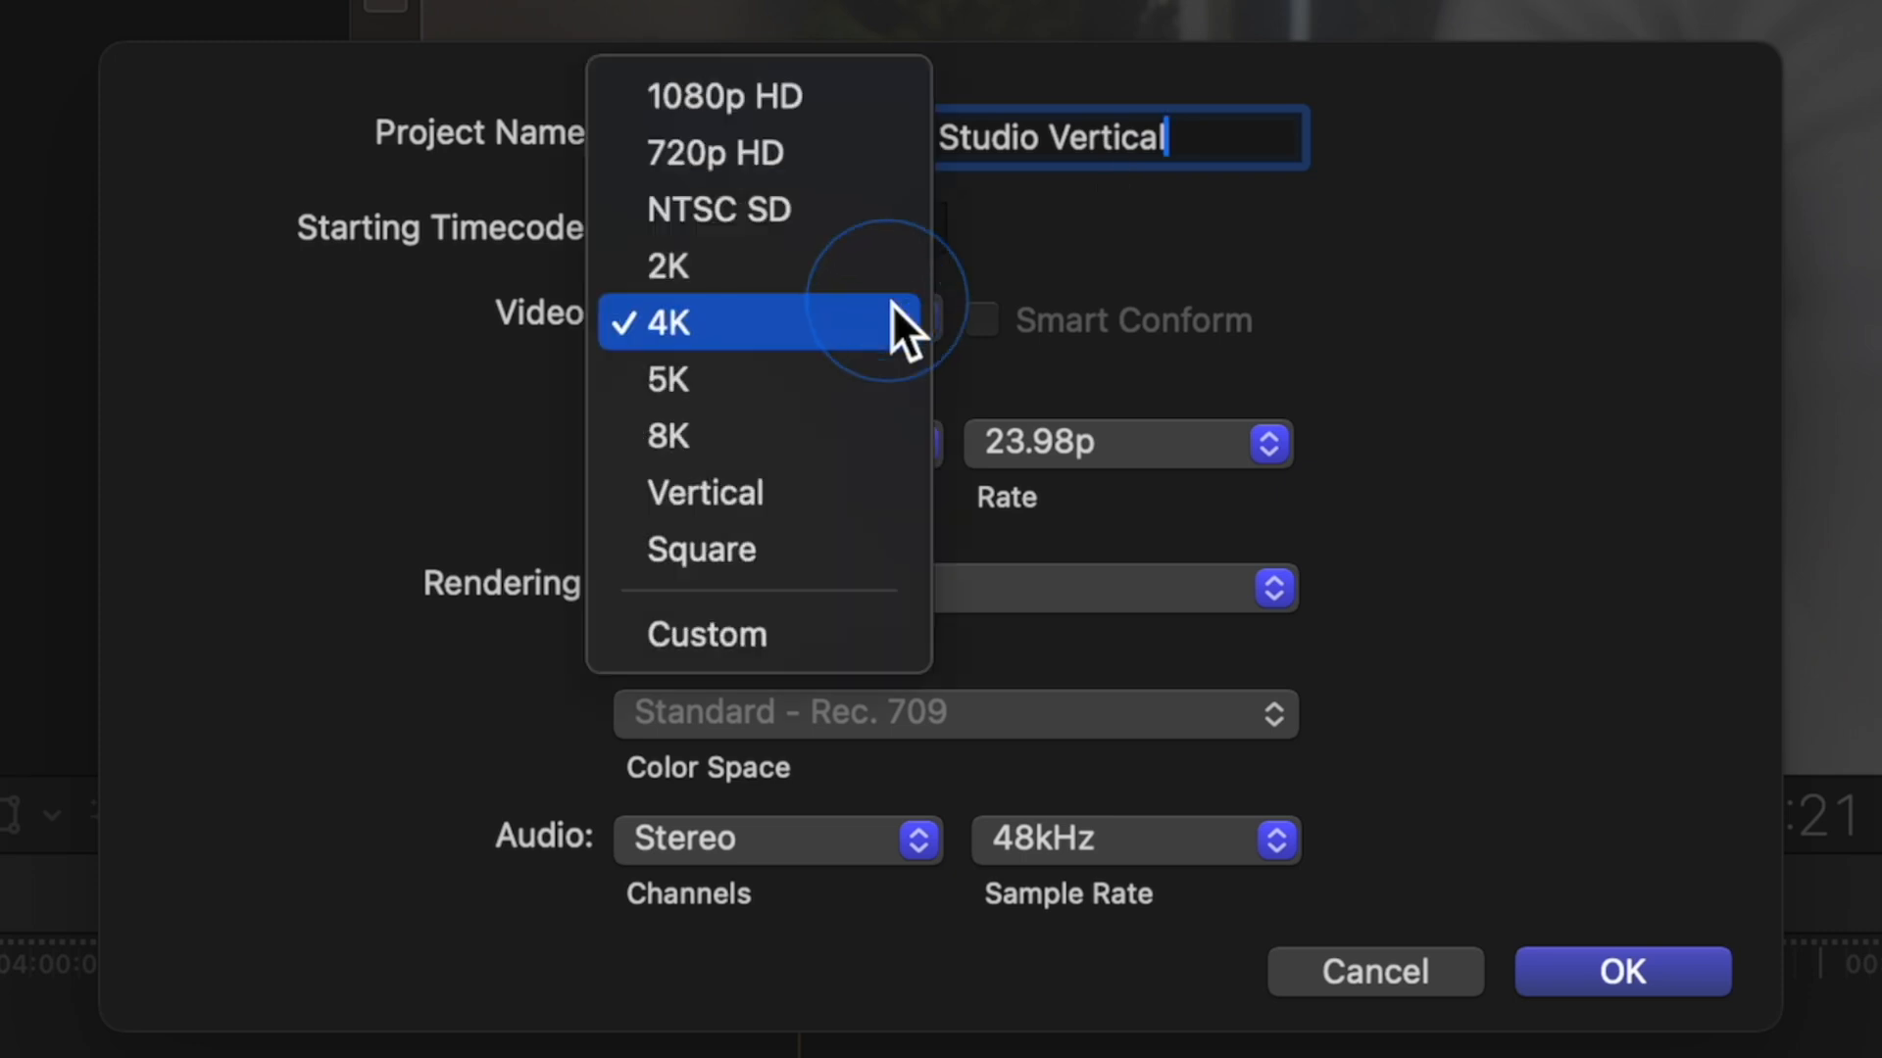
click(704, 492)
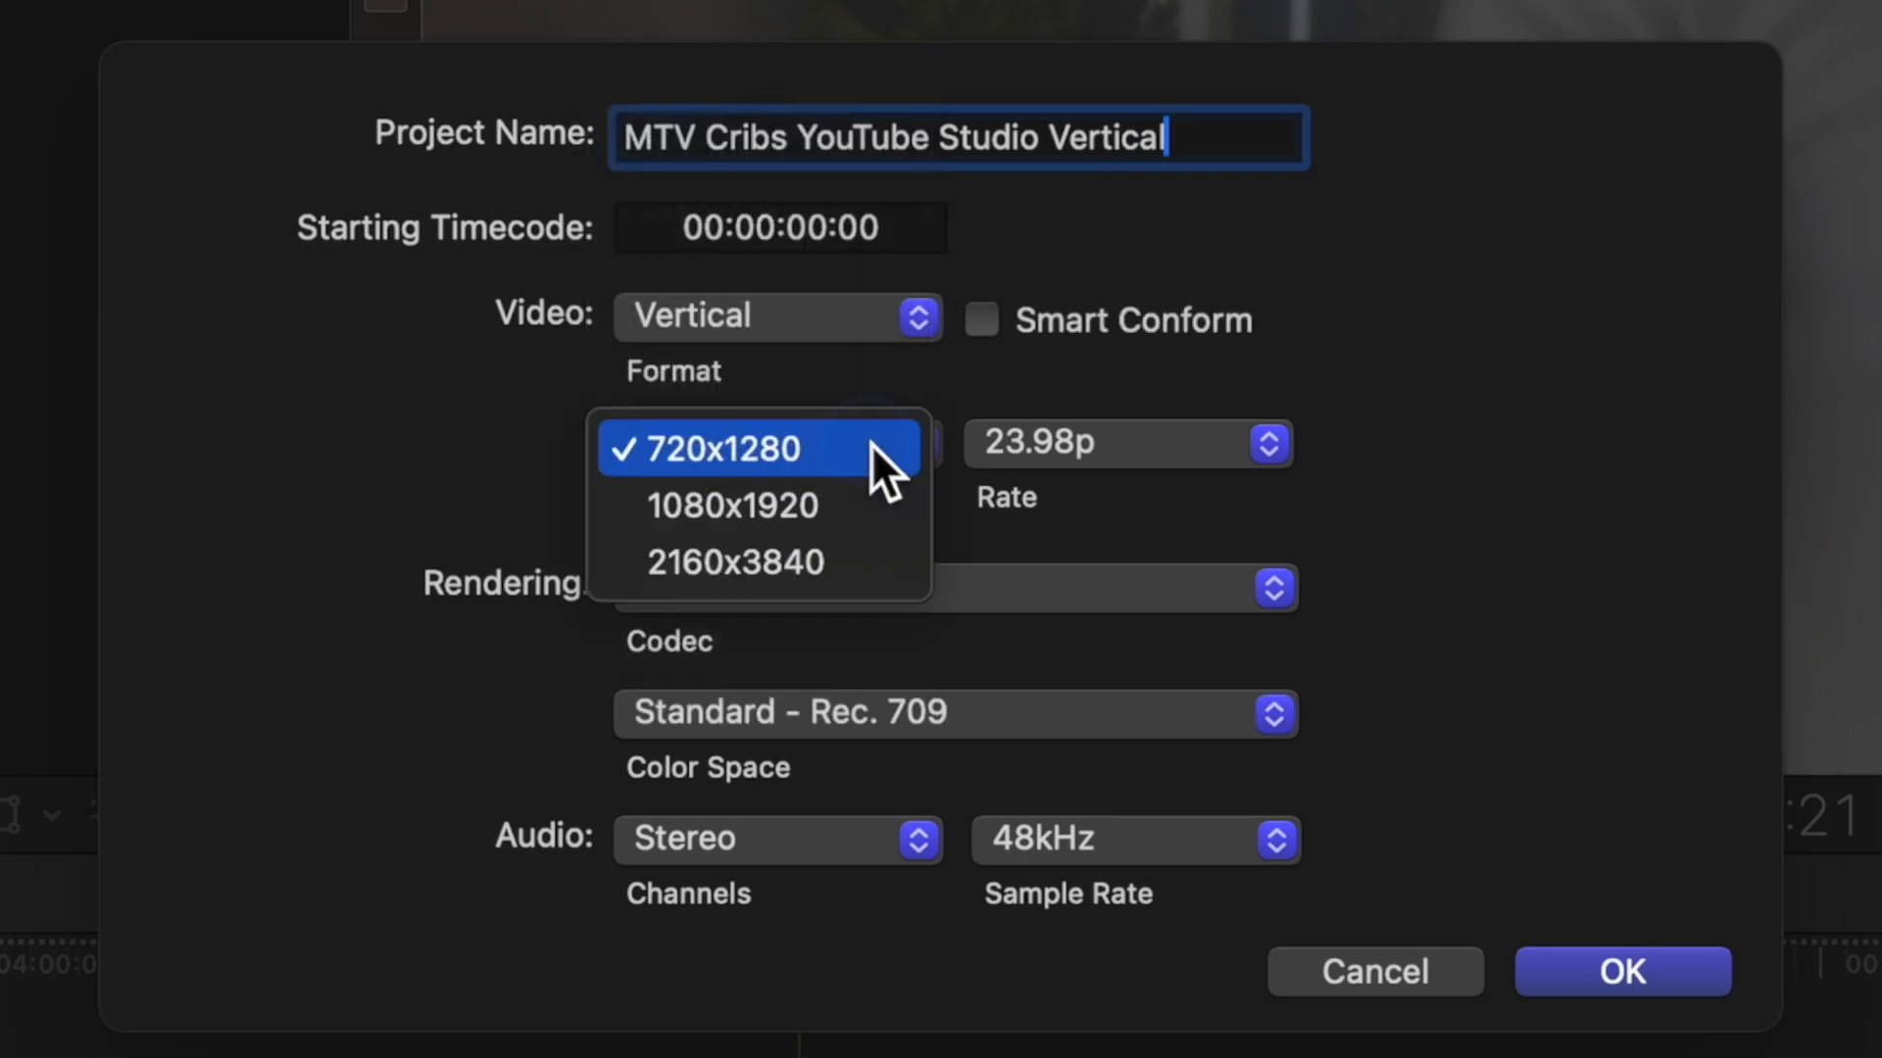
click(733, 562)
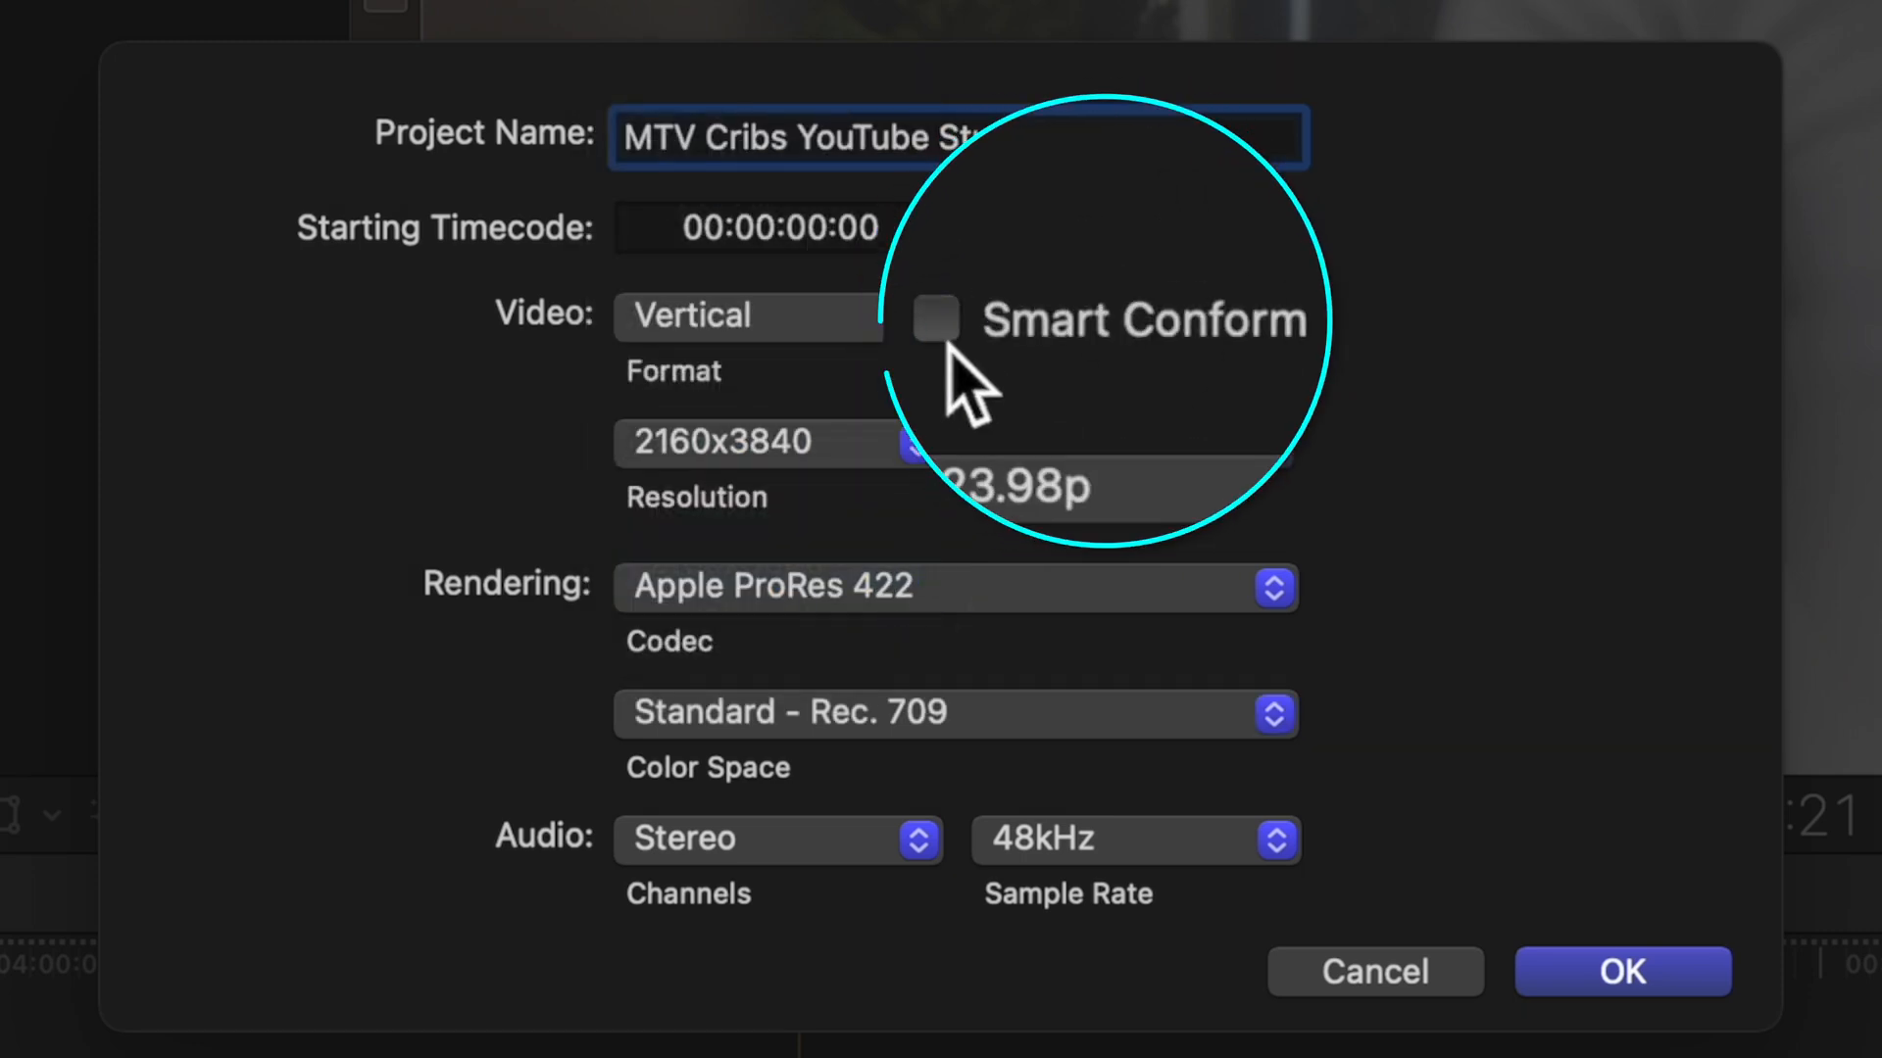
click(934, 319)
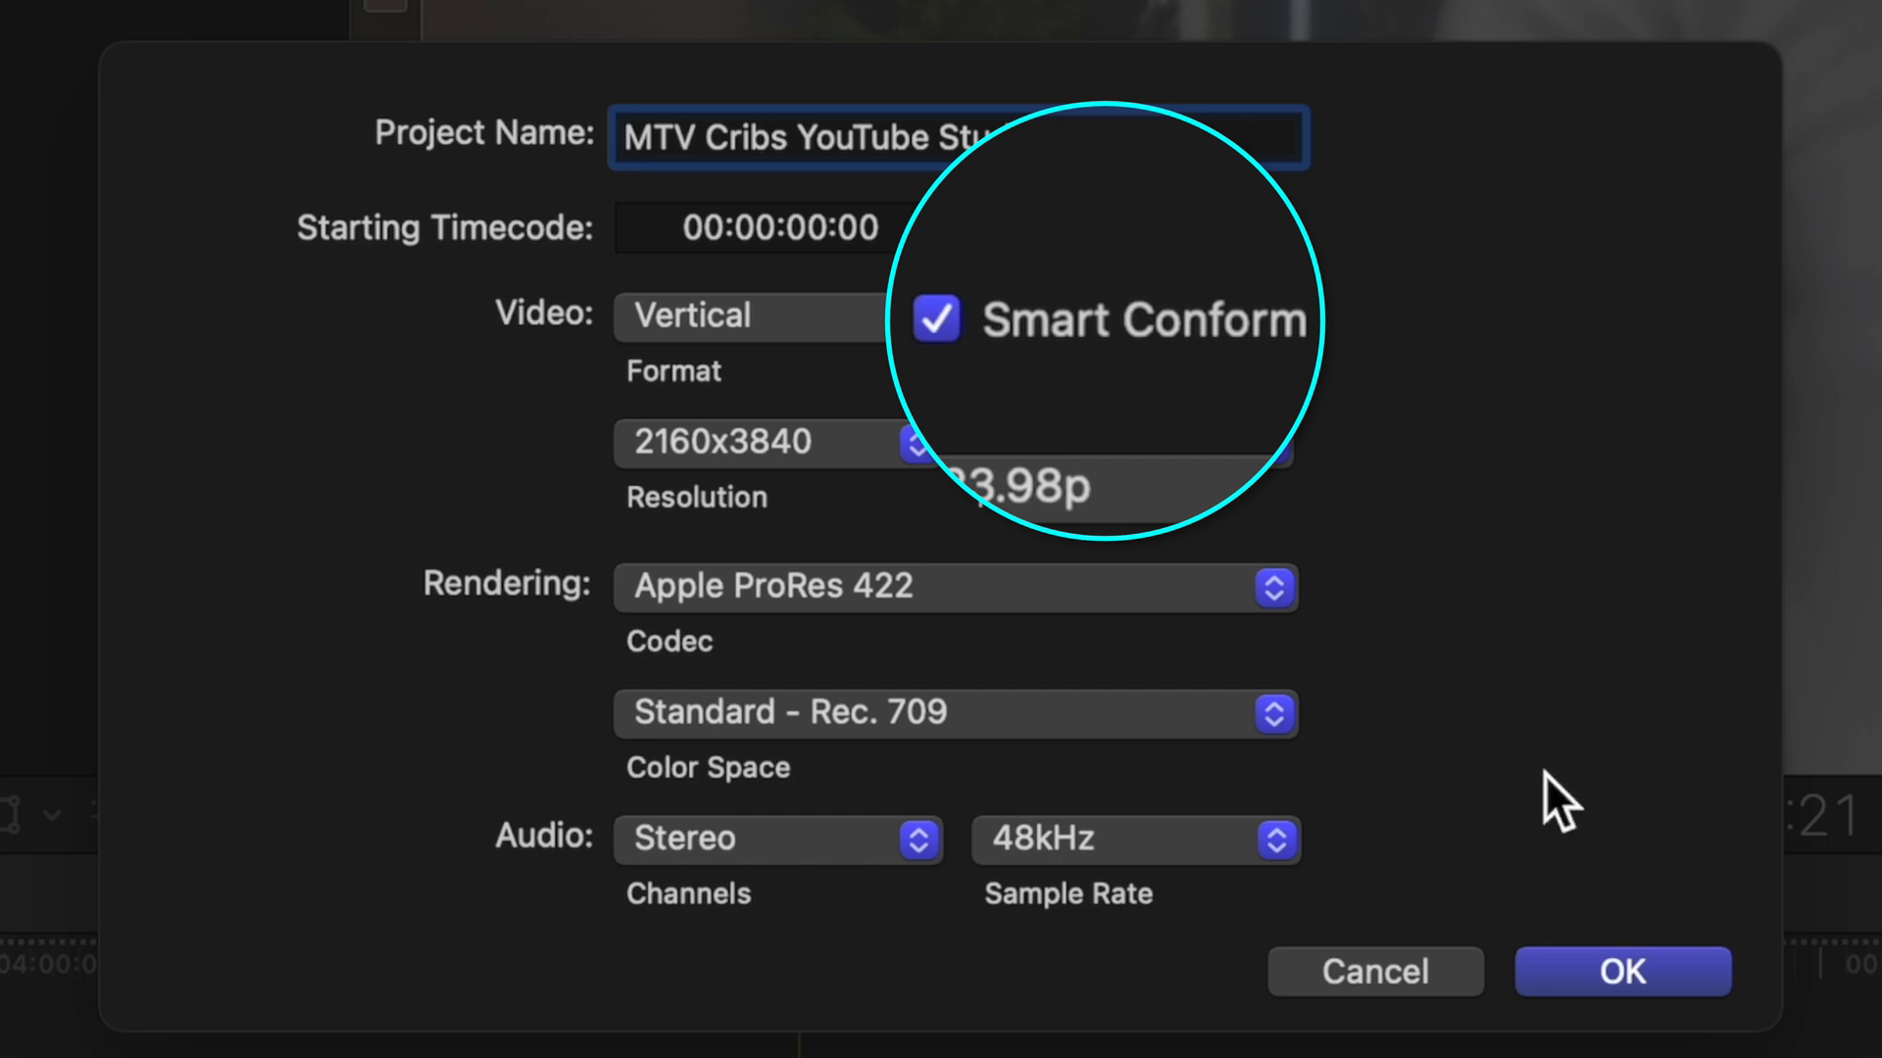
click(1621, 971)
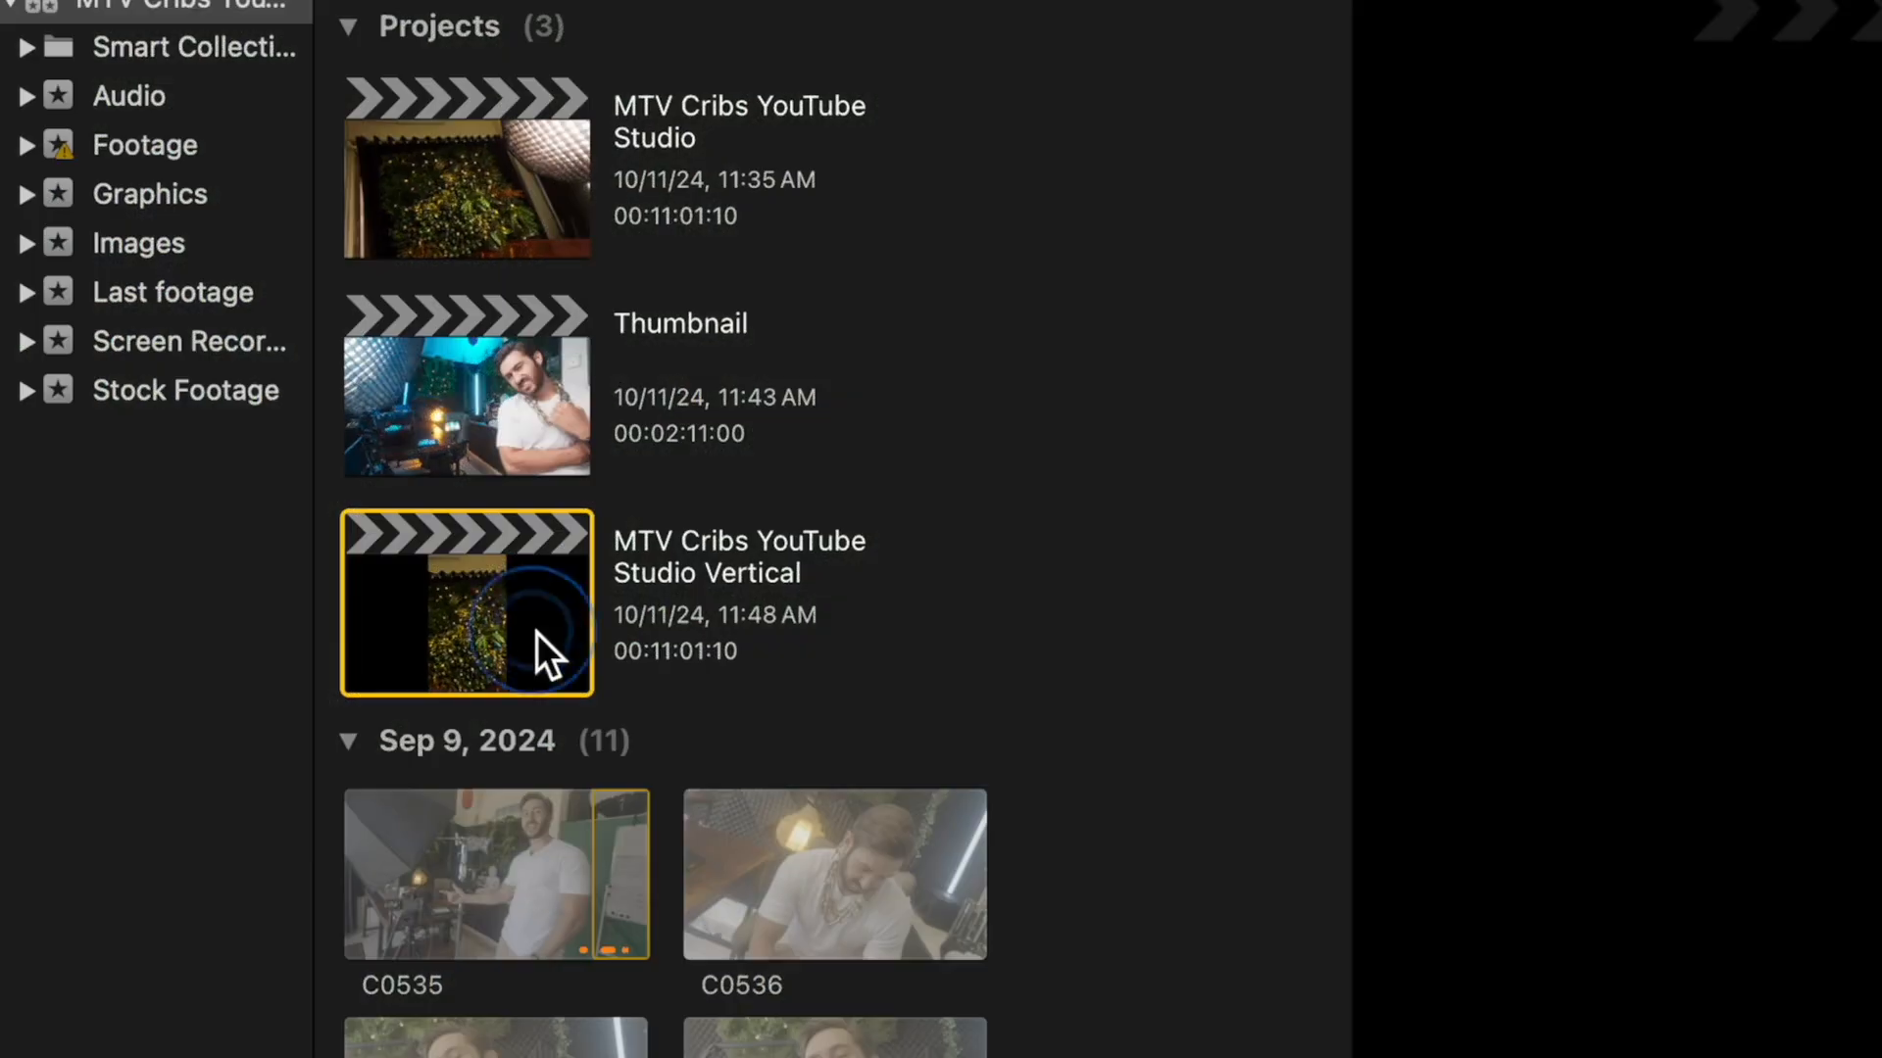
- Open the vertical project, select a clip, and slide it horizontally in the viewer
double_click(466, 603)
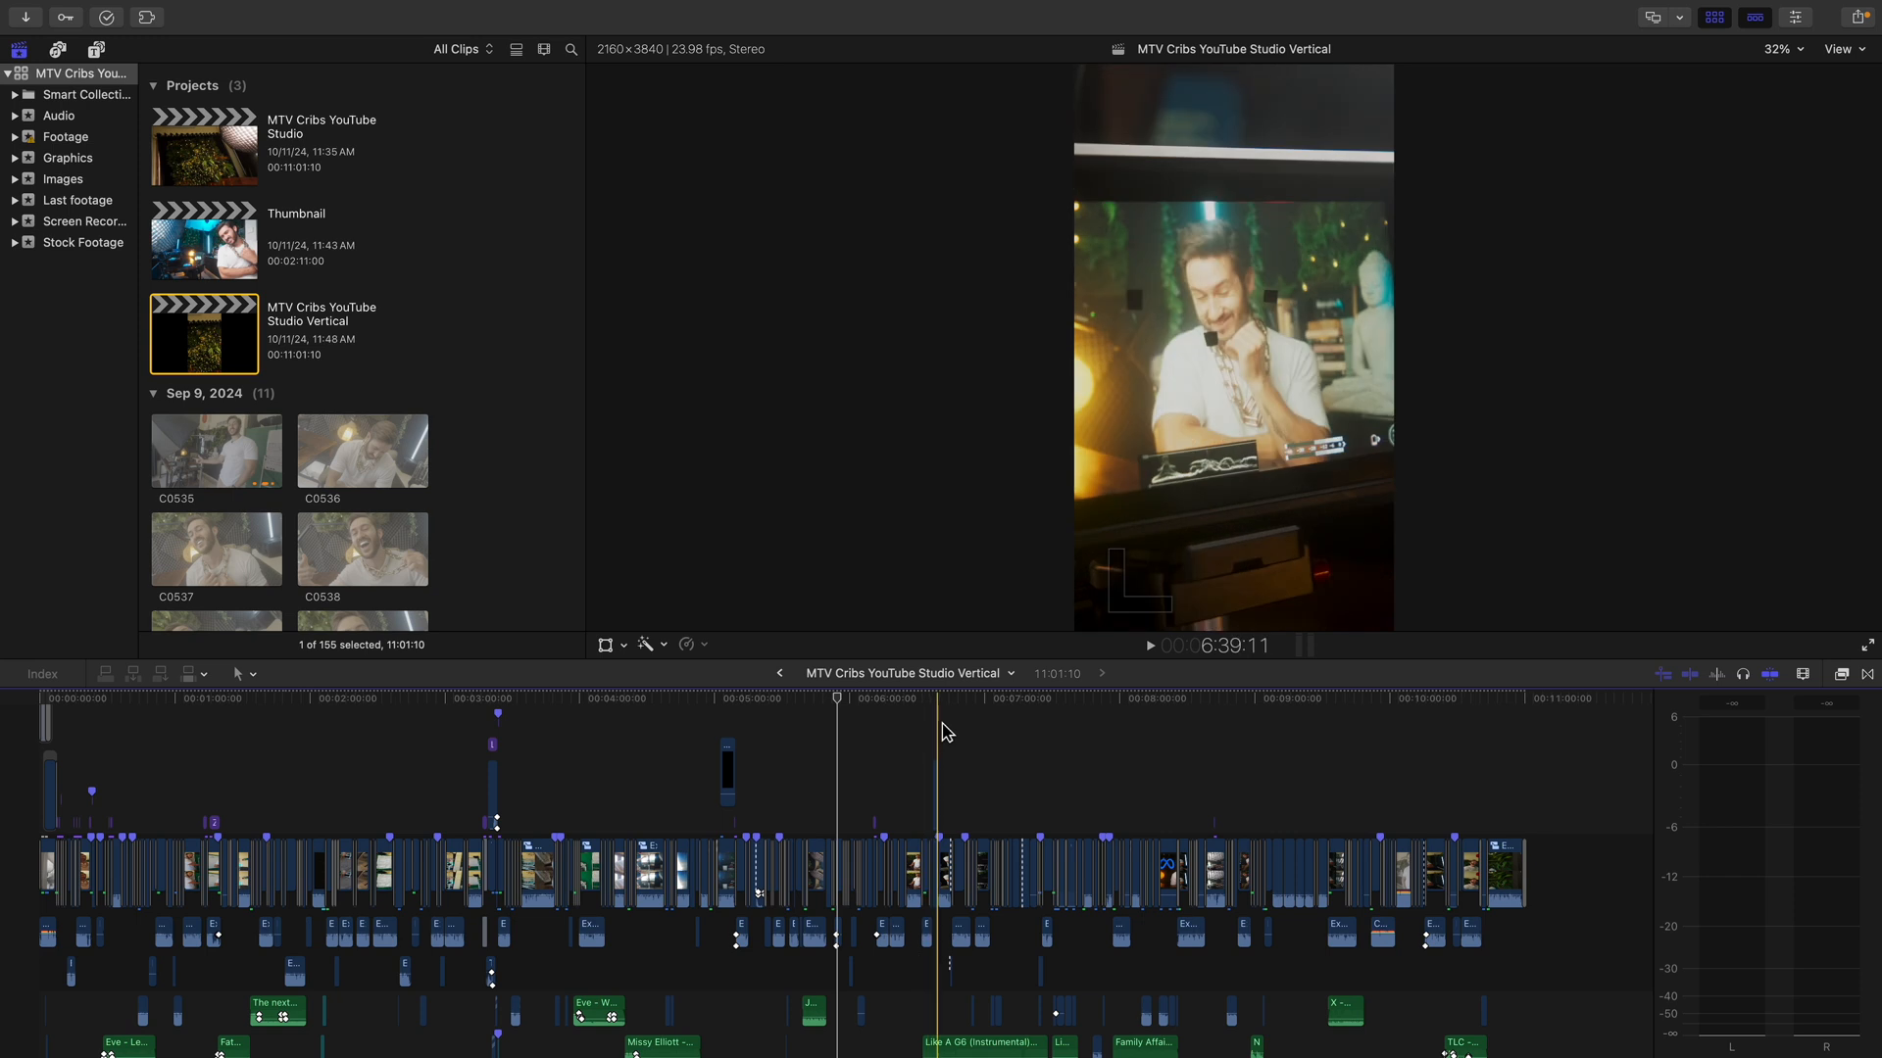
click(1100, 701)
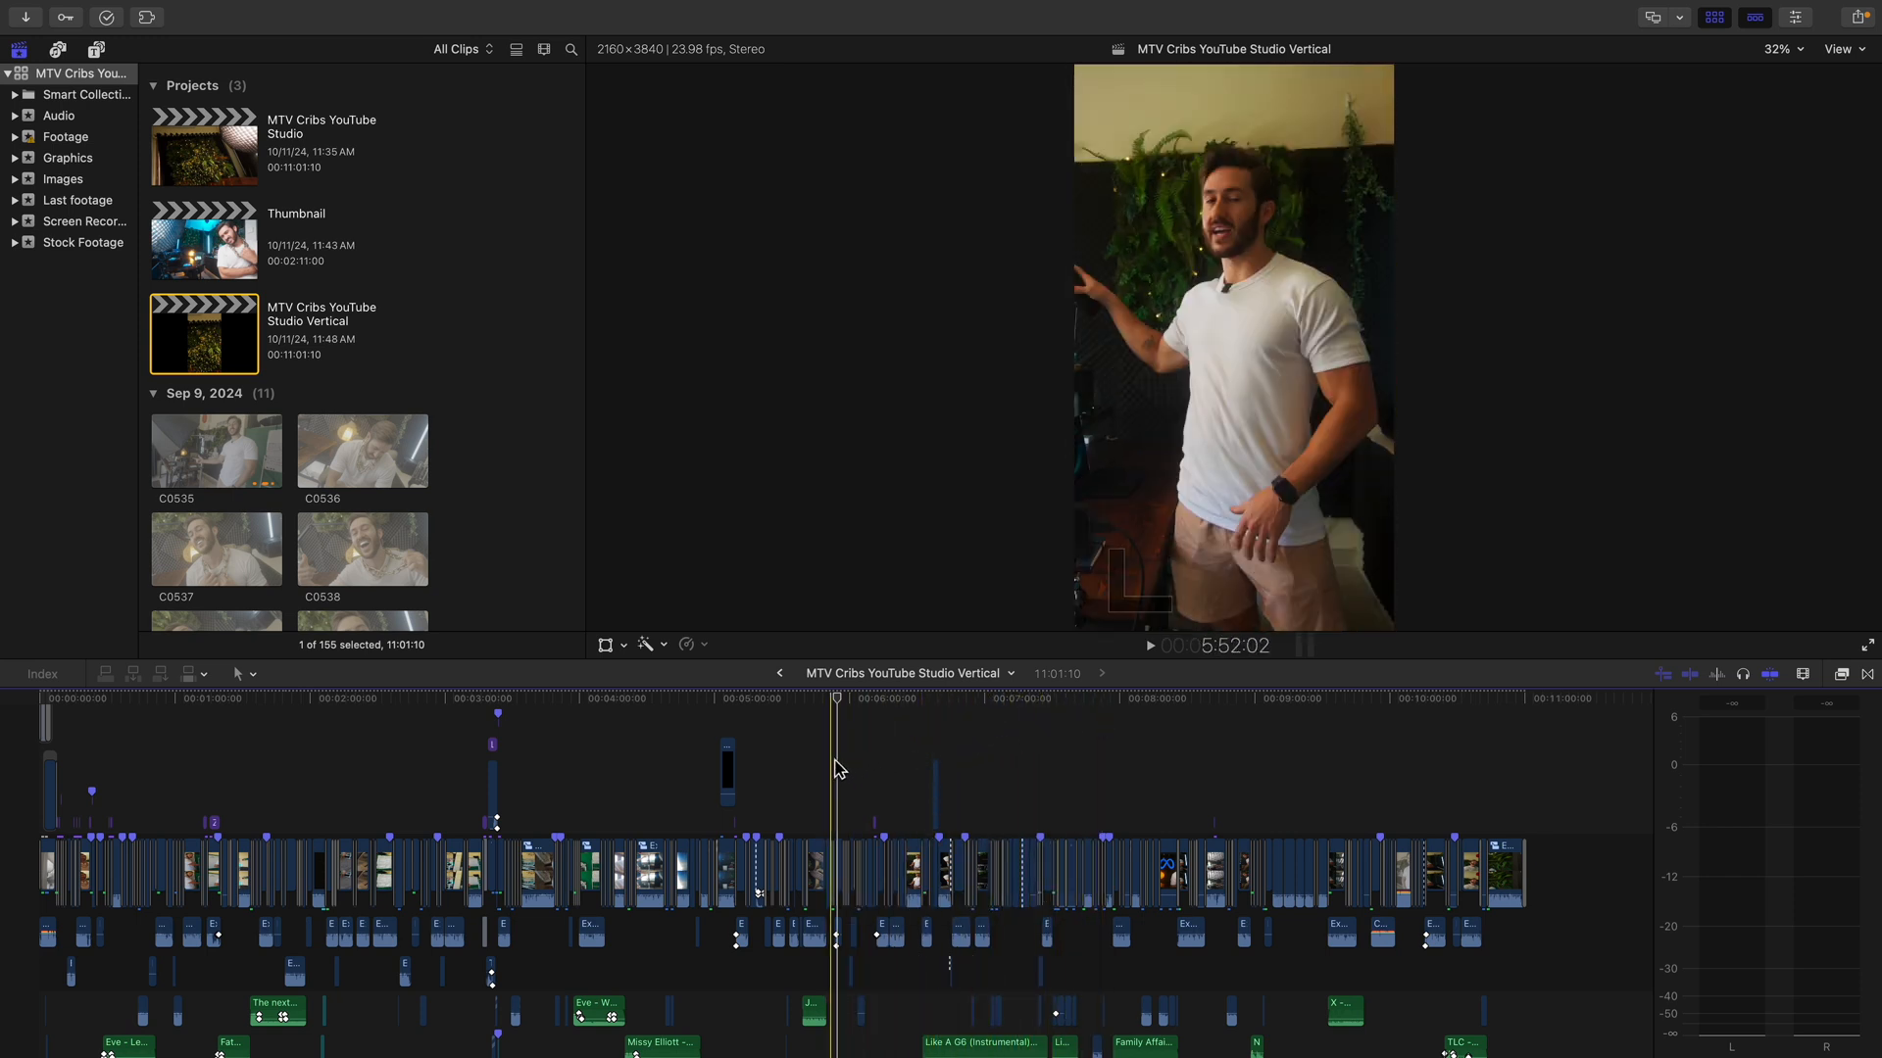
click(668, 698)
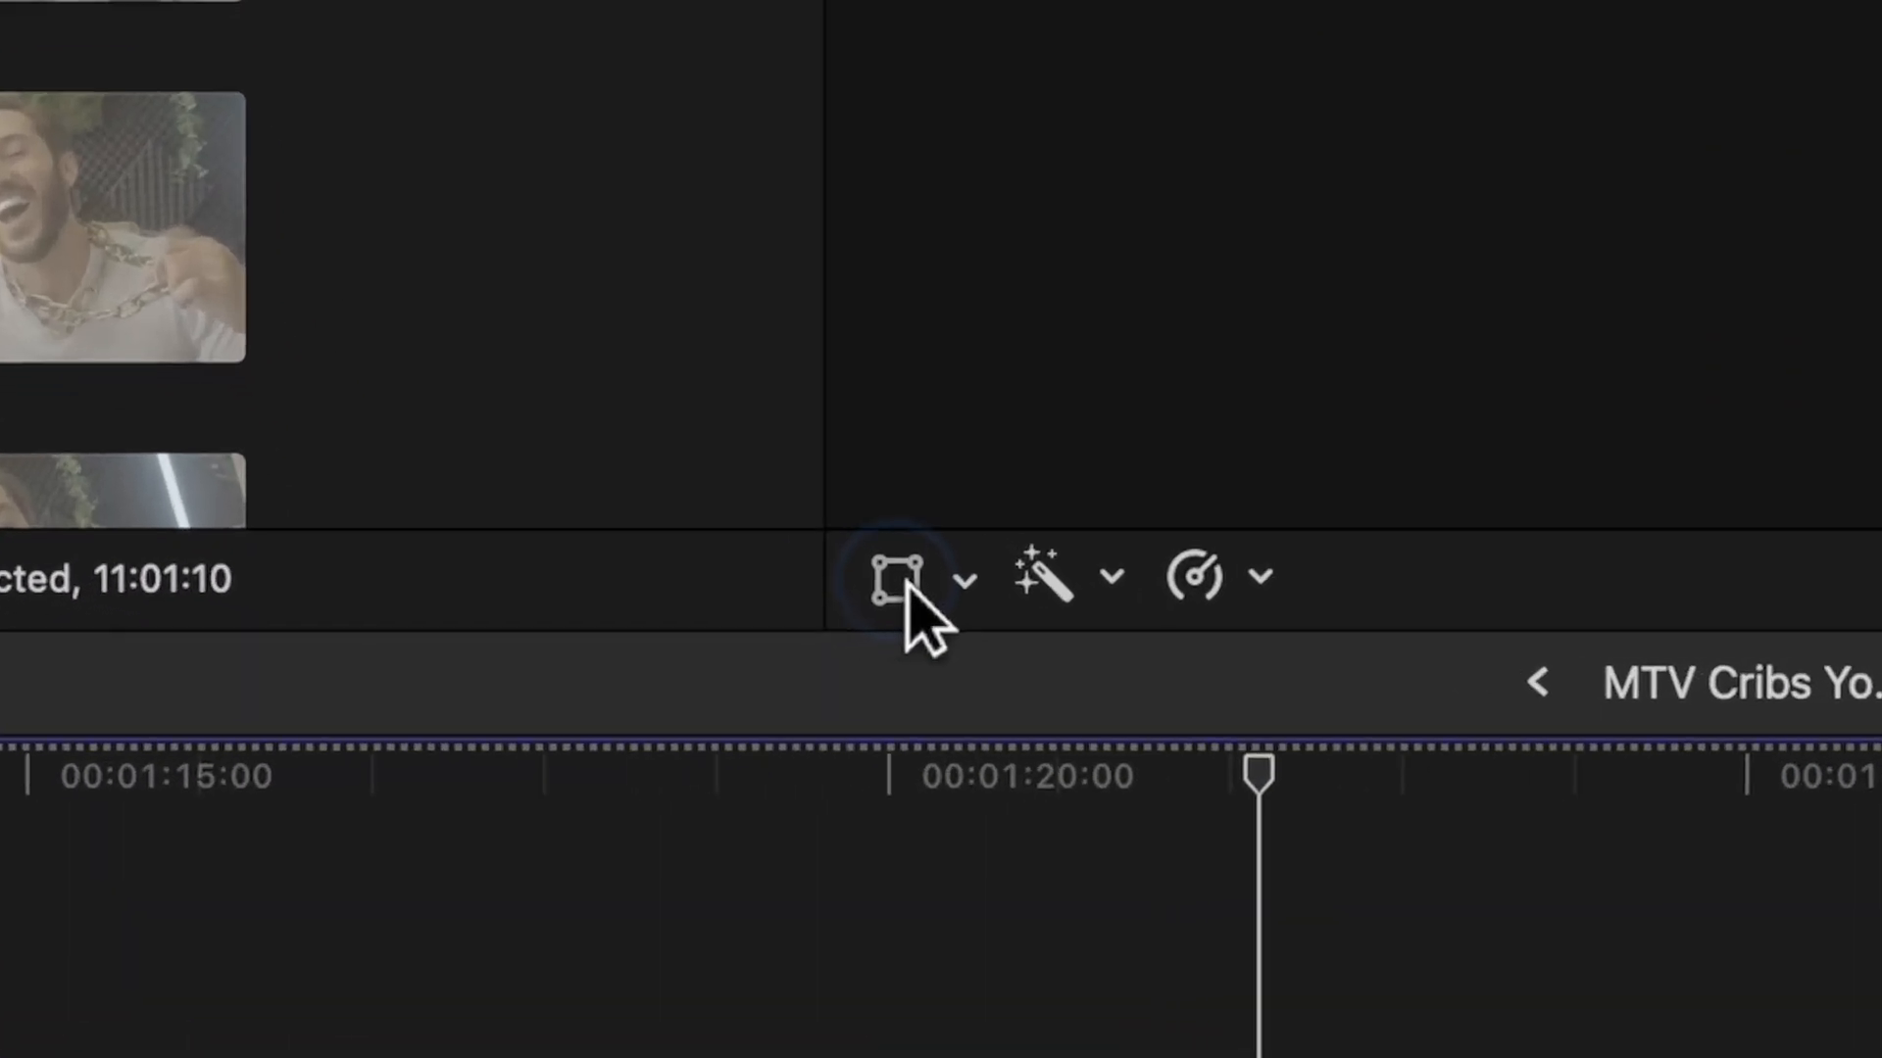
key(shift)
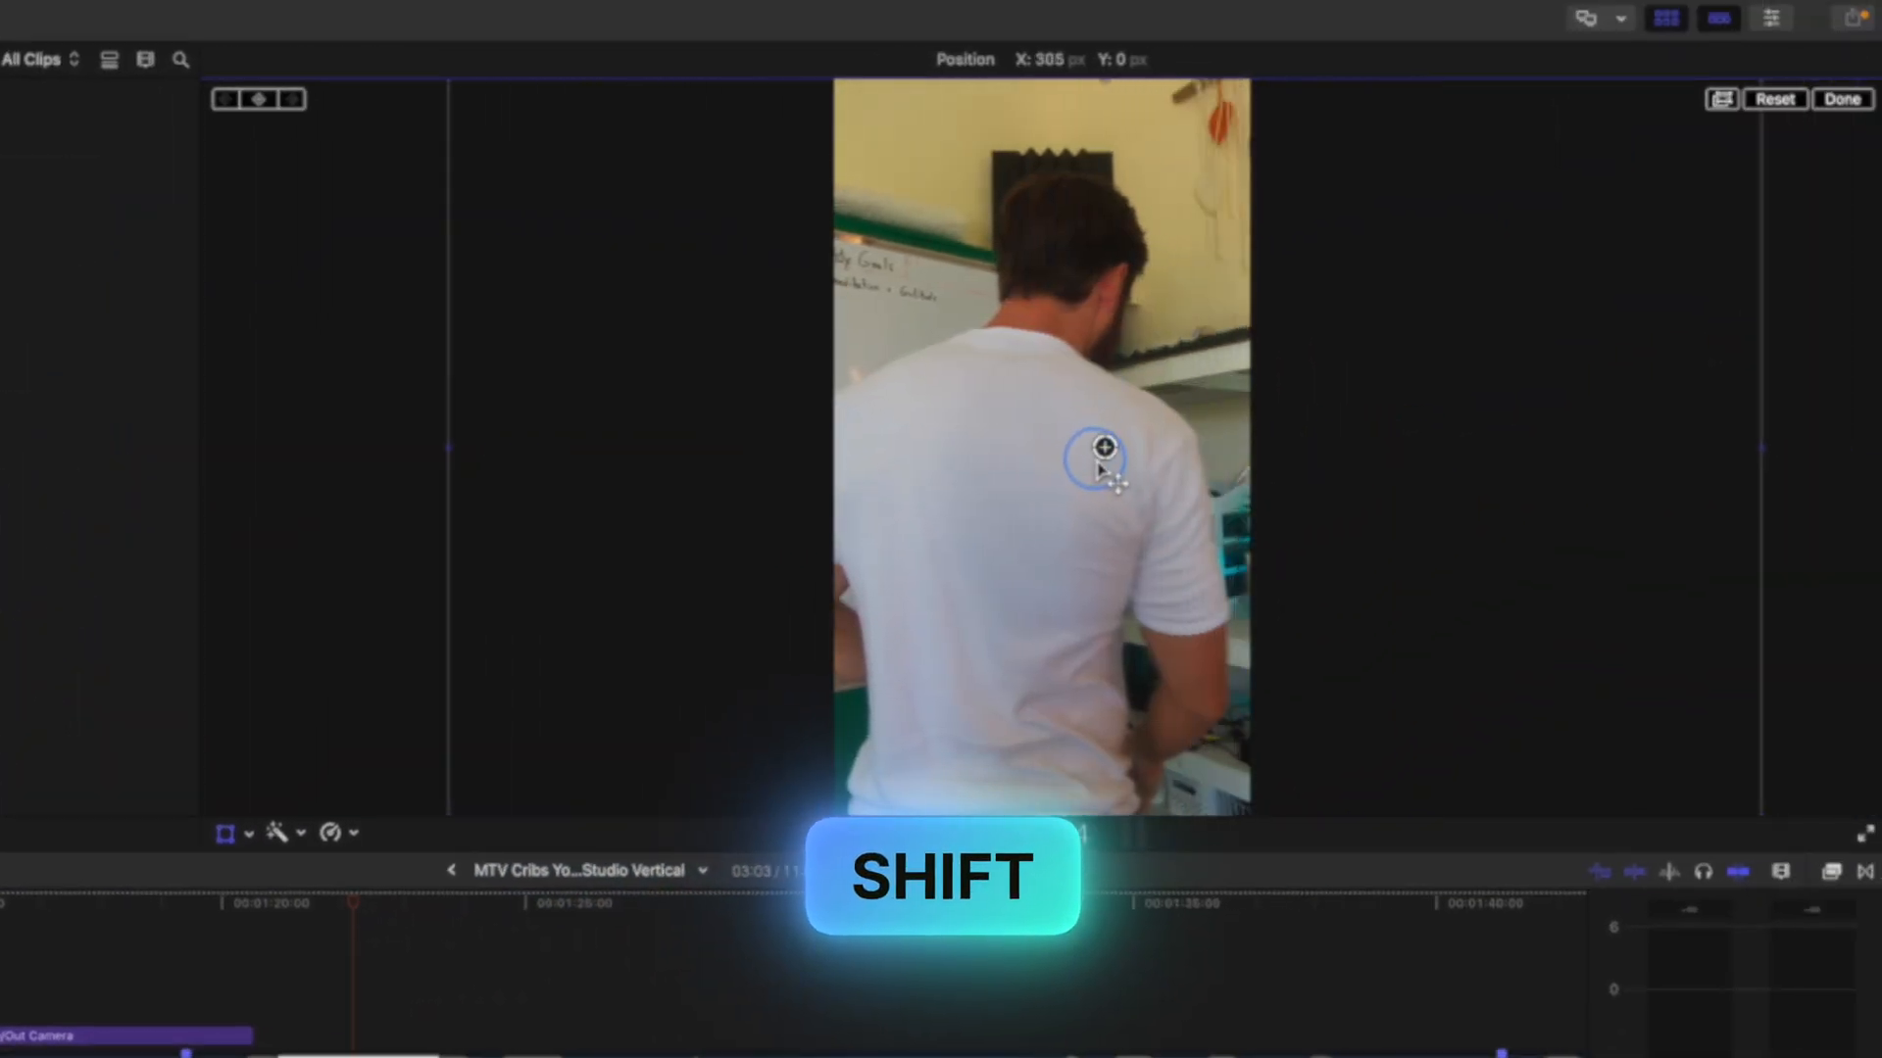
key(a)
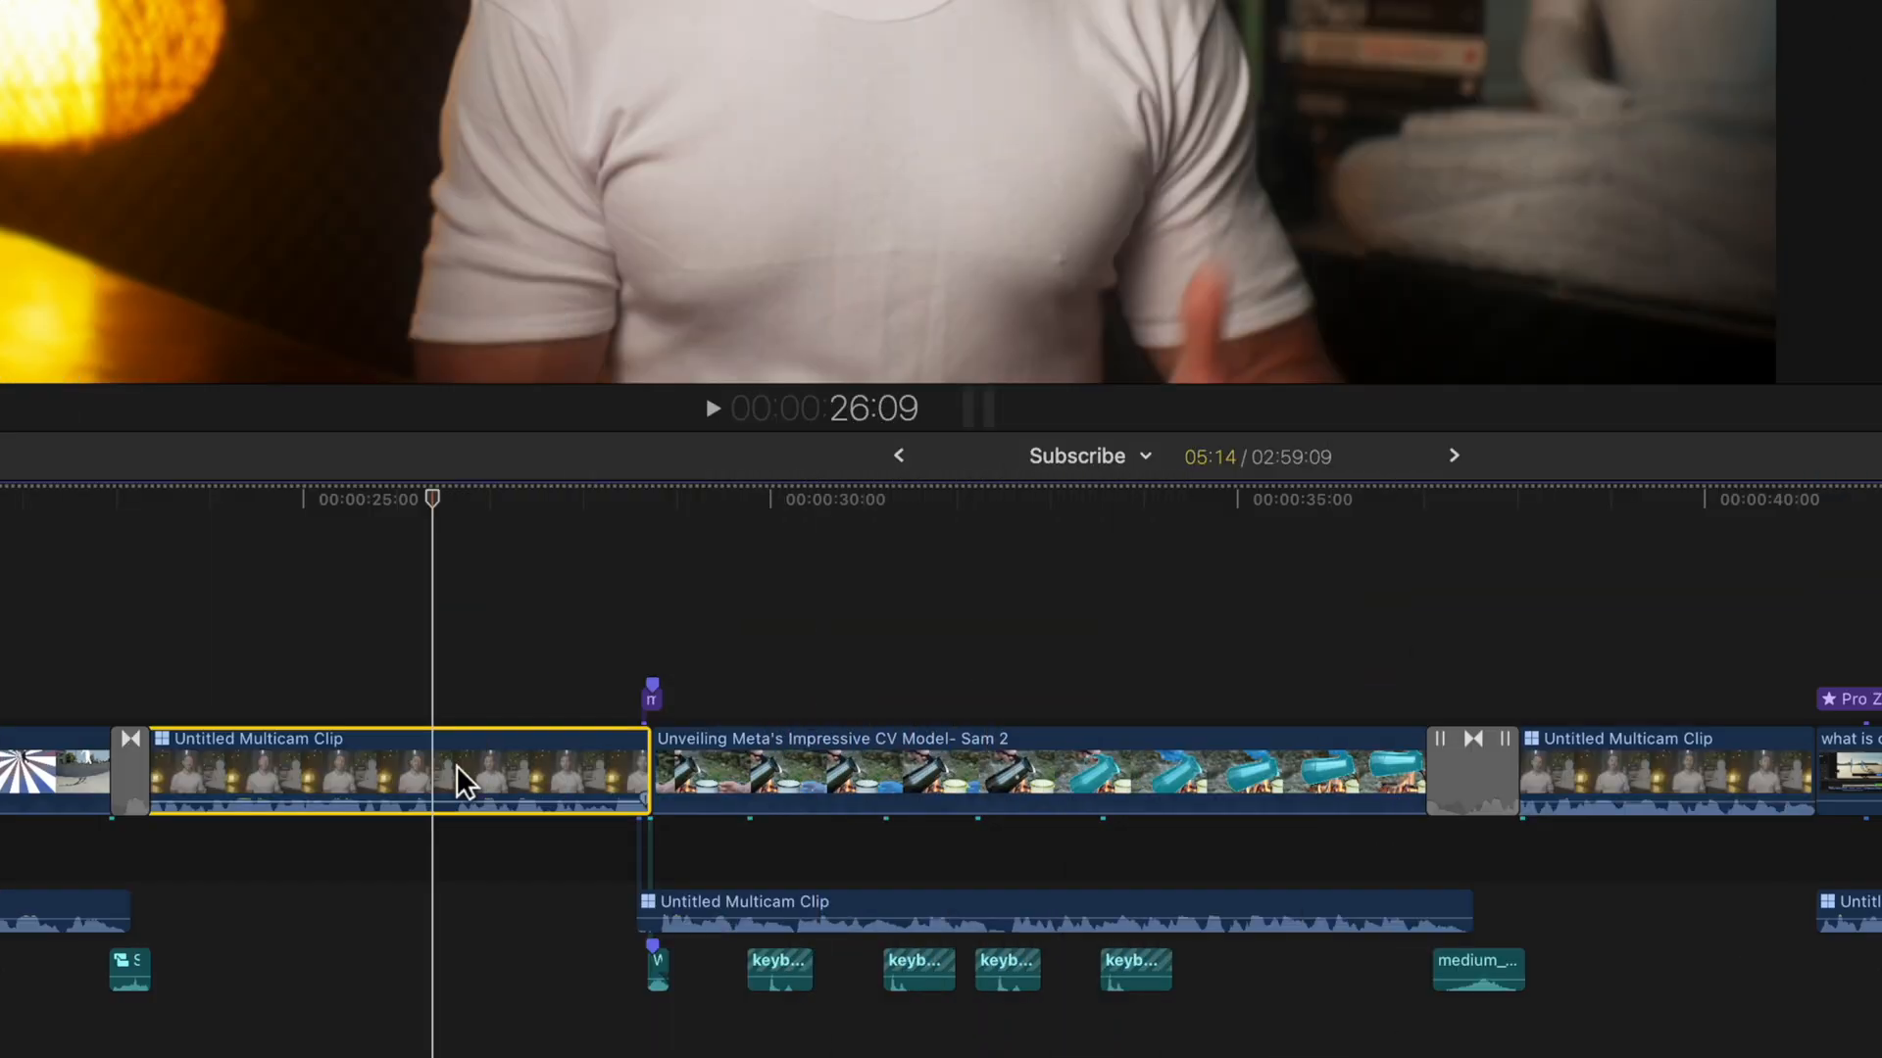
- Copy the multicam clip and paste attributes with only mFilmLook checked
key(cmd+c)
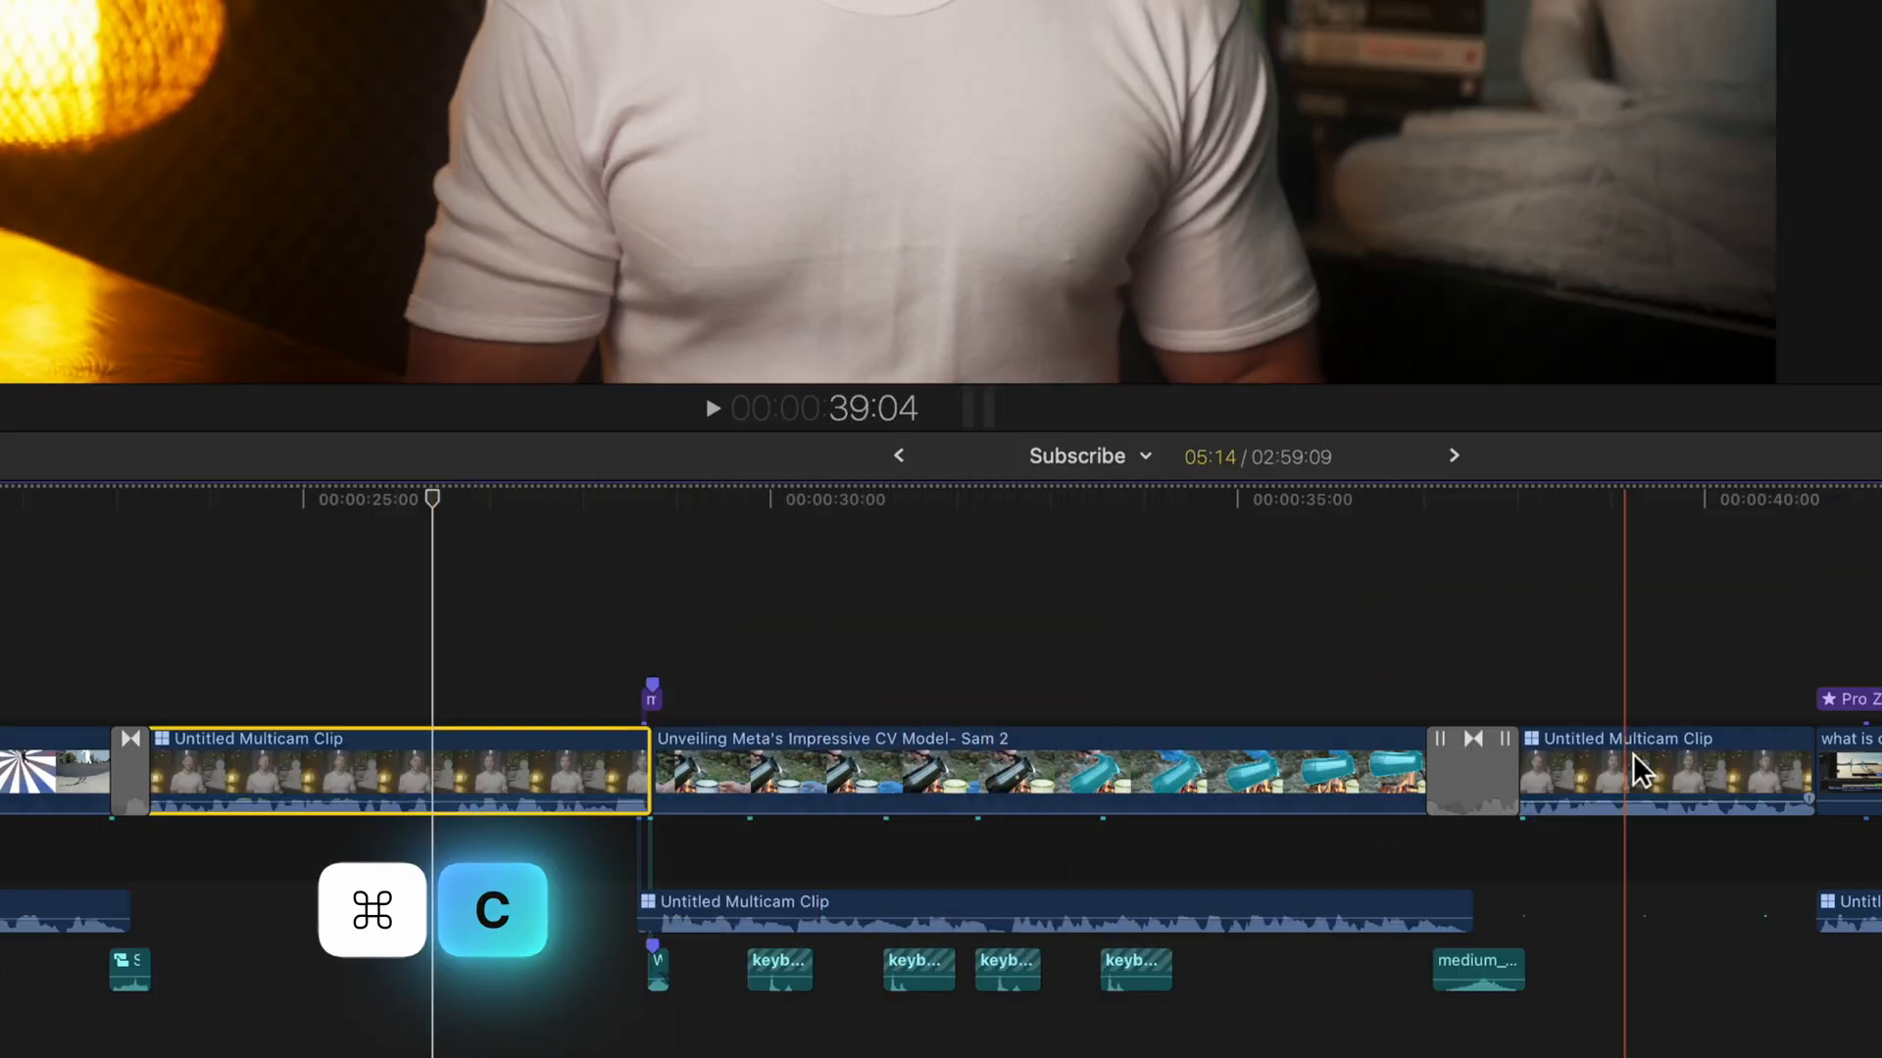
key(cmd+shift+v)
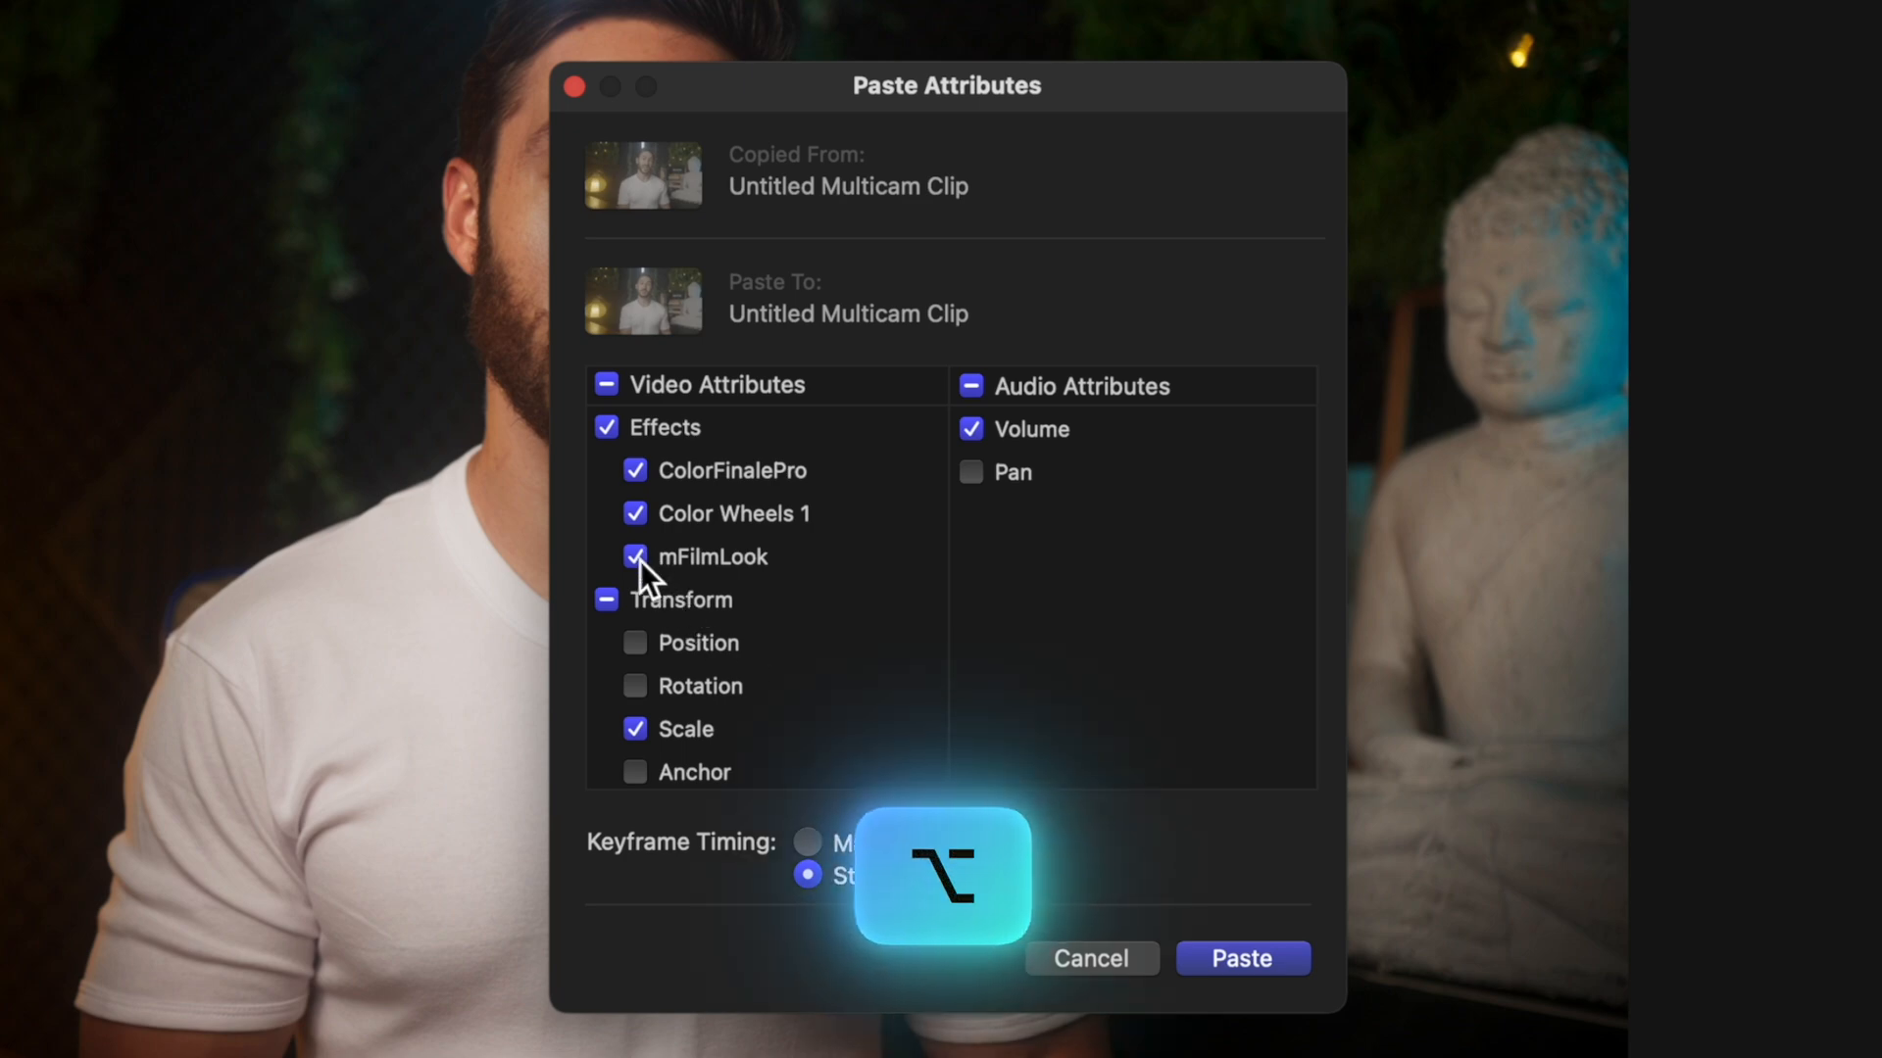
click(606, 427)
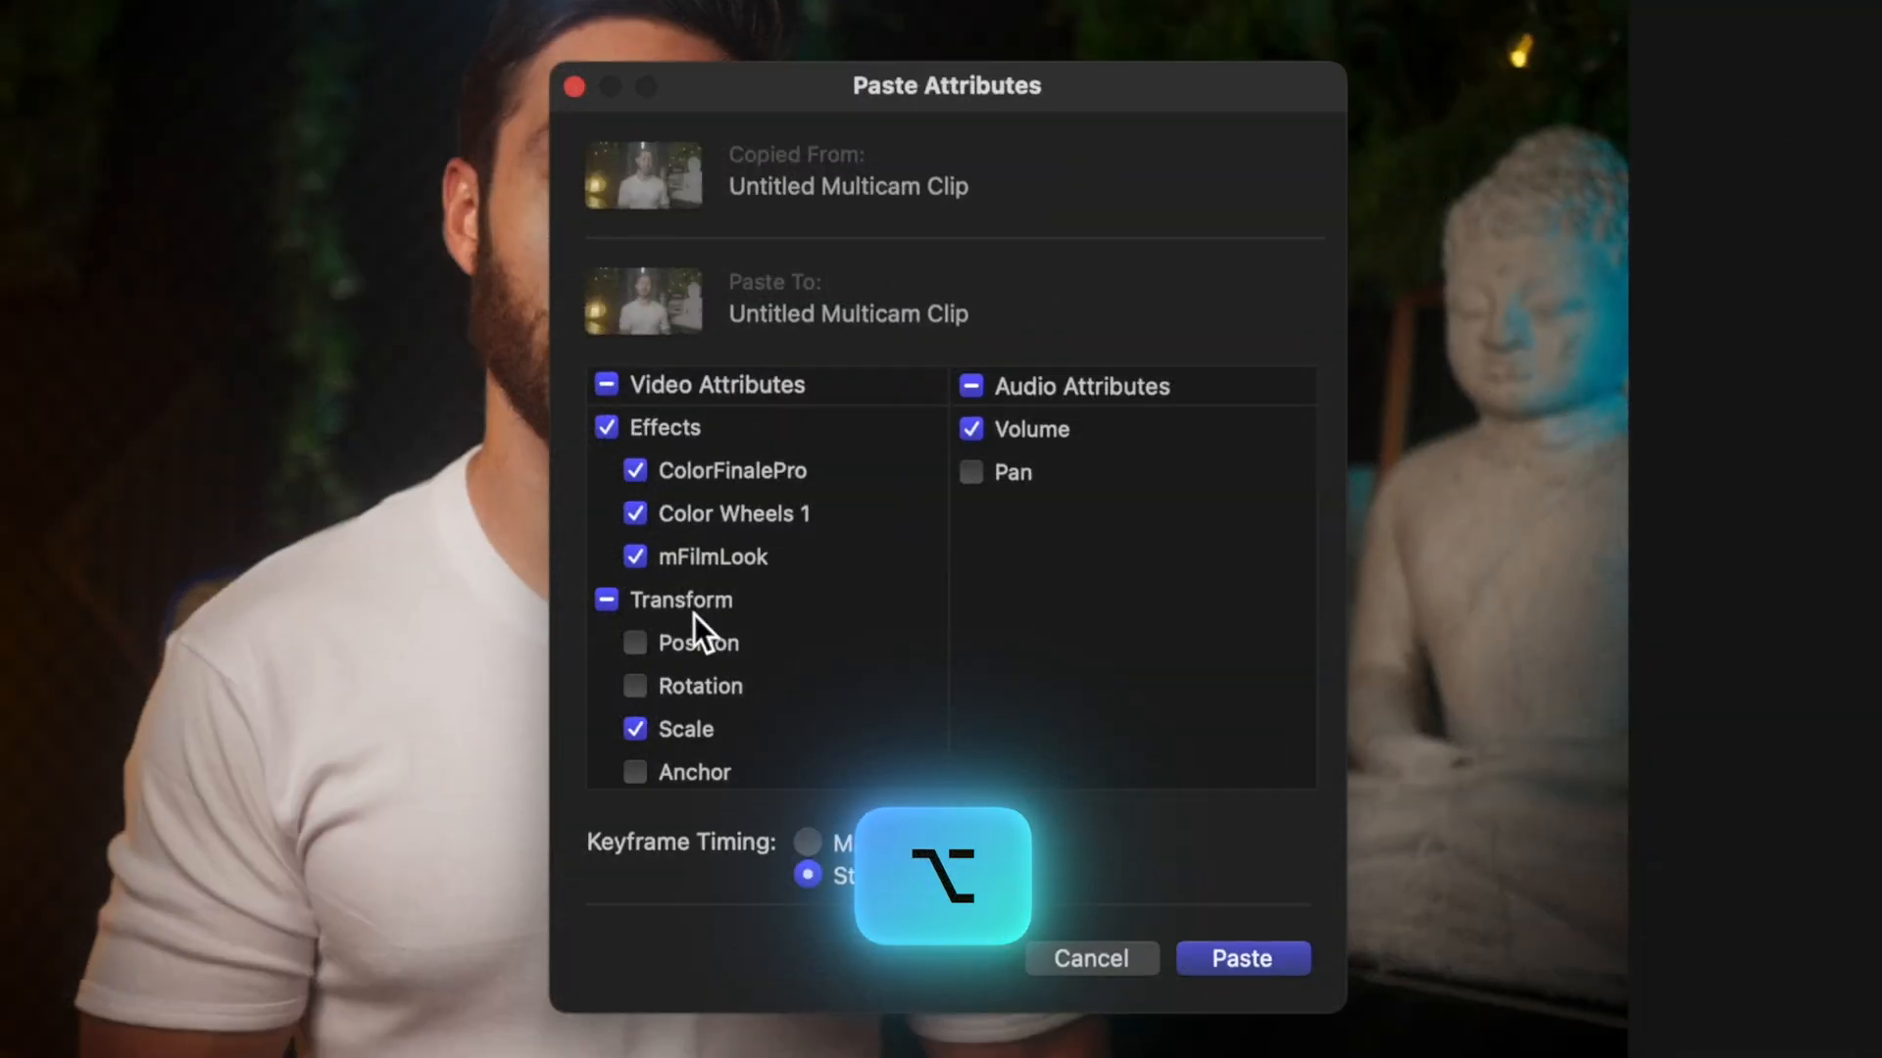
click(608, 427)
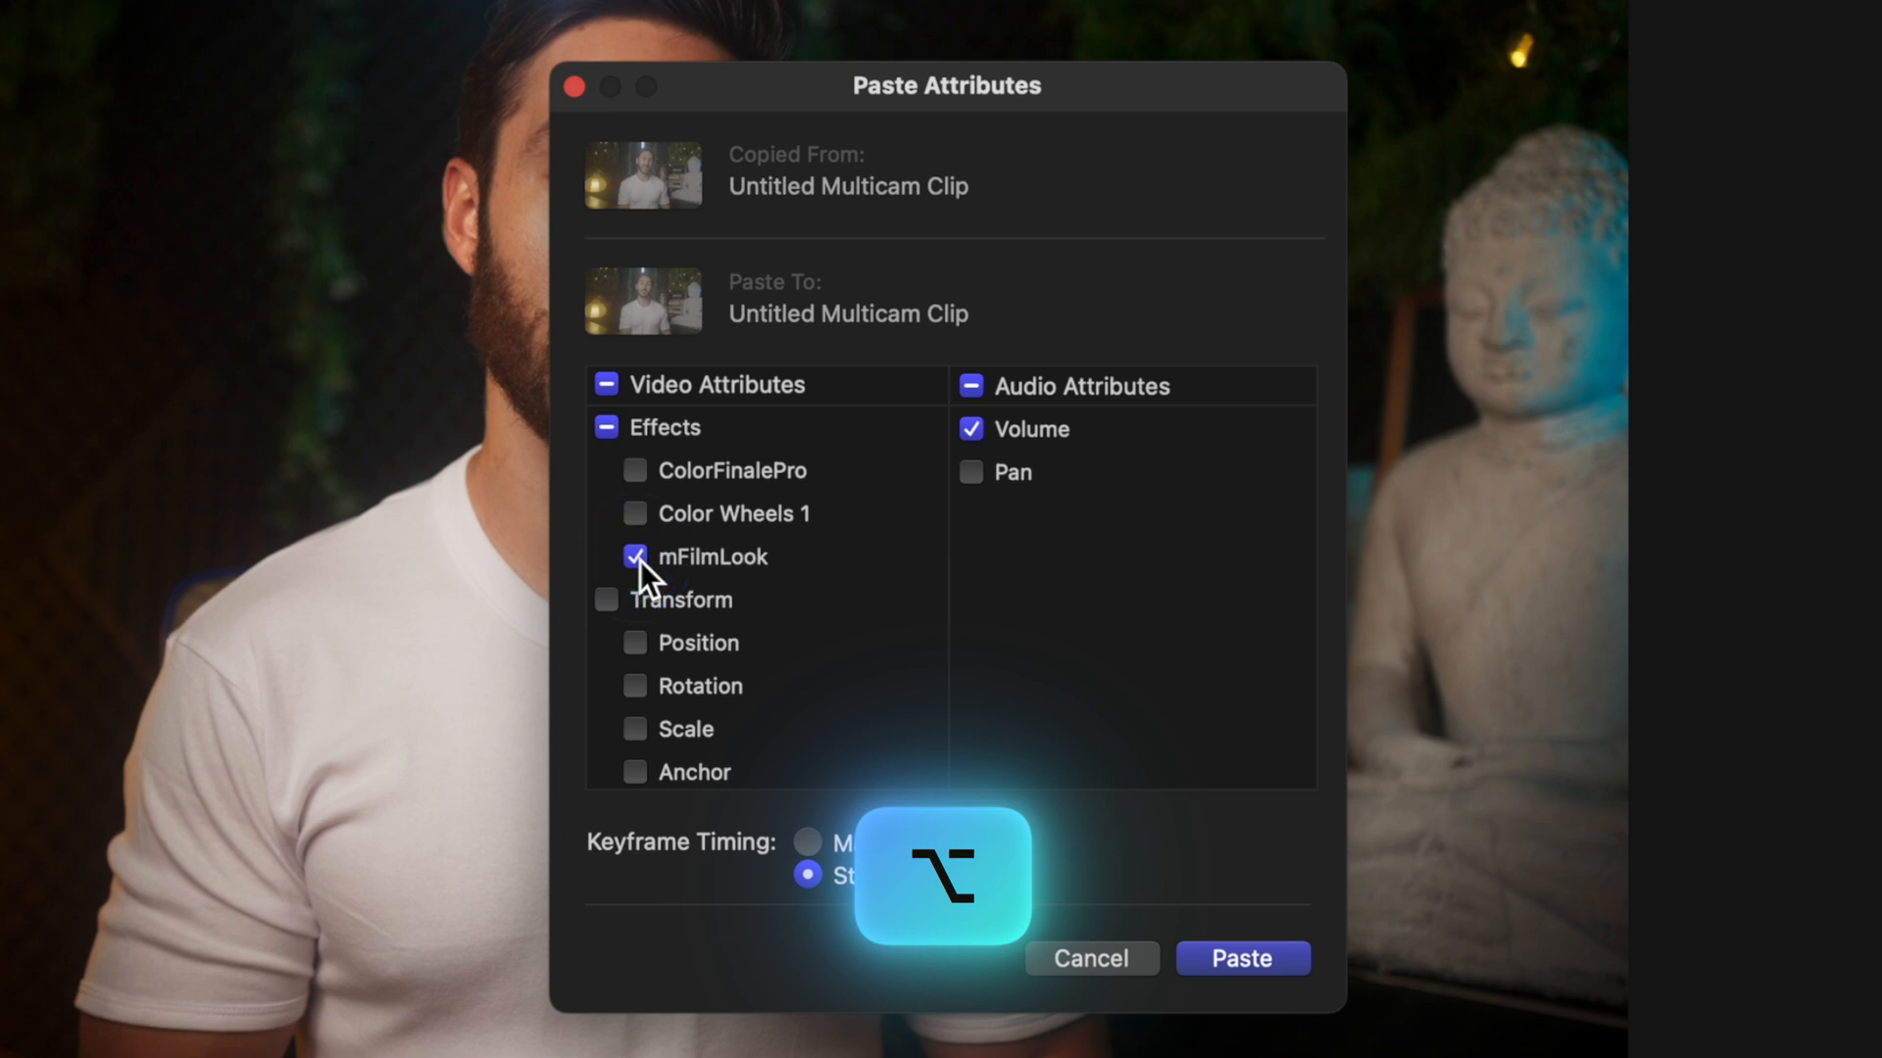
click(1242, 958)
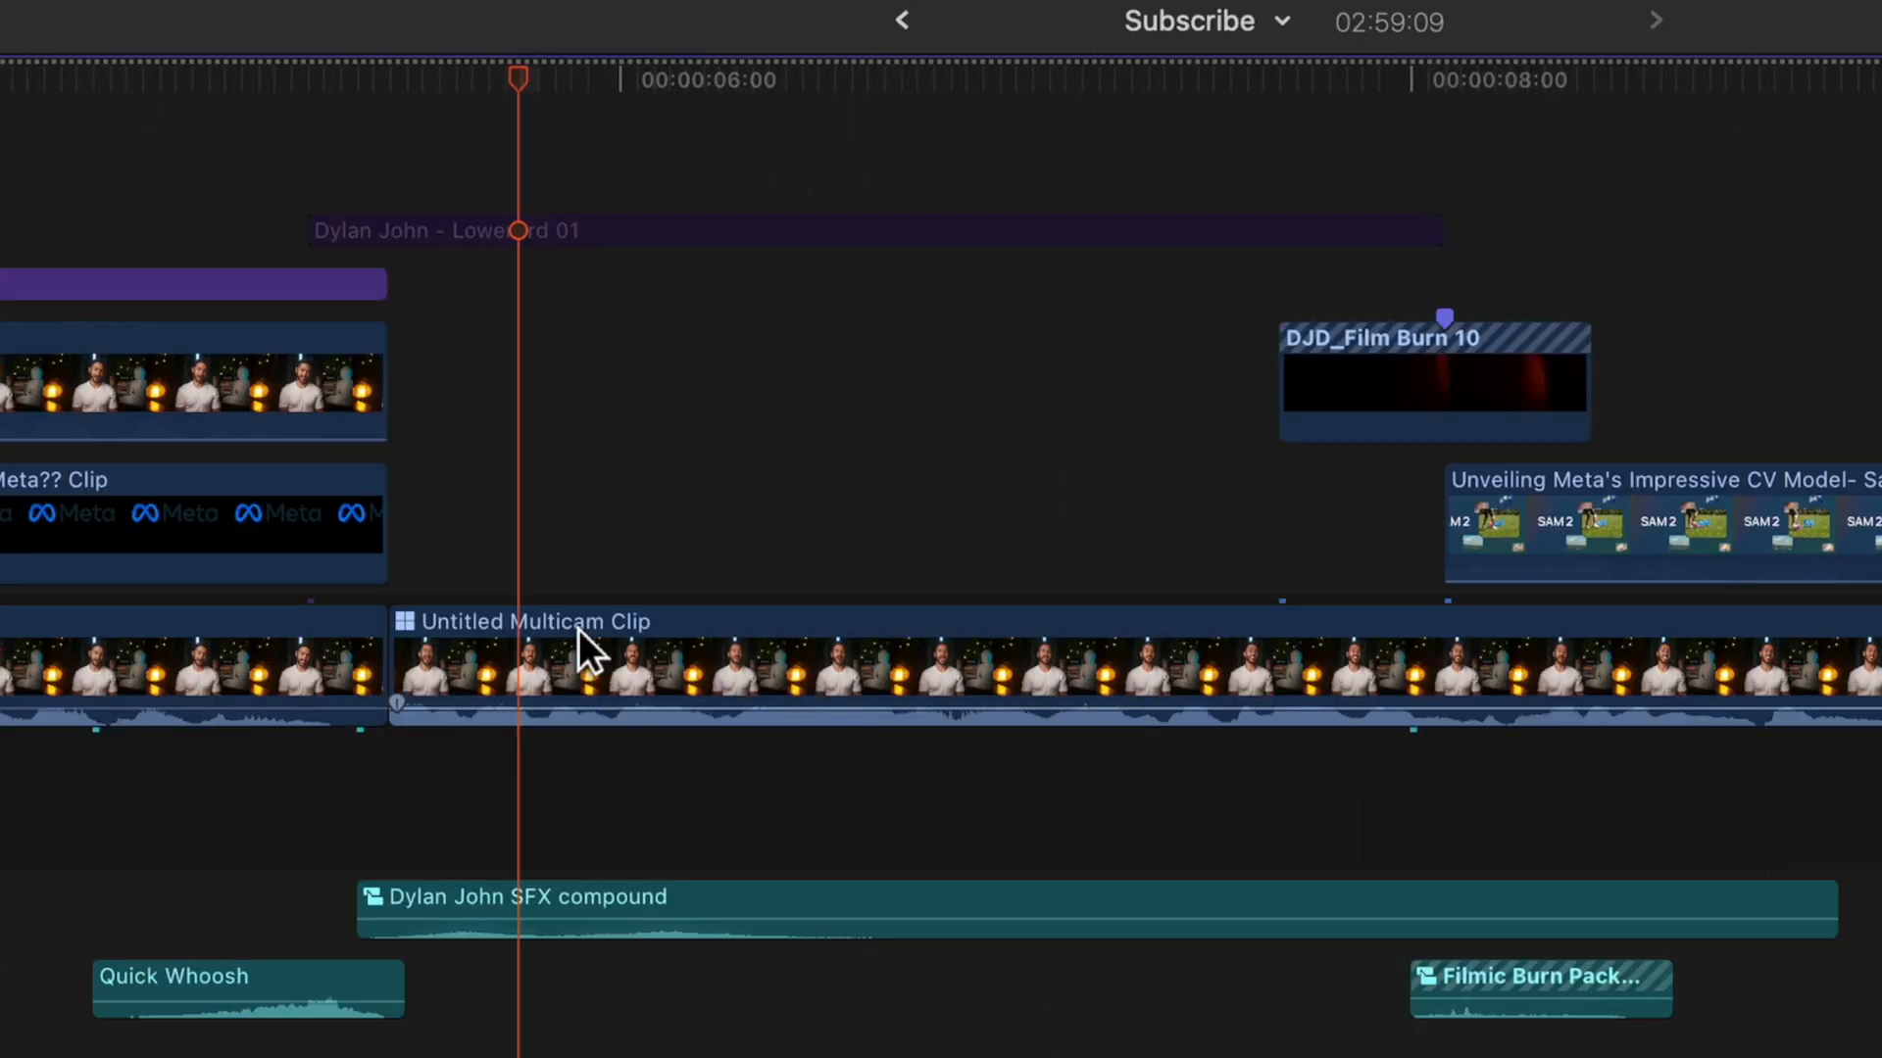
- Blade the Untitled Multicam Clip at several playhead positions near six seconds
key(b)
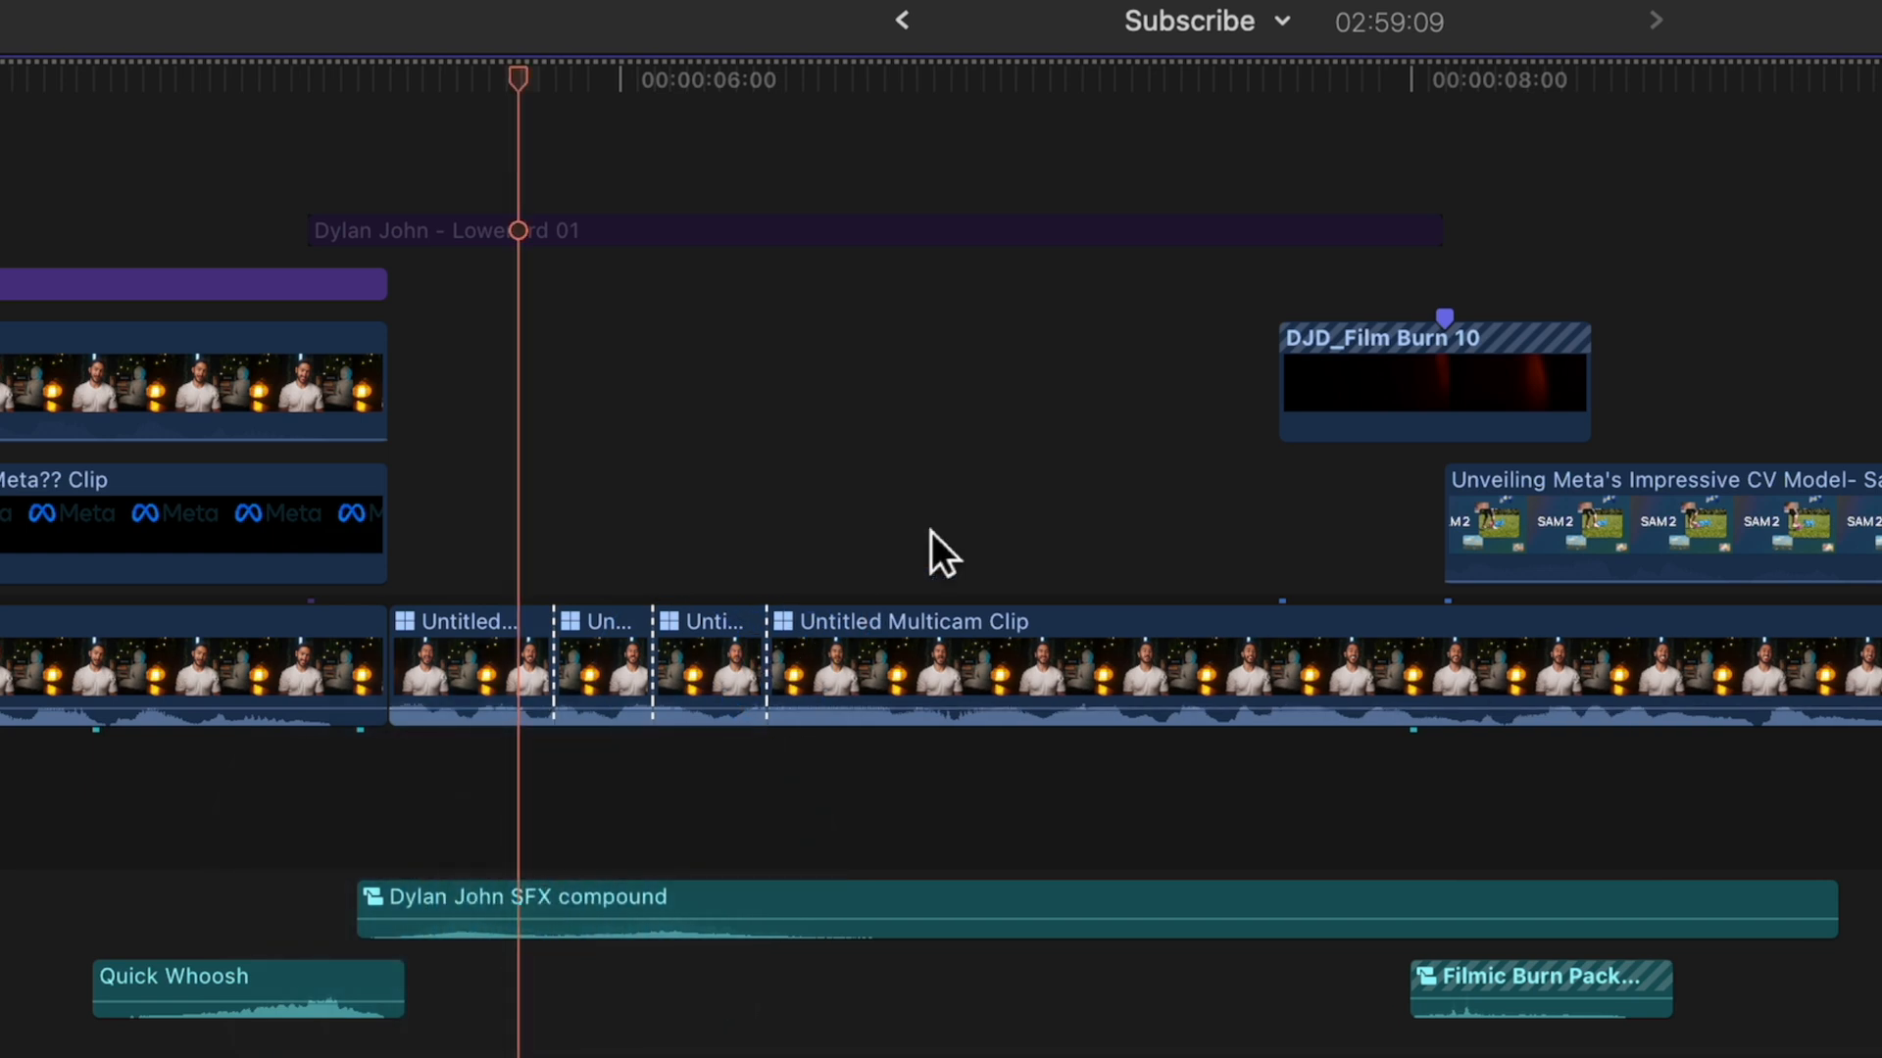
key(cmd+b)
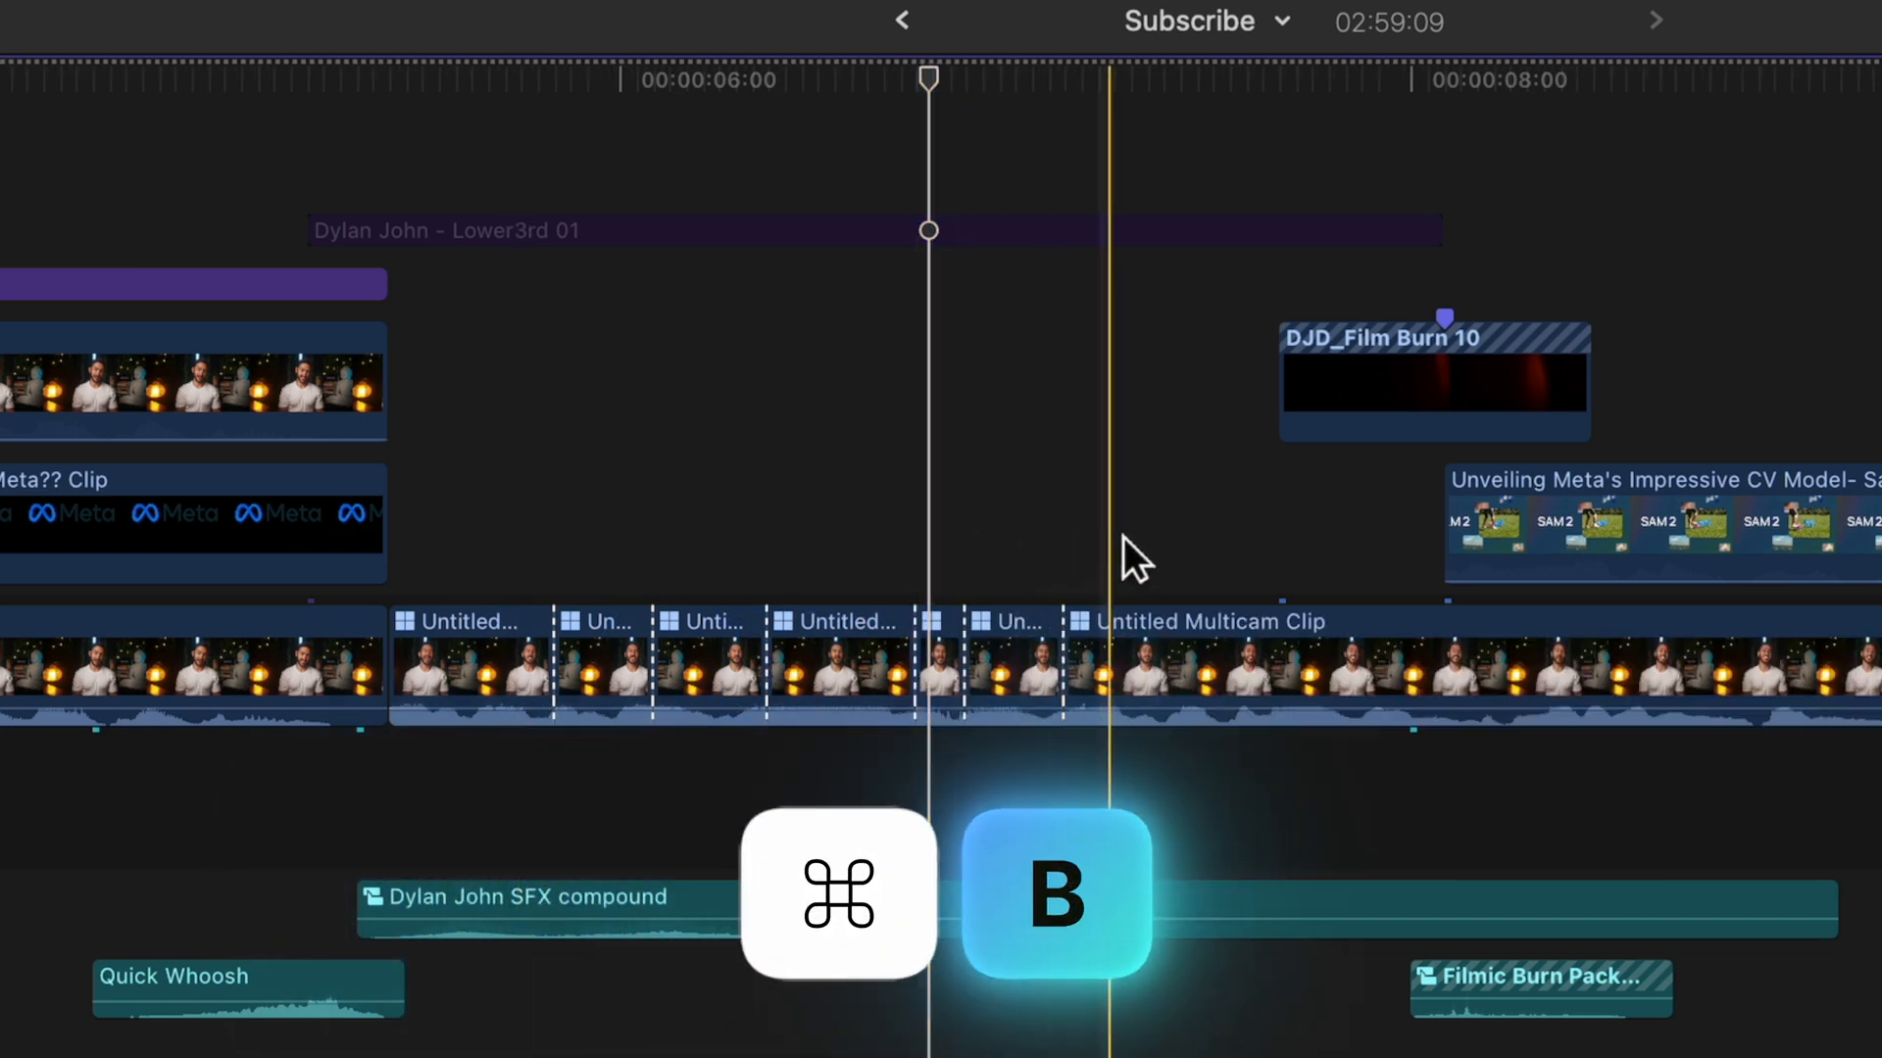
key(cmd+b)
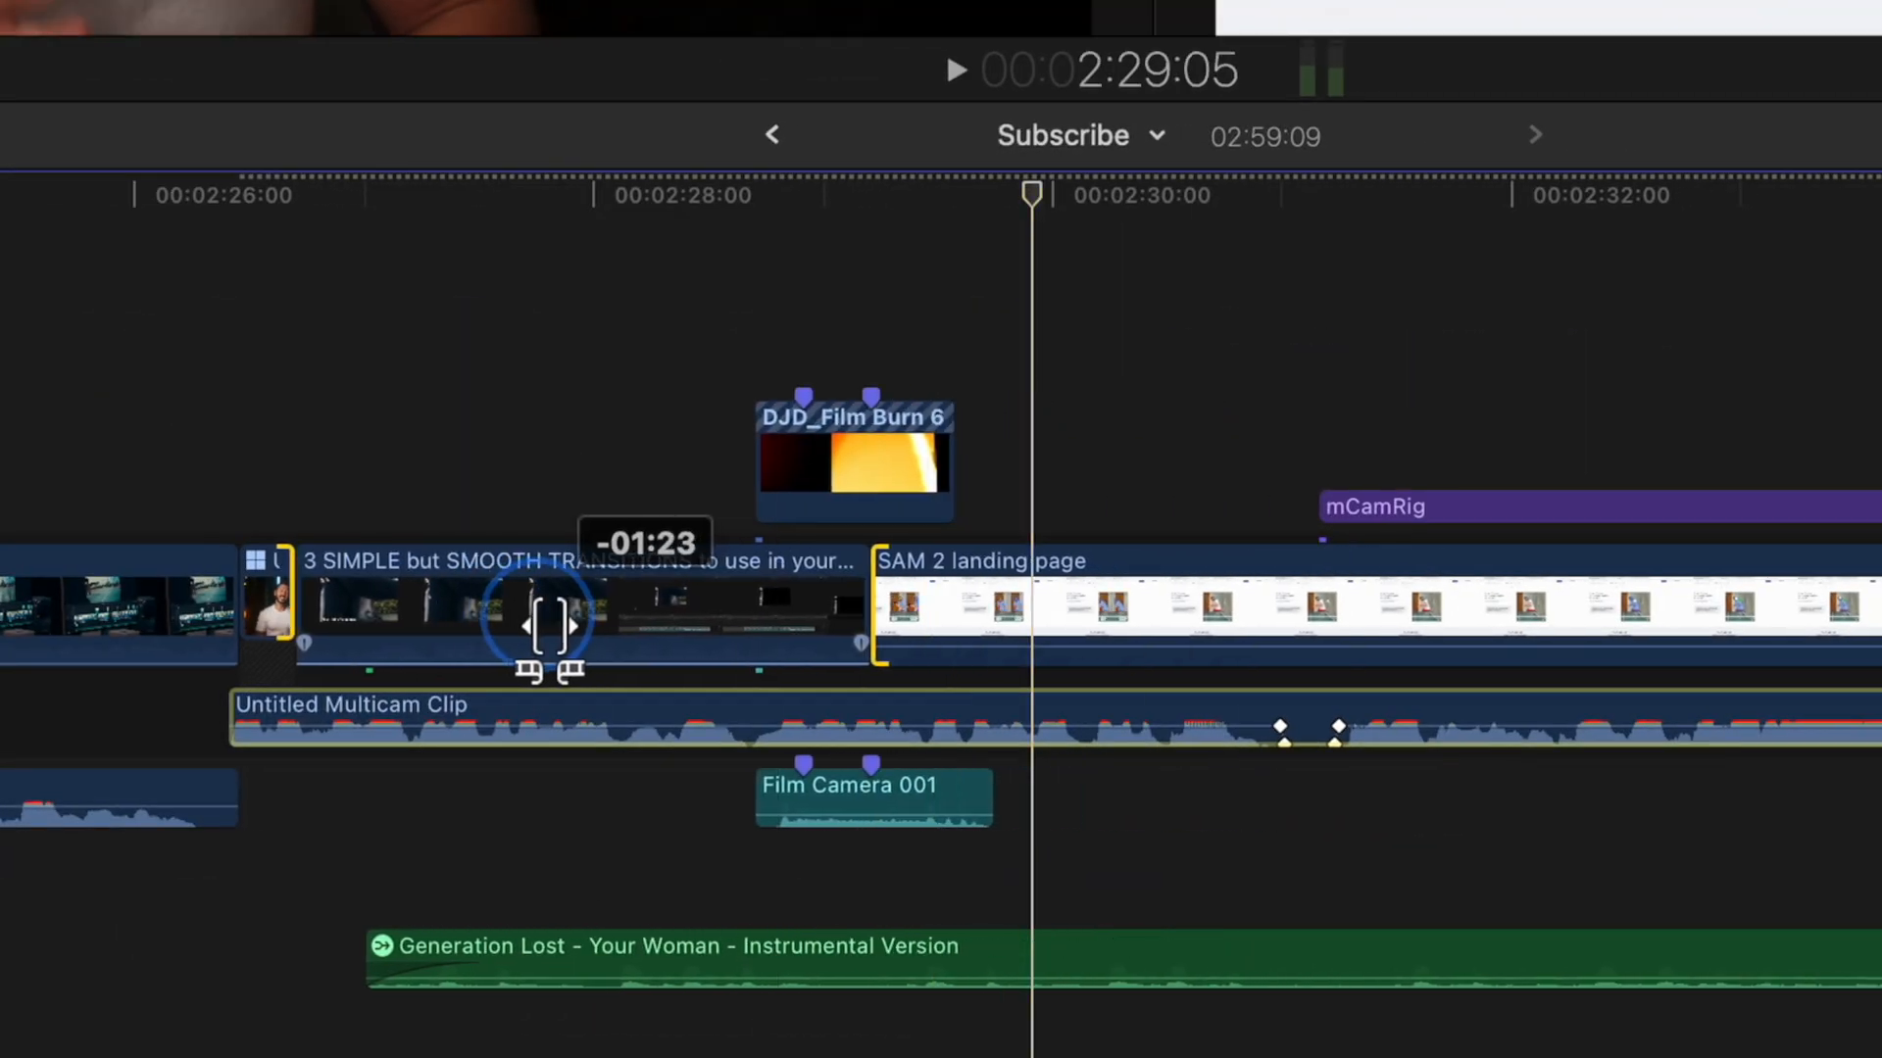
- Slip the tutorial clip's footage by -01:23 with the Trim tool
key(t)
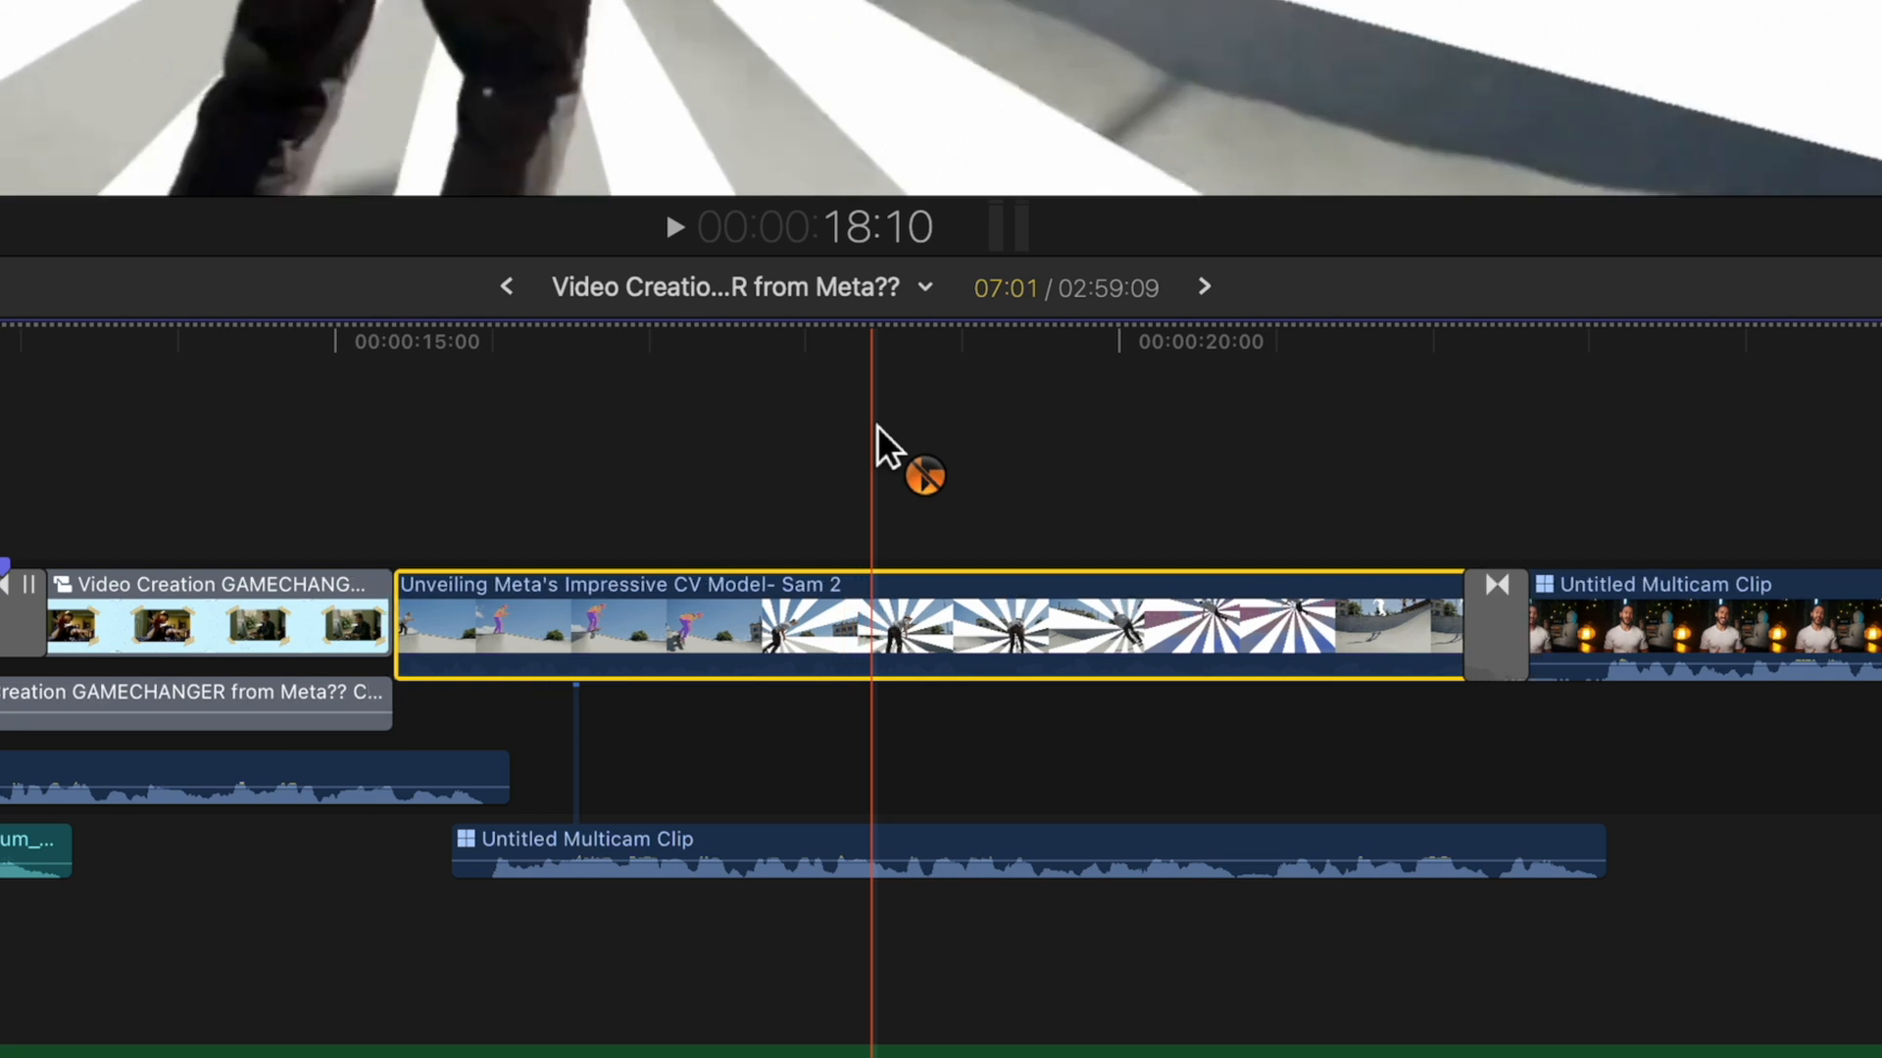
mouse_move(886, 447)
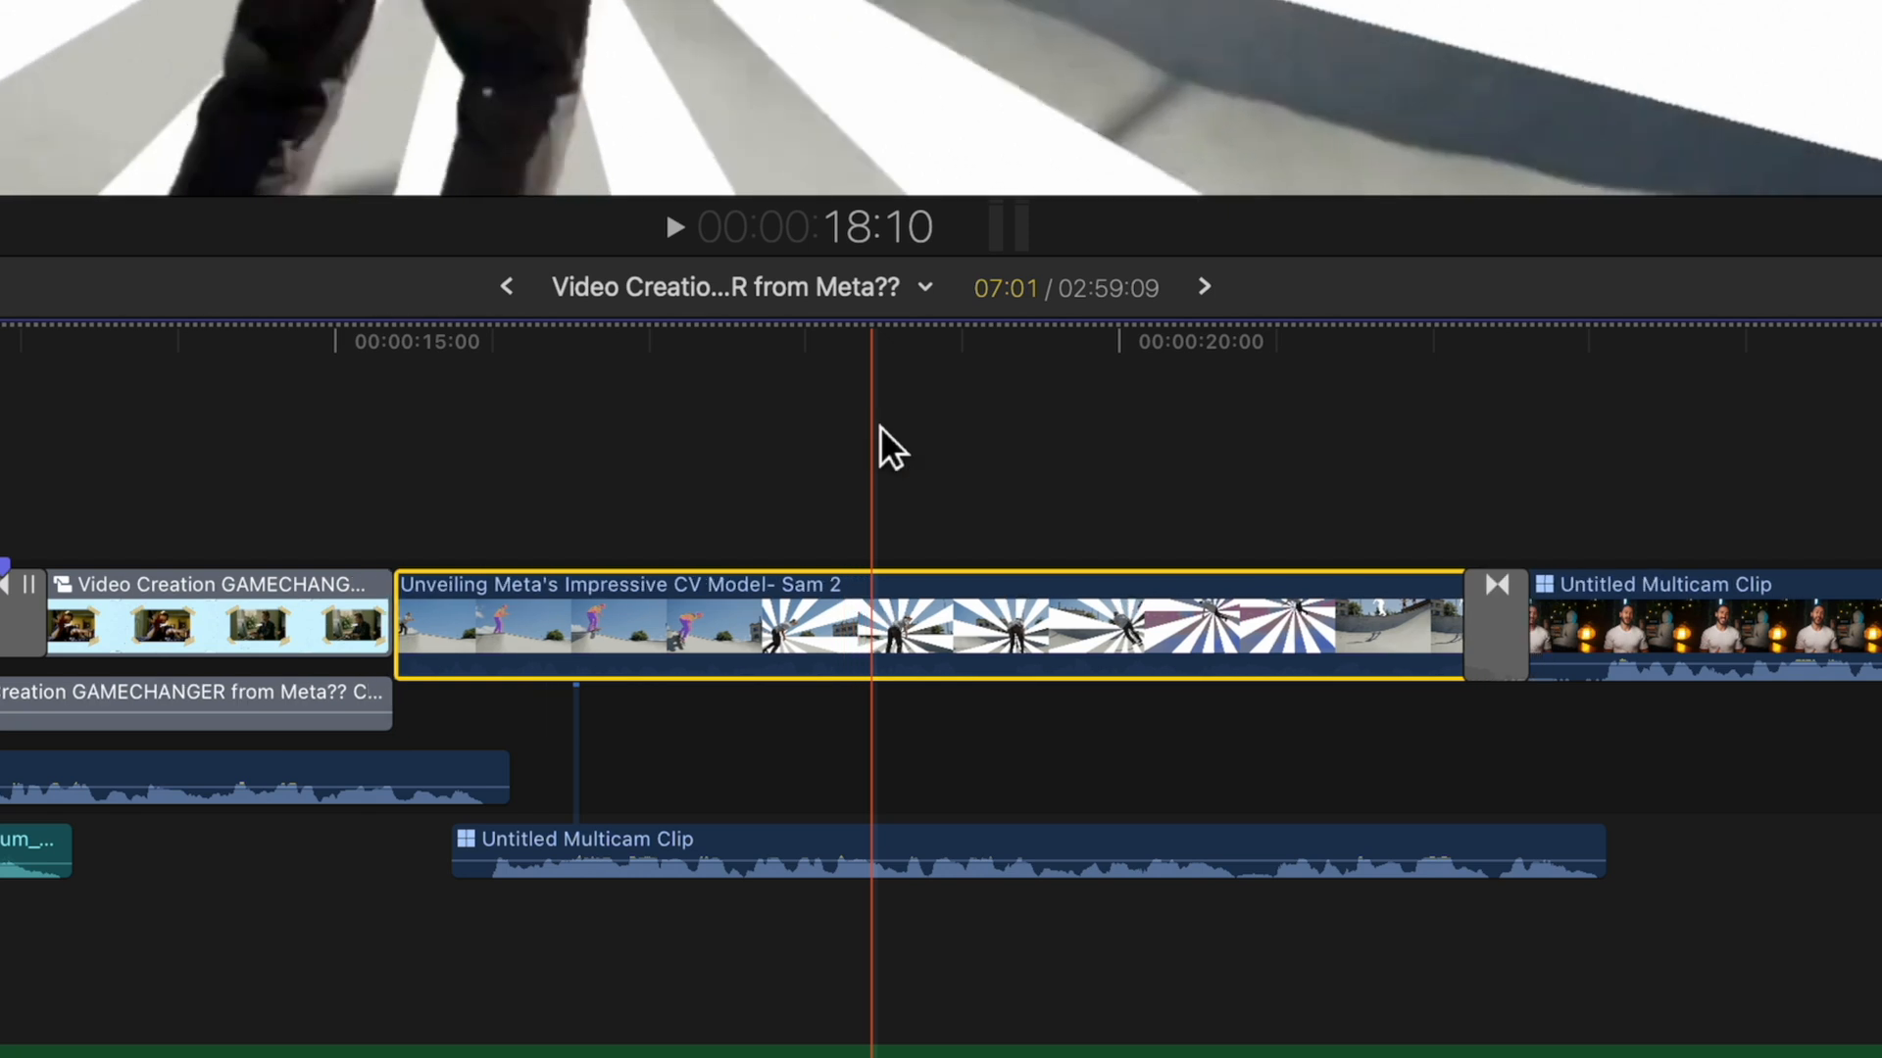
key(cmd+,)
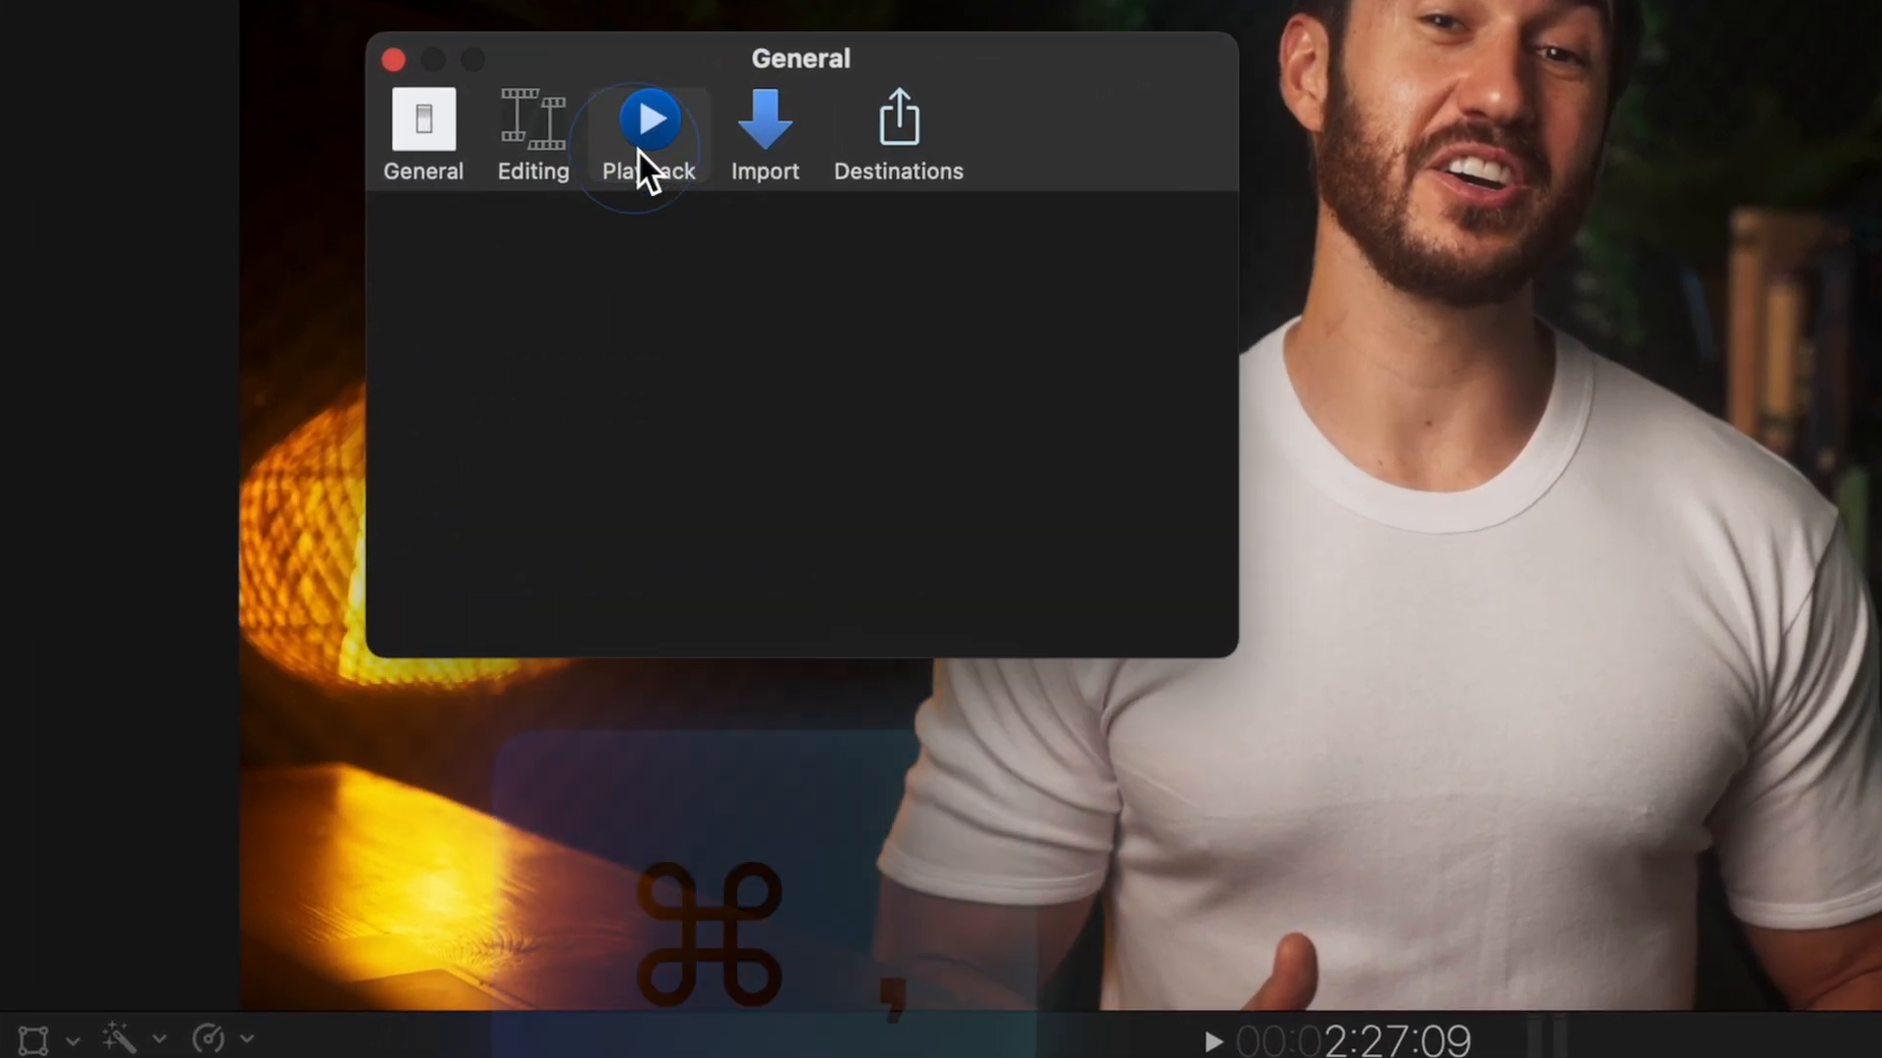
- Uncheck Background render in the Playback settings
click(647, 133)
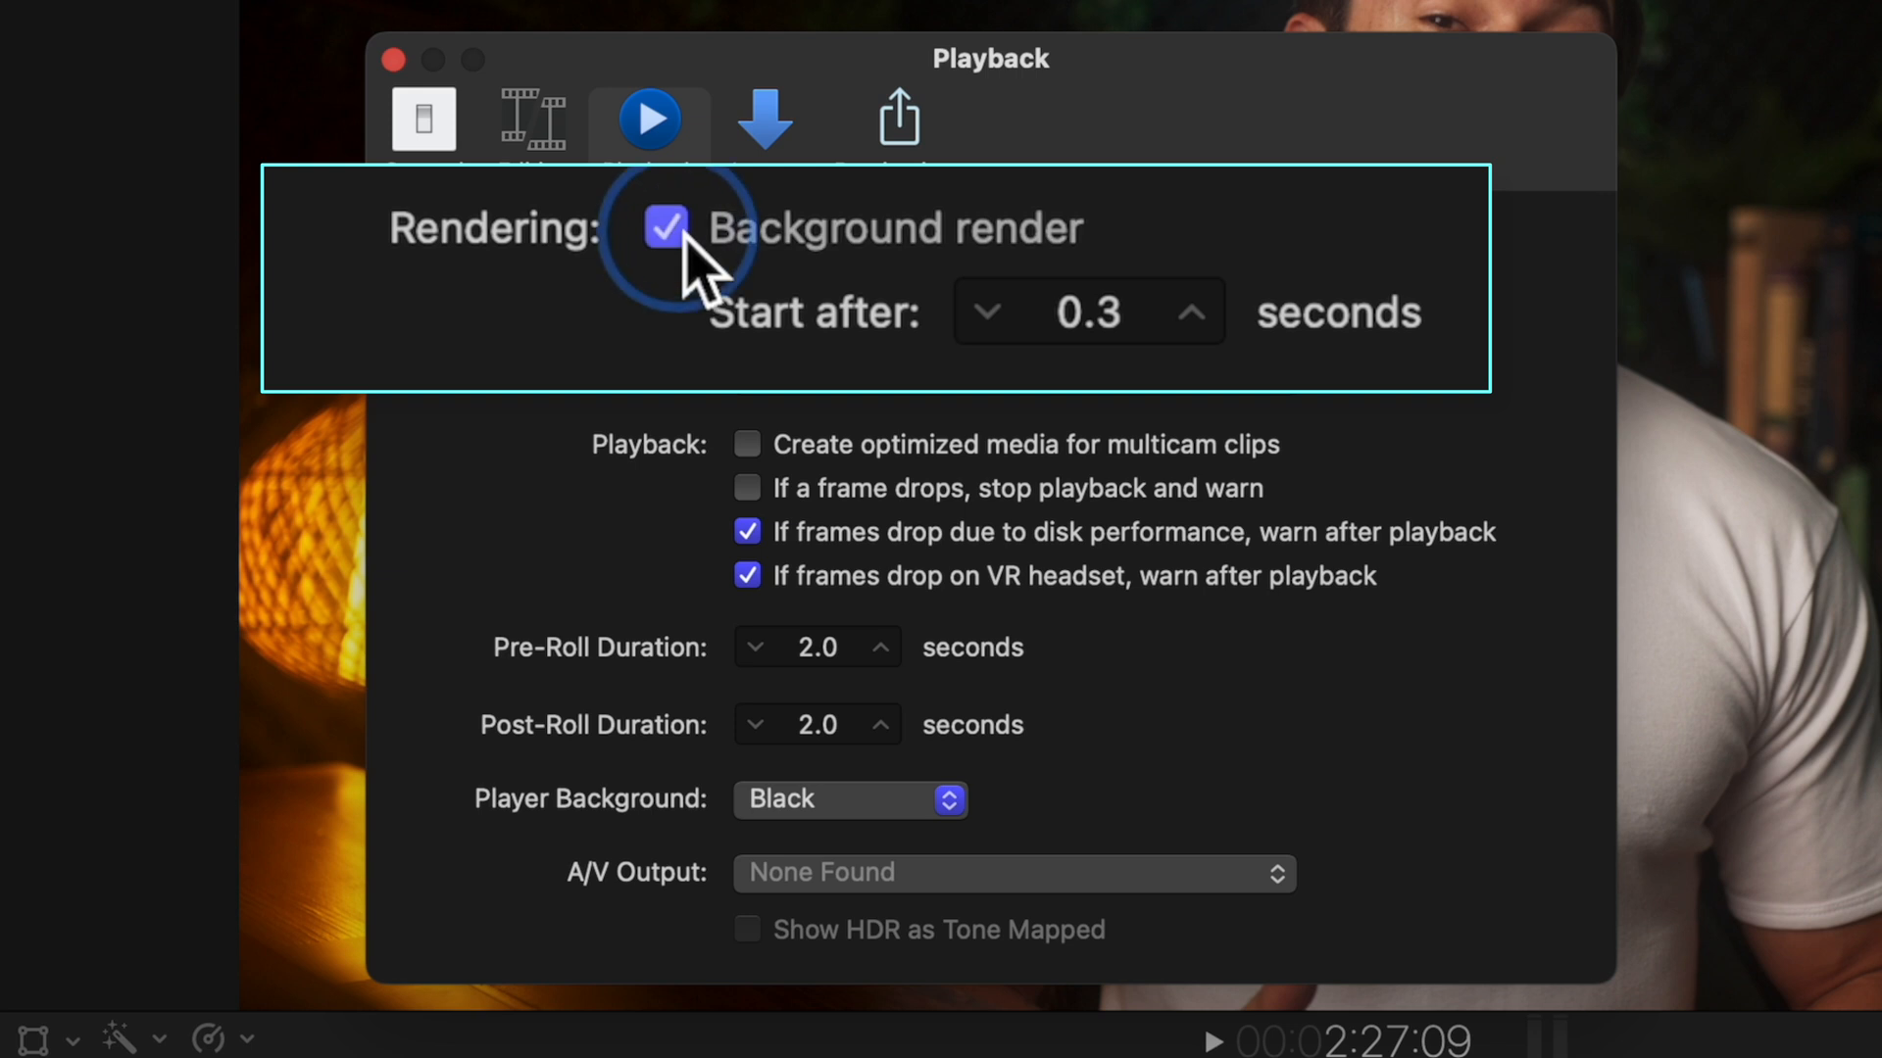
click(665, 228)
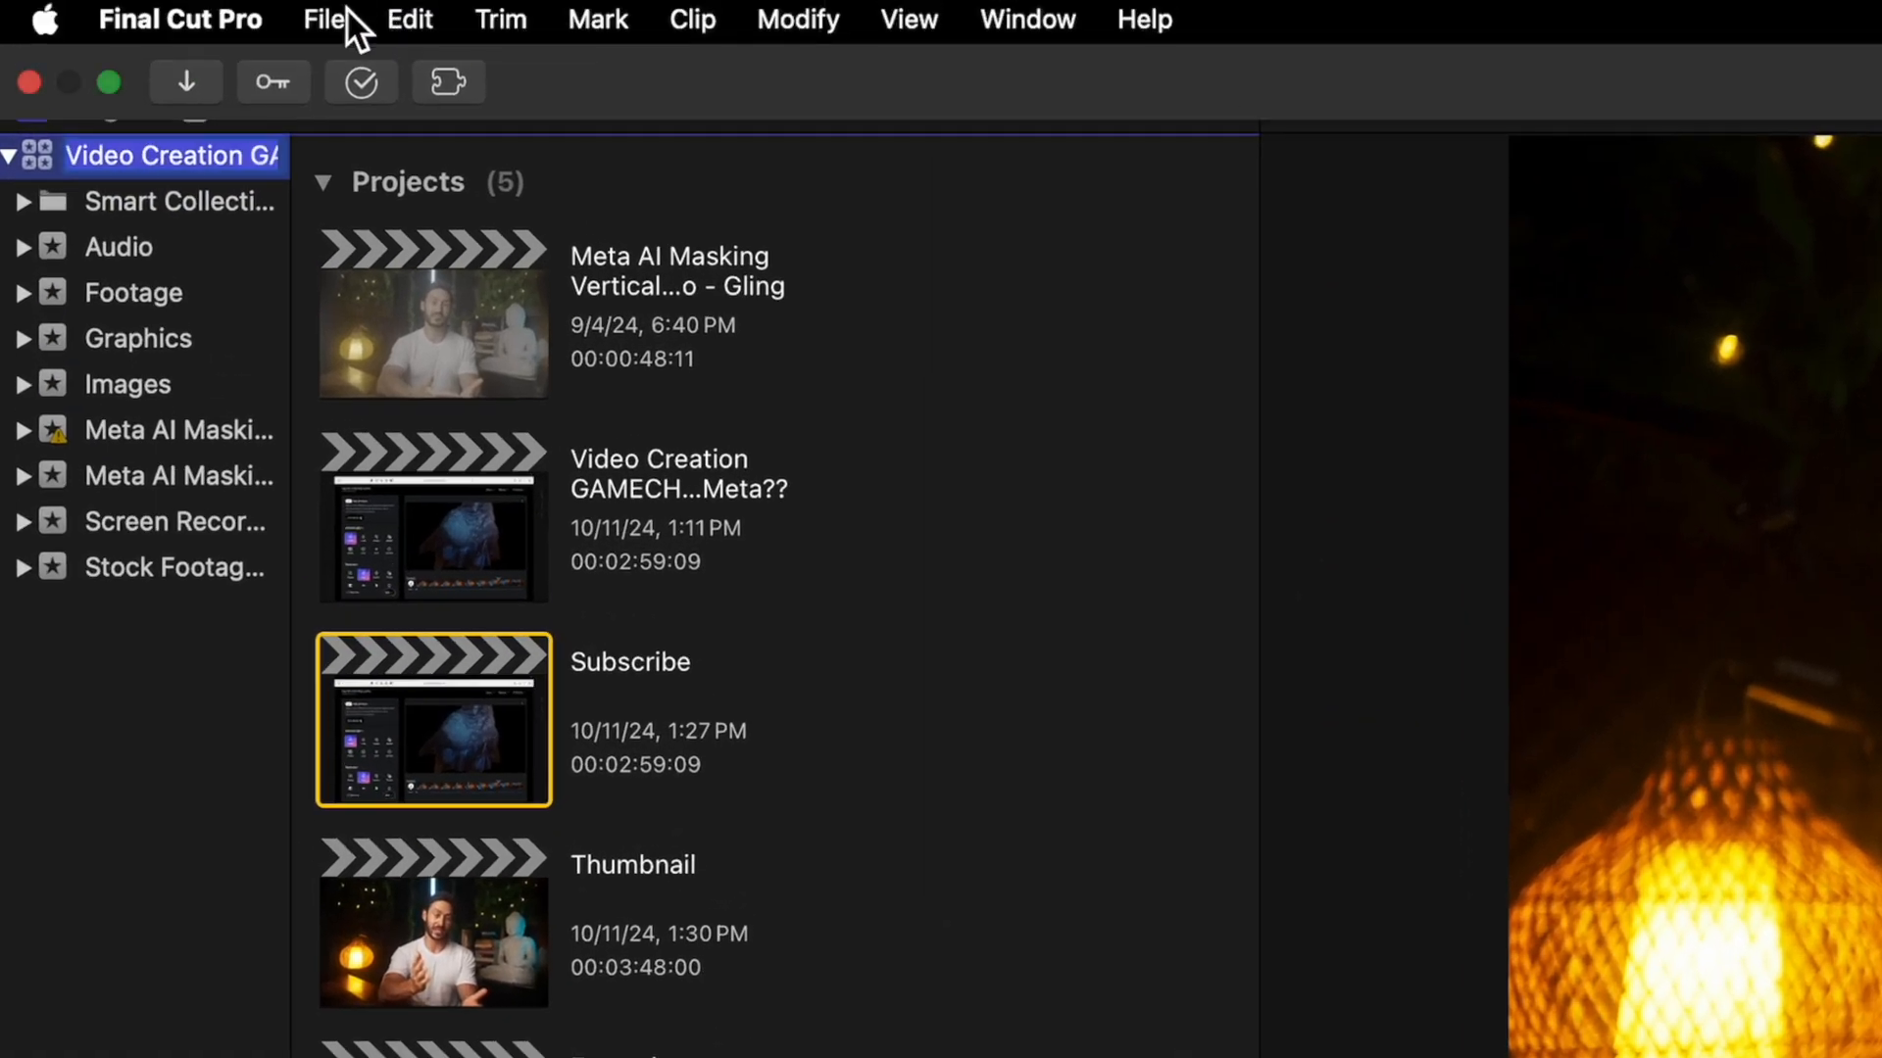
- Delete the library's unused render files via File > Delete Generated Library Files
click(325, 20)
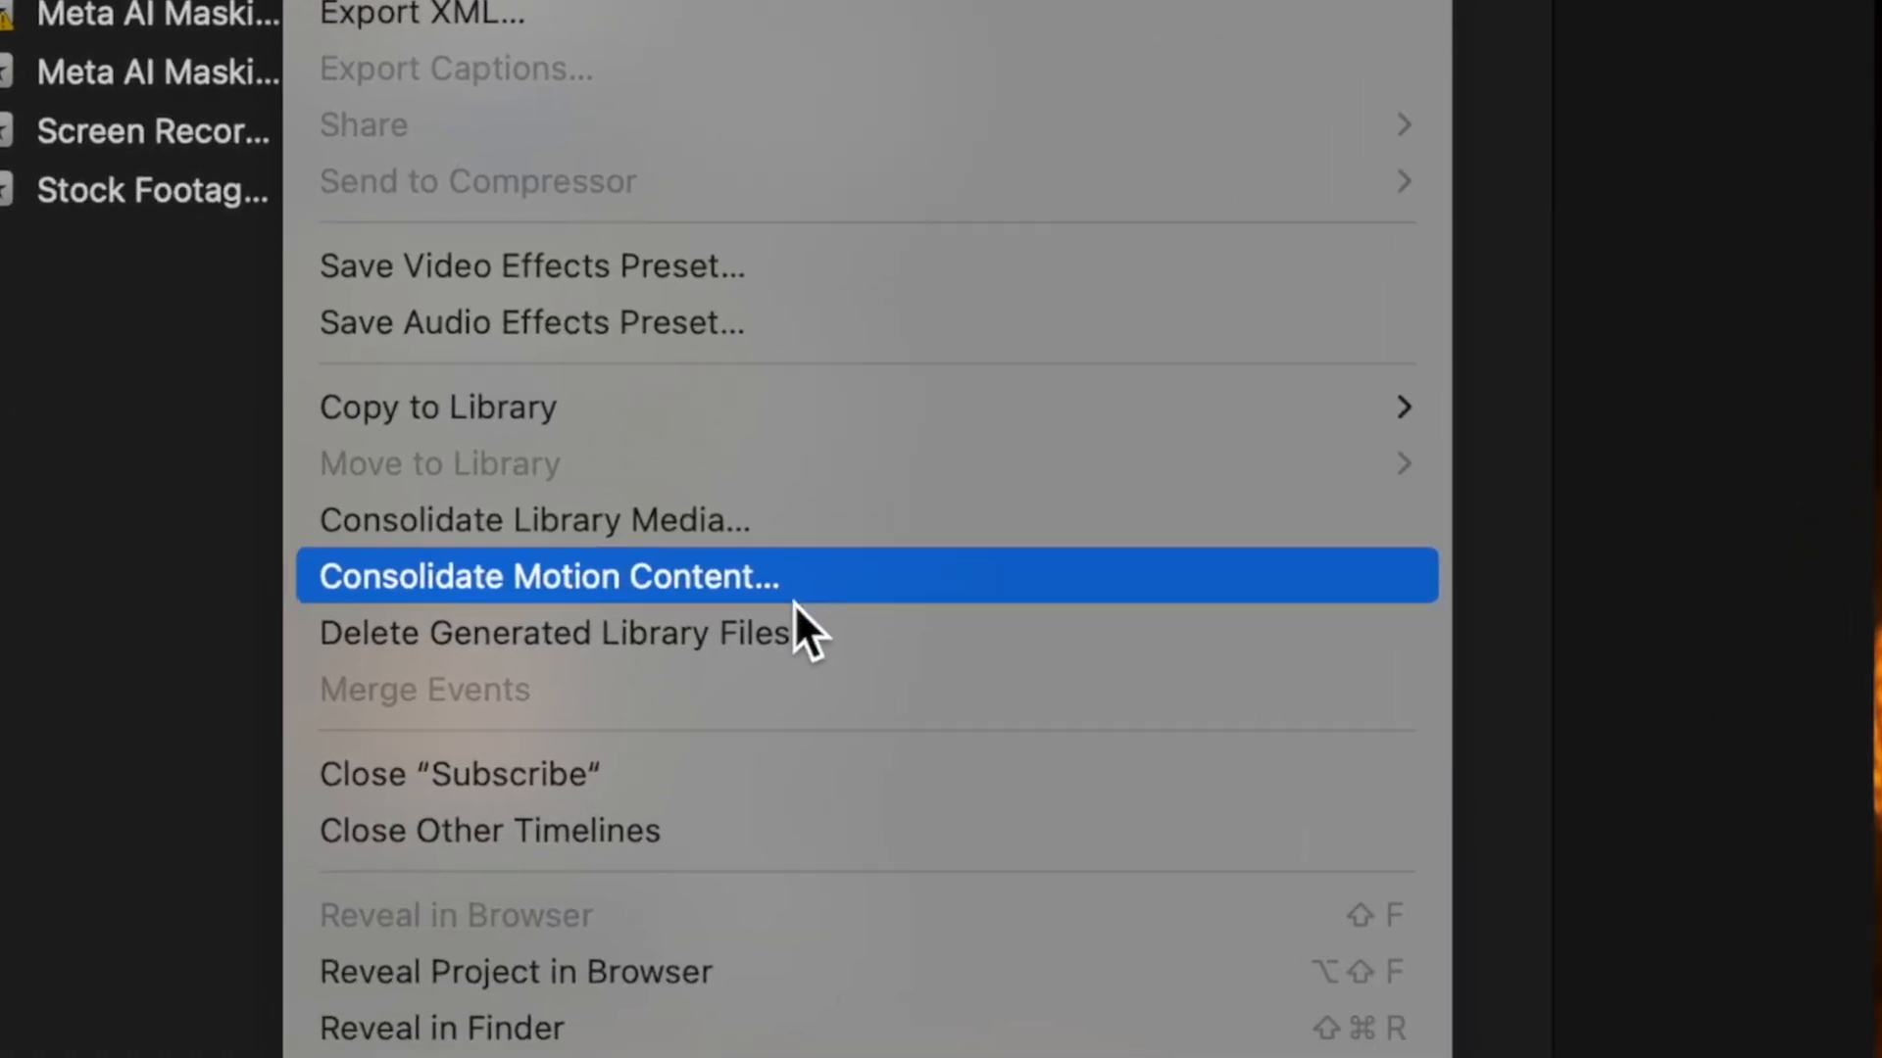
mouse_move(659, 504)
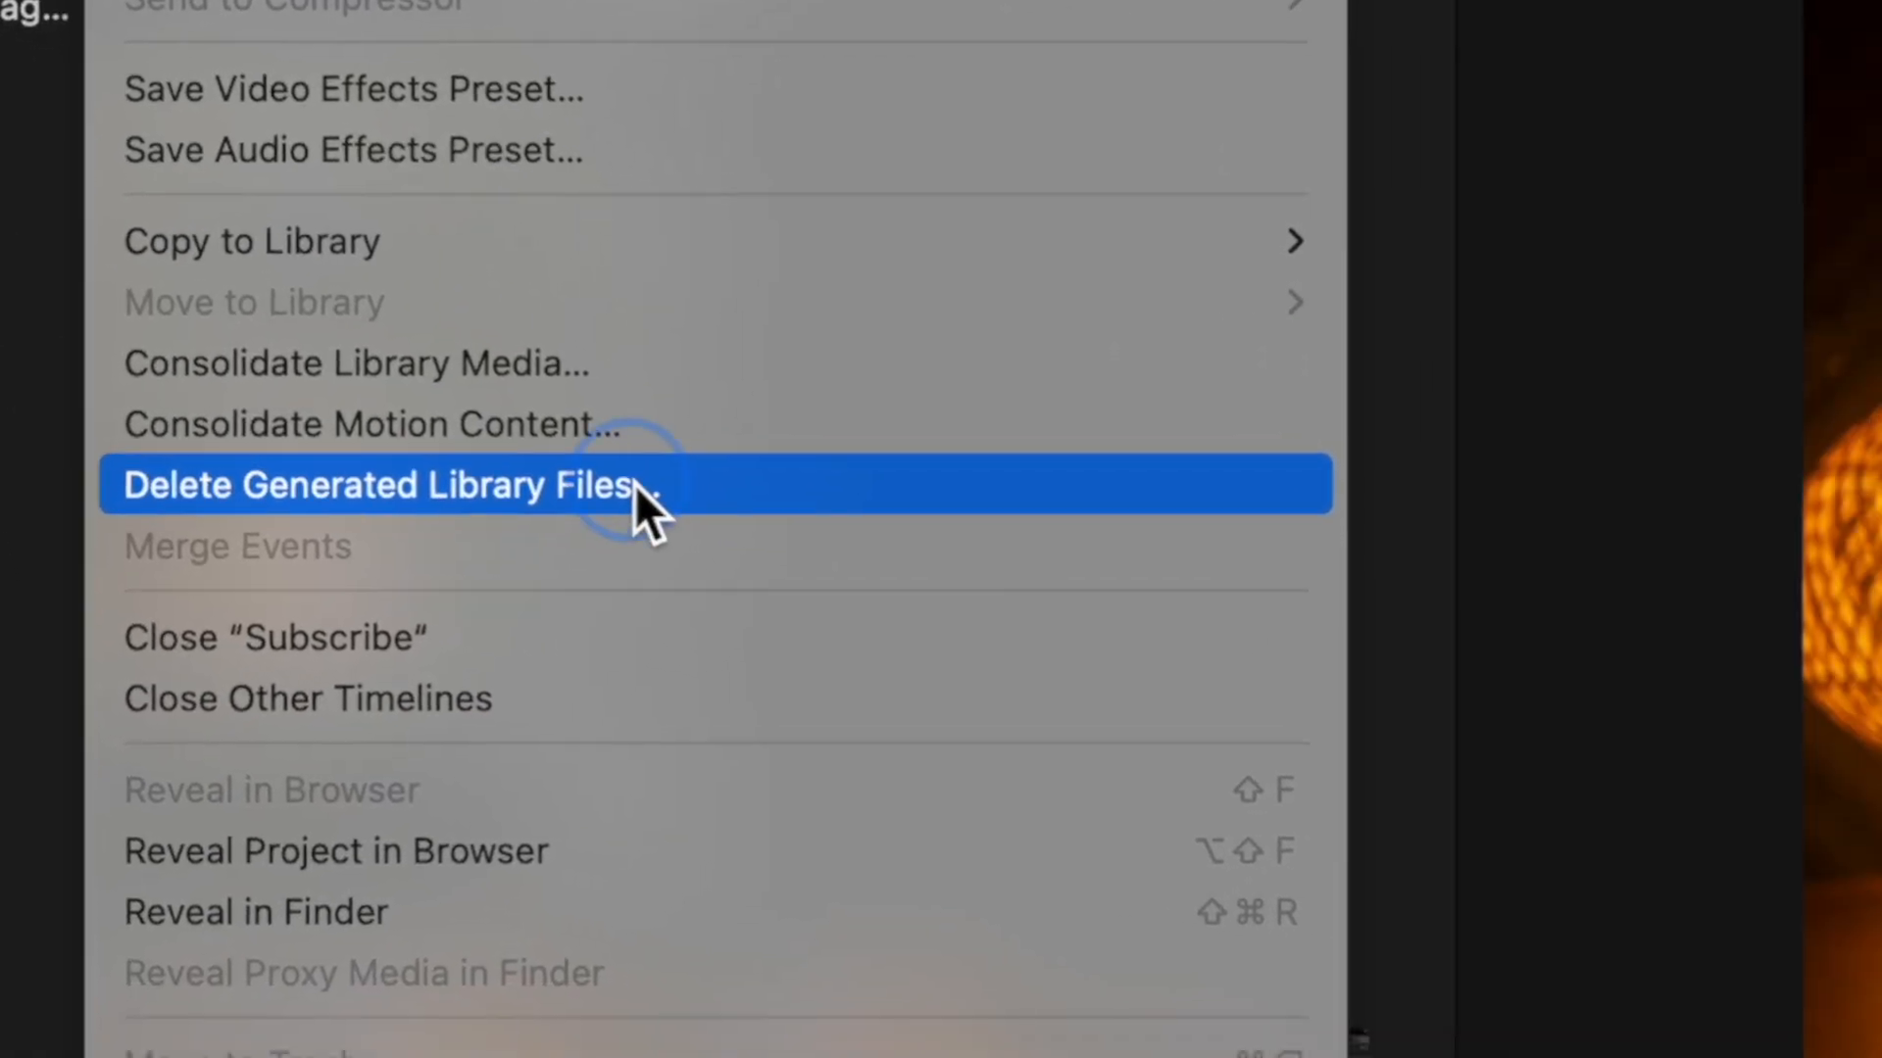
click(379, 485)
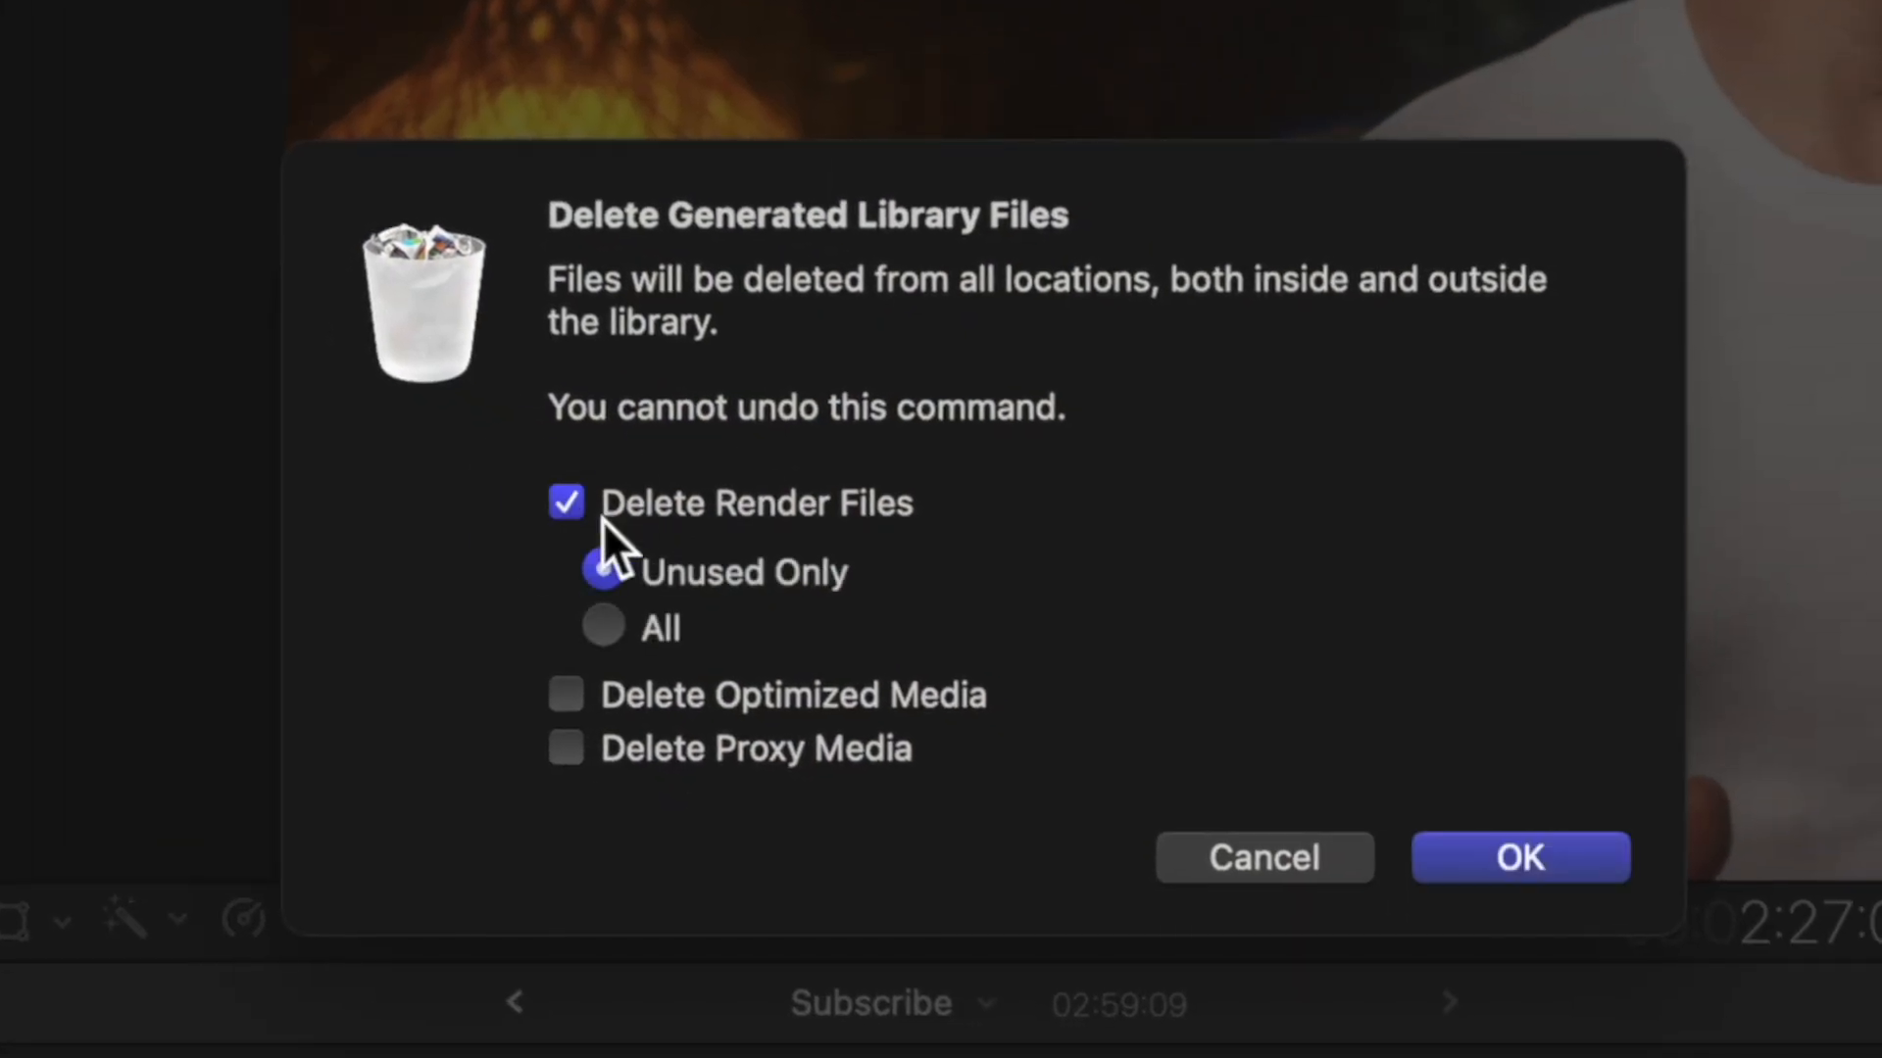
click(1519, 856)
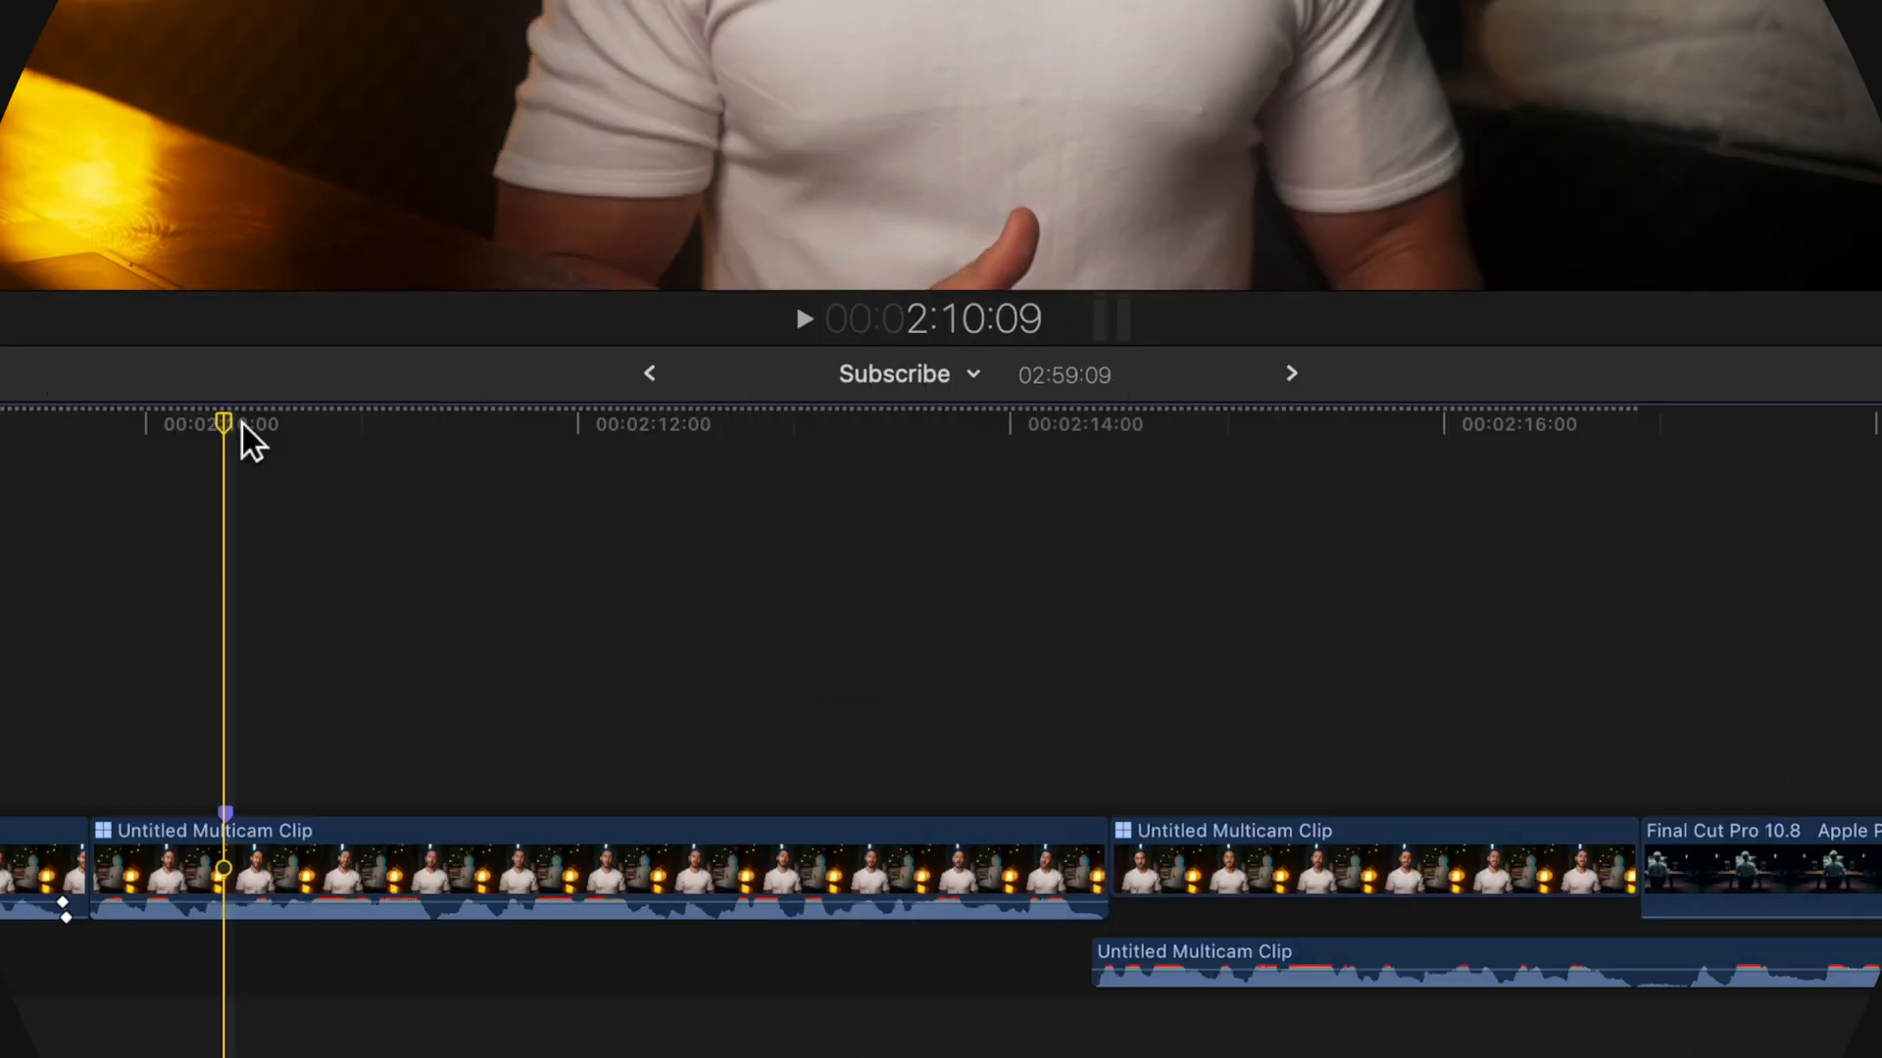
- Save the title's format and appearance attributes as a new text style preset
key(ctrl+t)
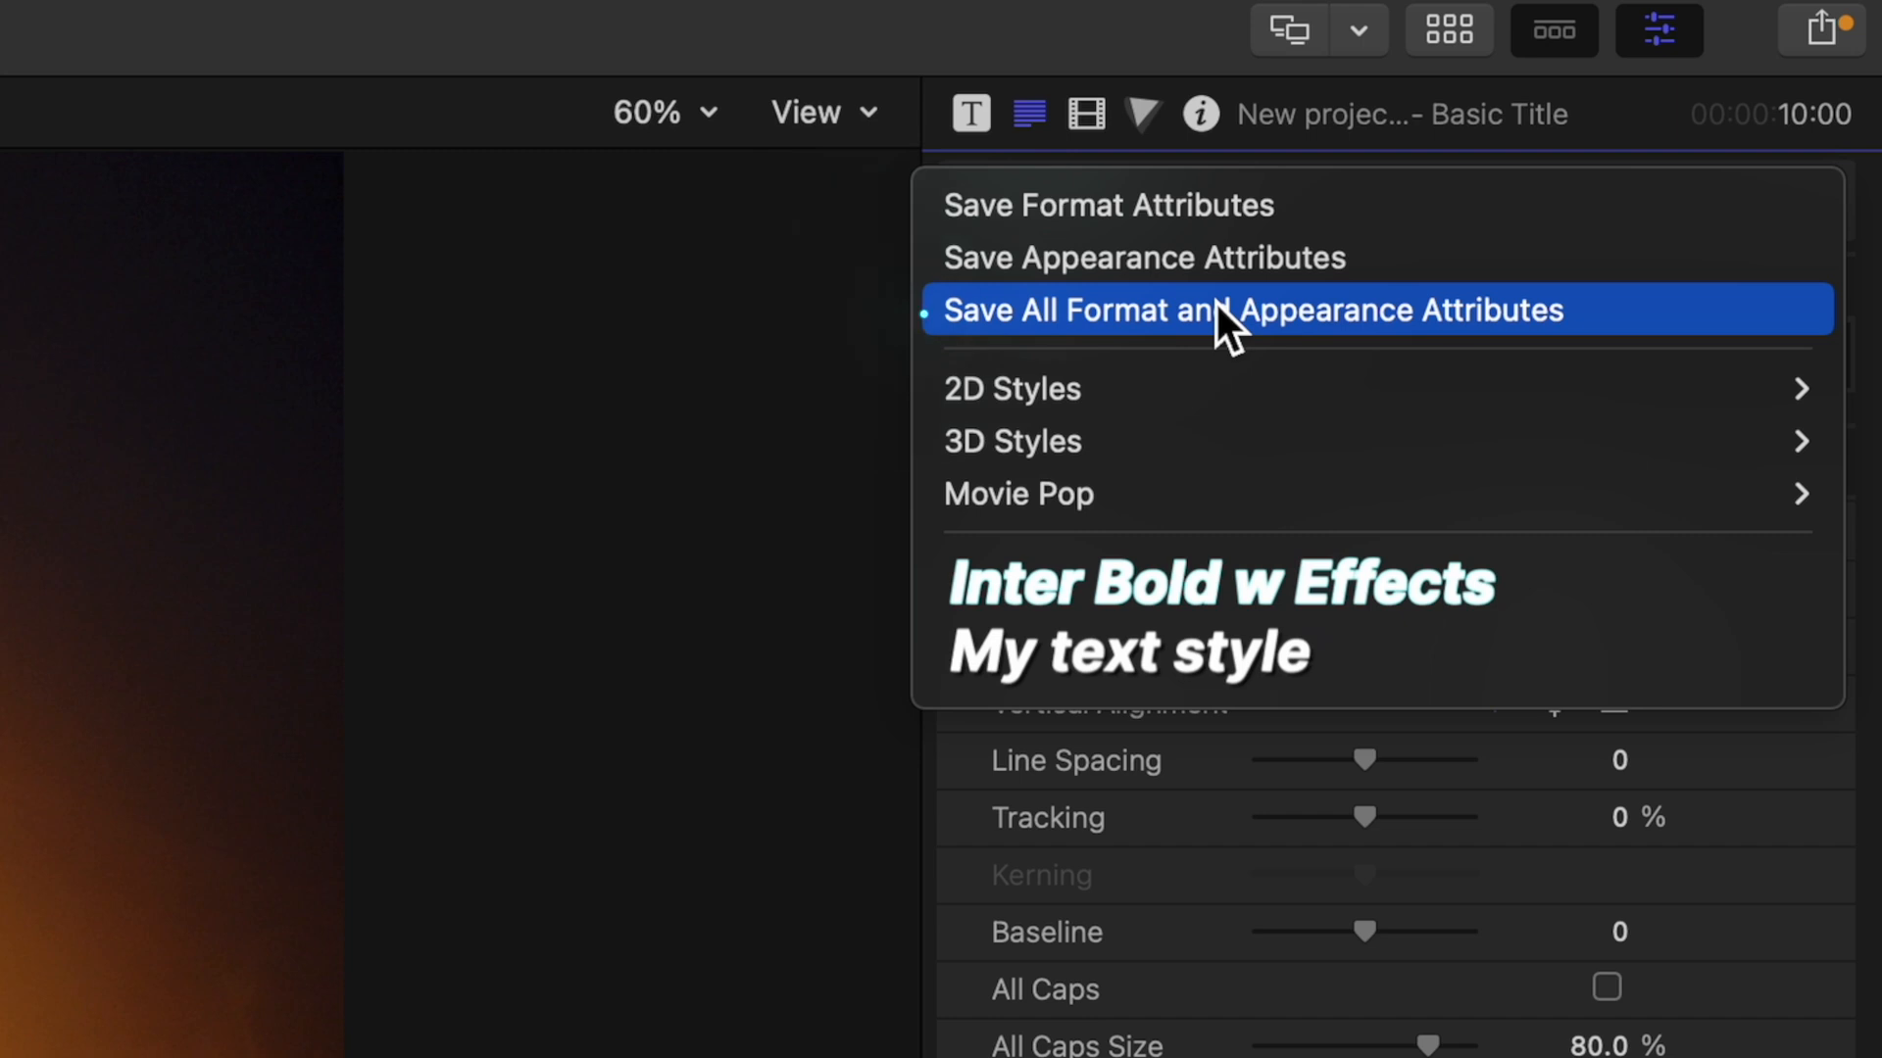
click(1251, 310)
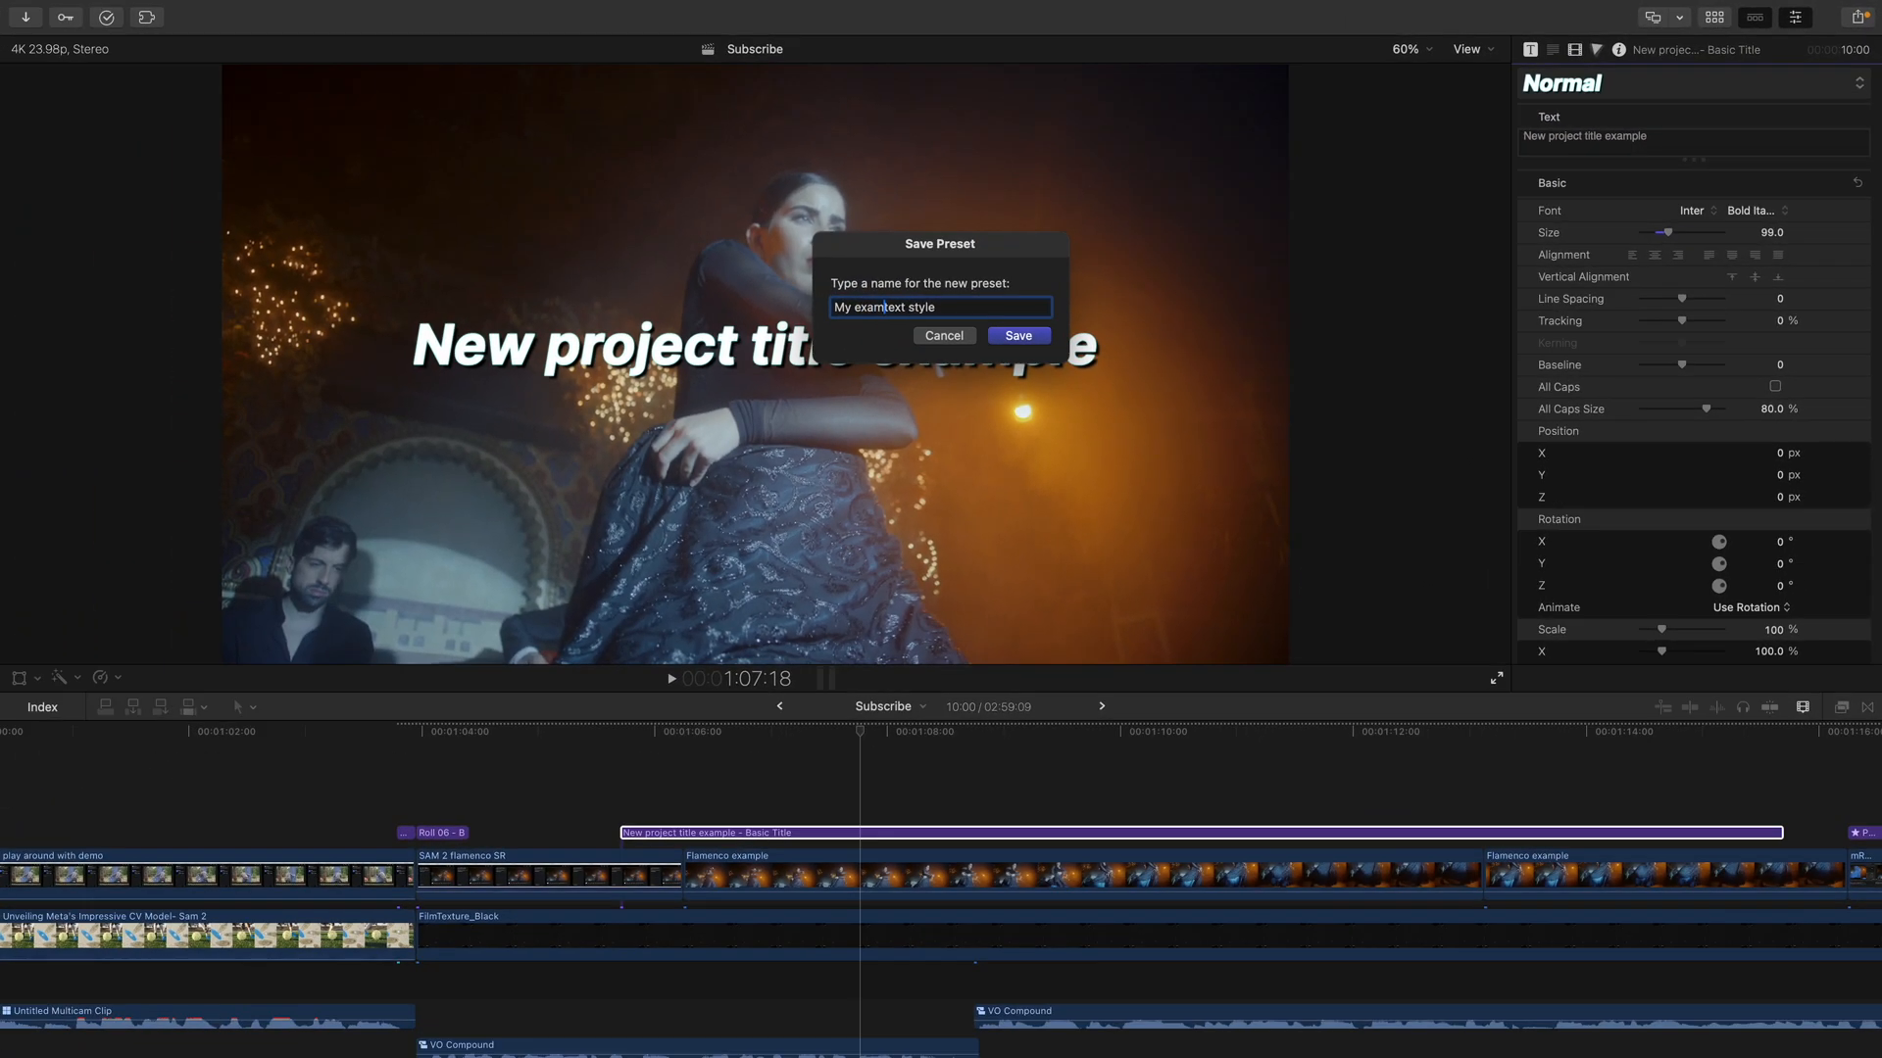
click(1016, 335)
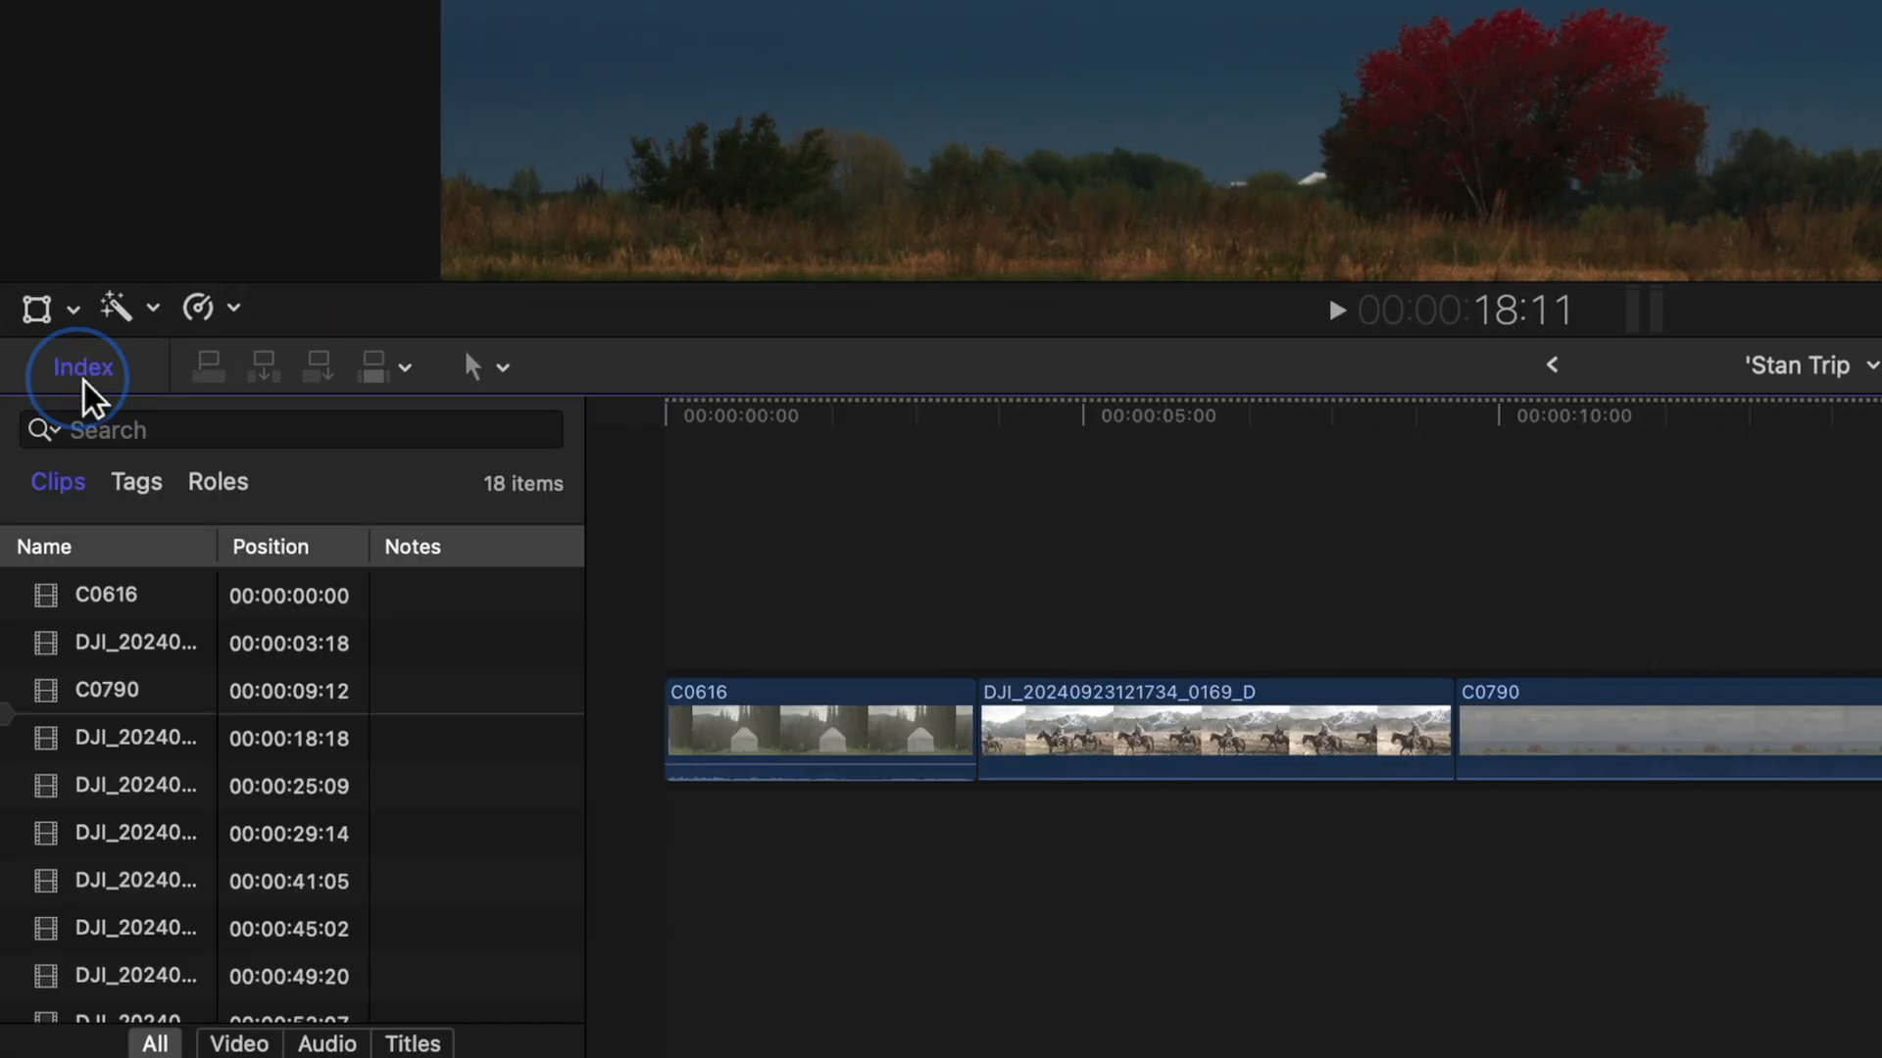
- Filter the clip index by 'dji' and select a range of DJI clips
text(dji)
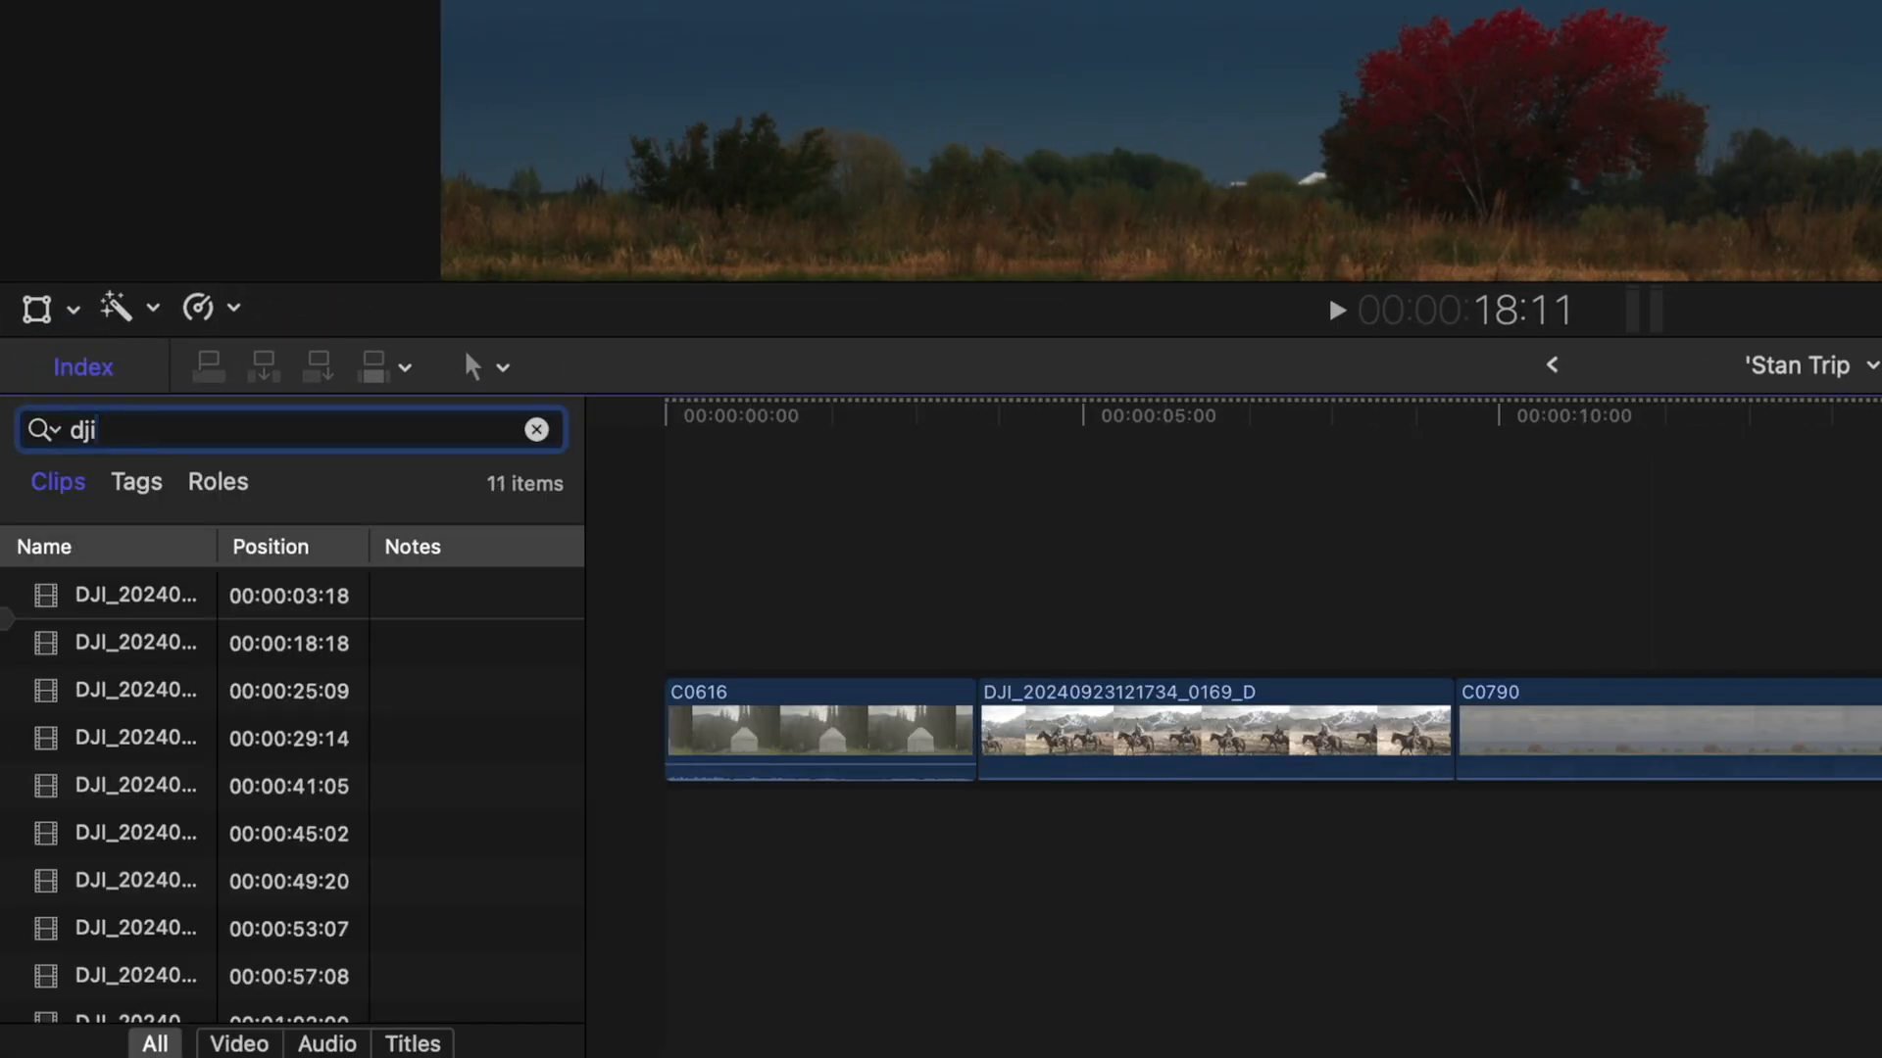
click(1209, 732)
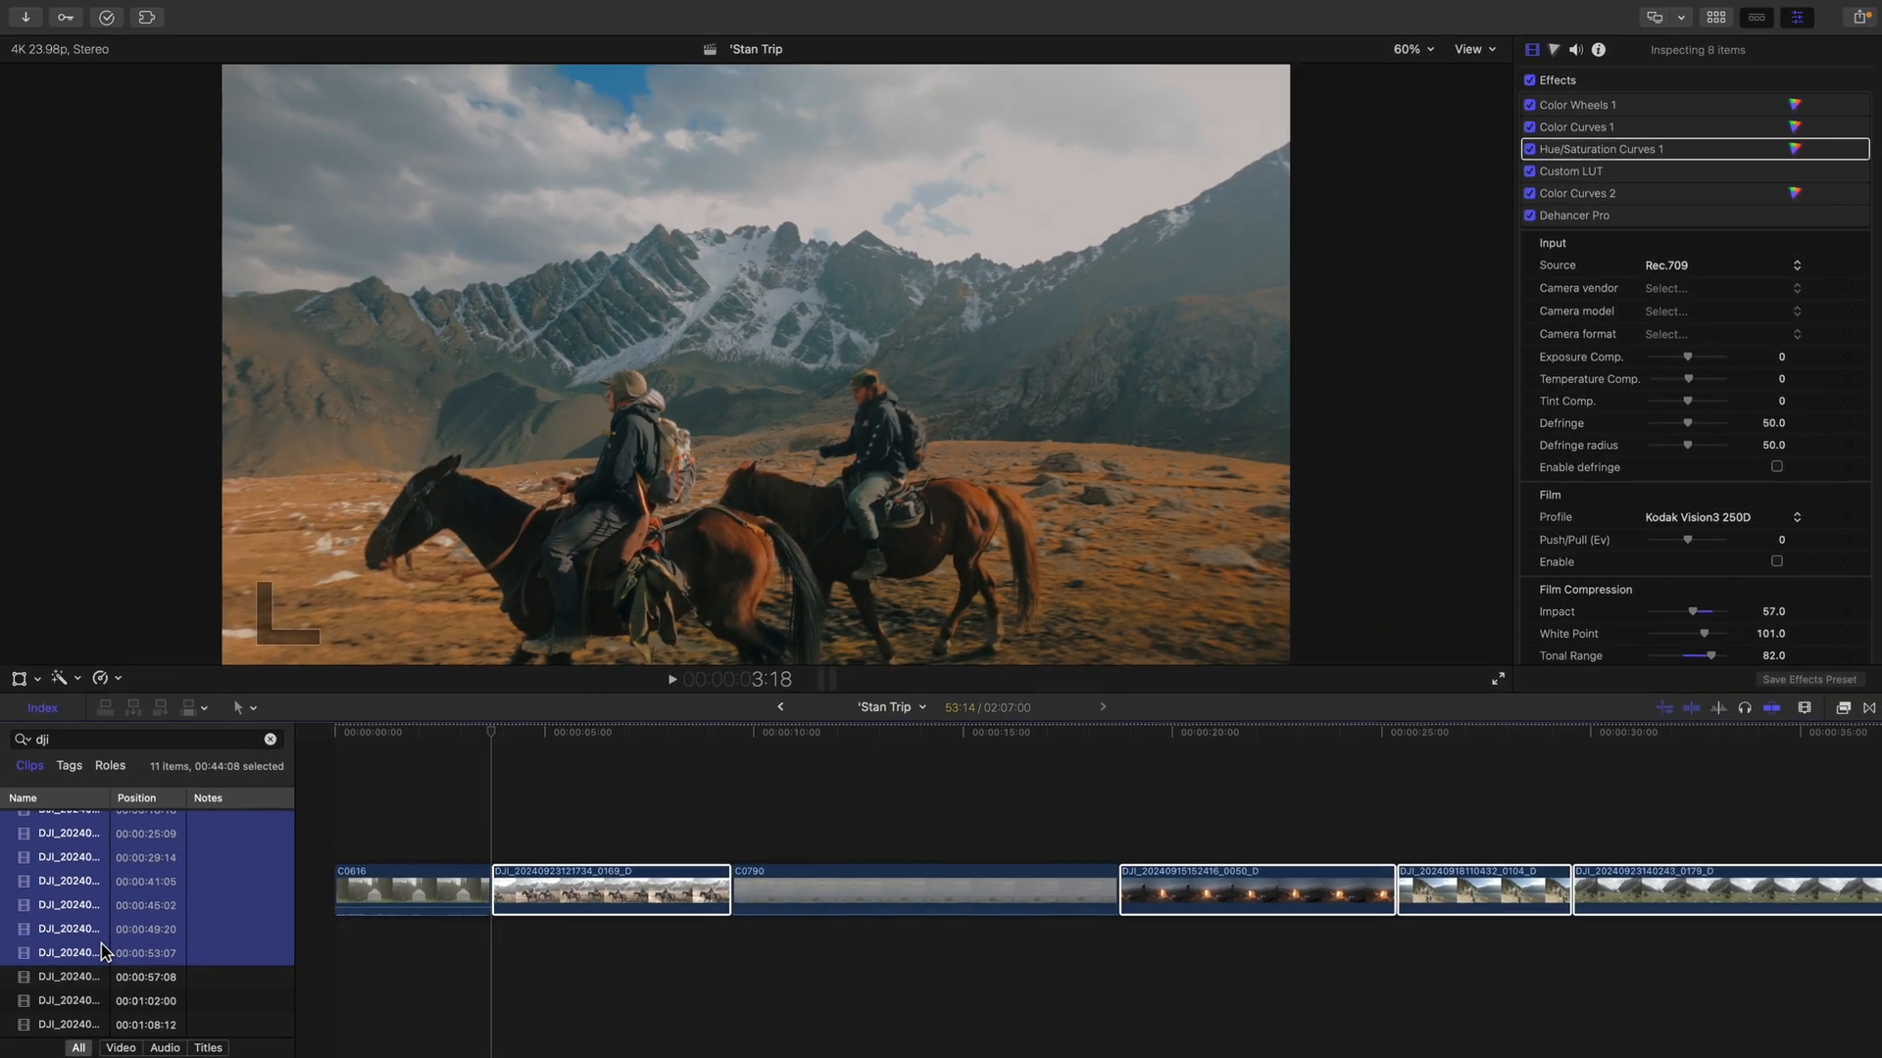
click(382, 16)
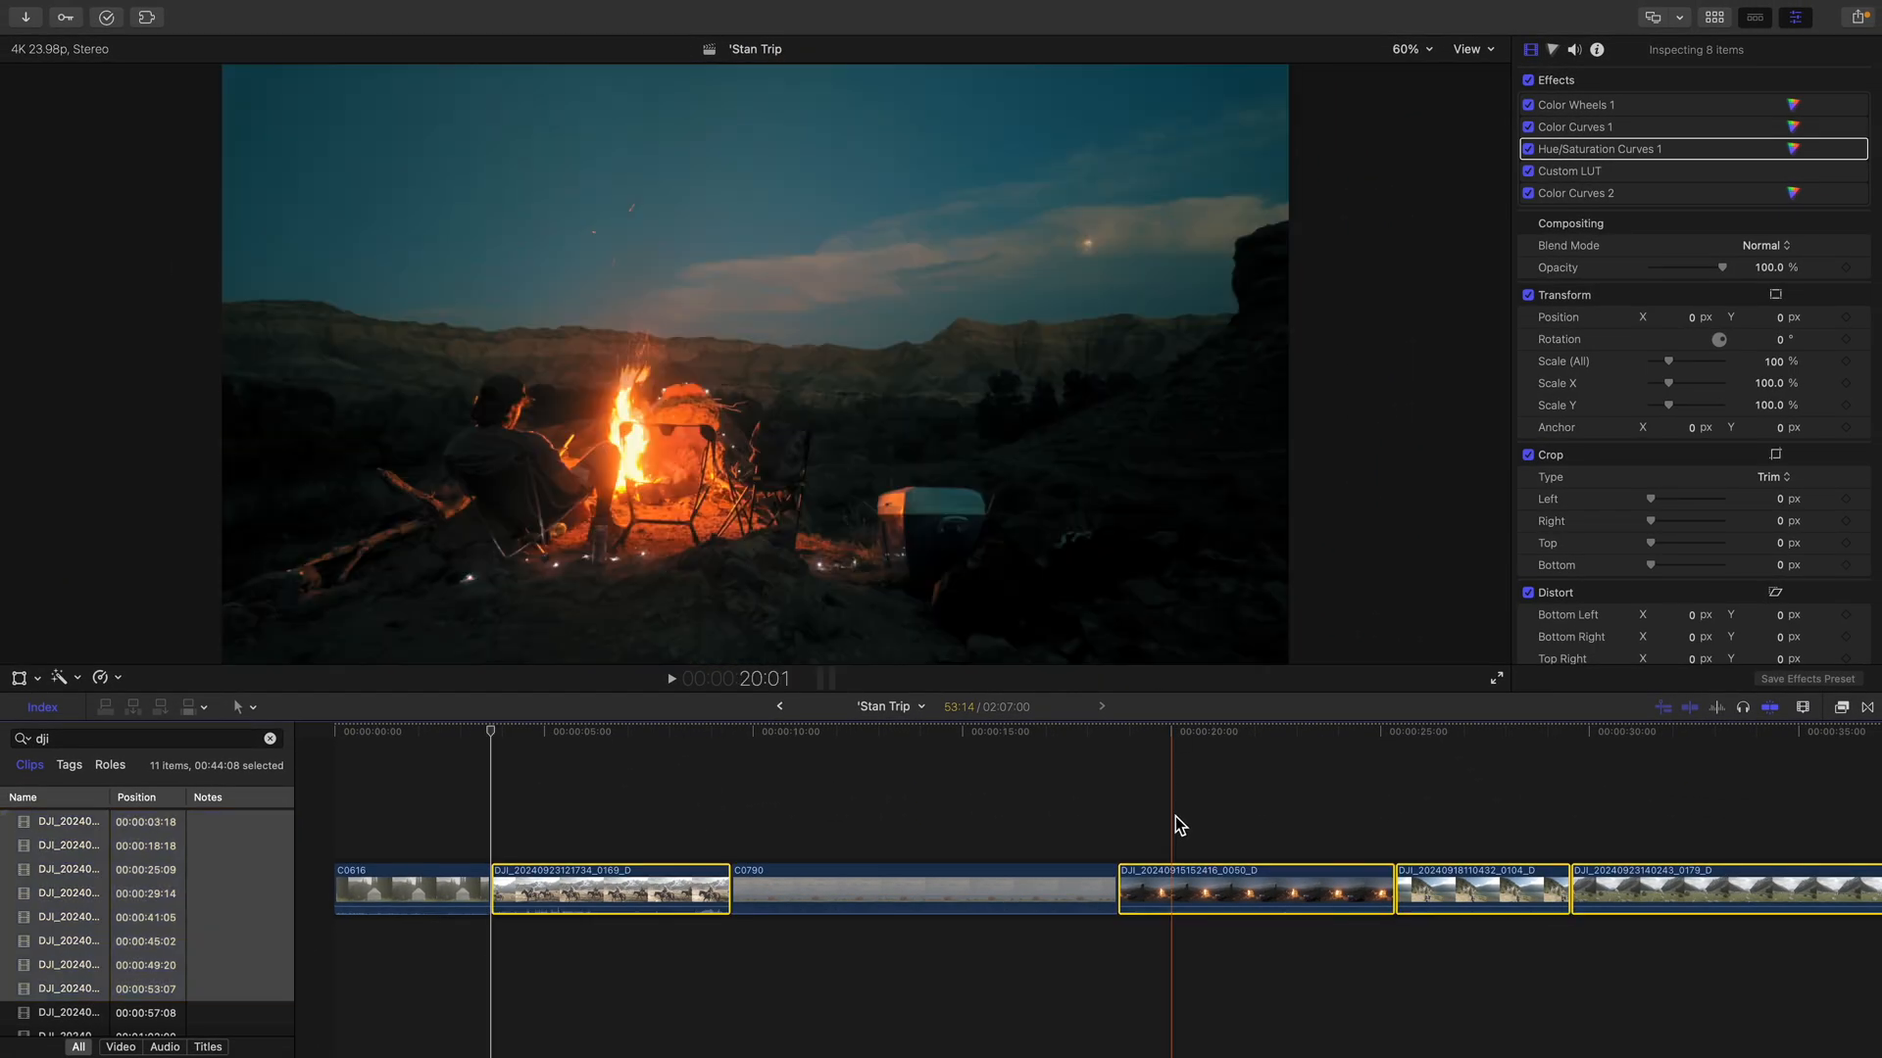
click(1470, 48)
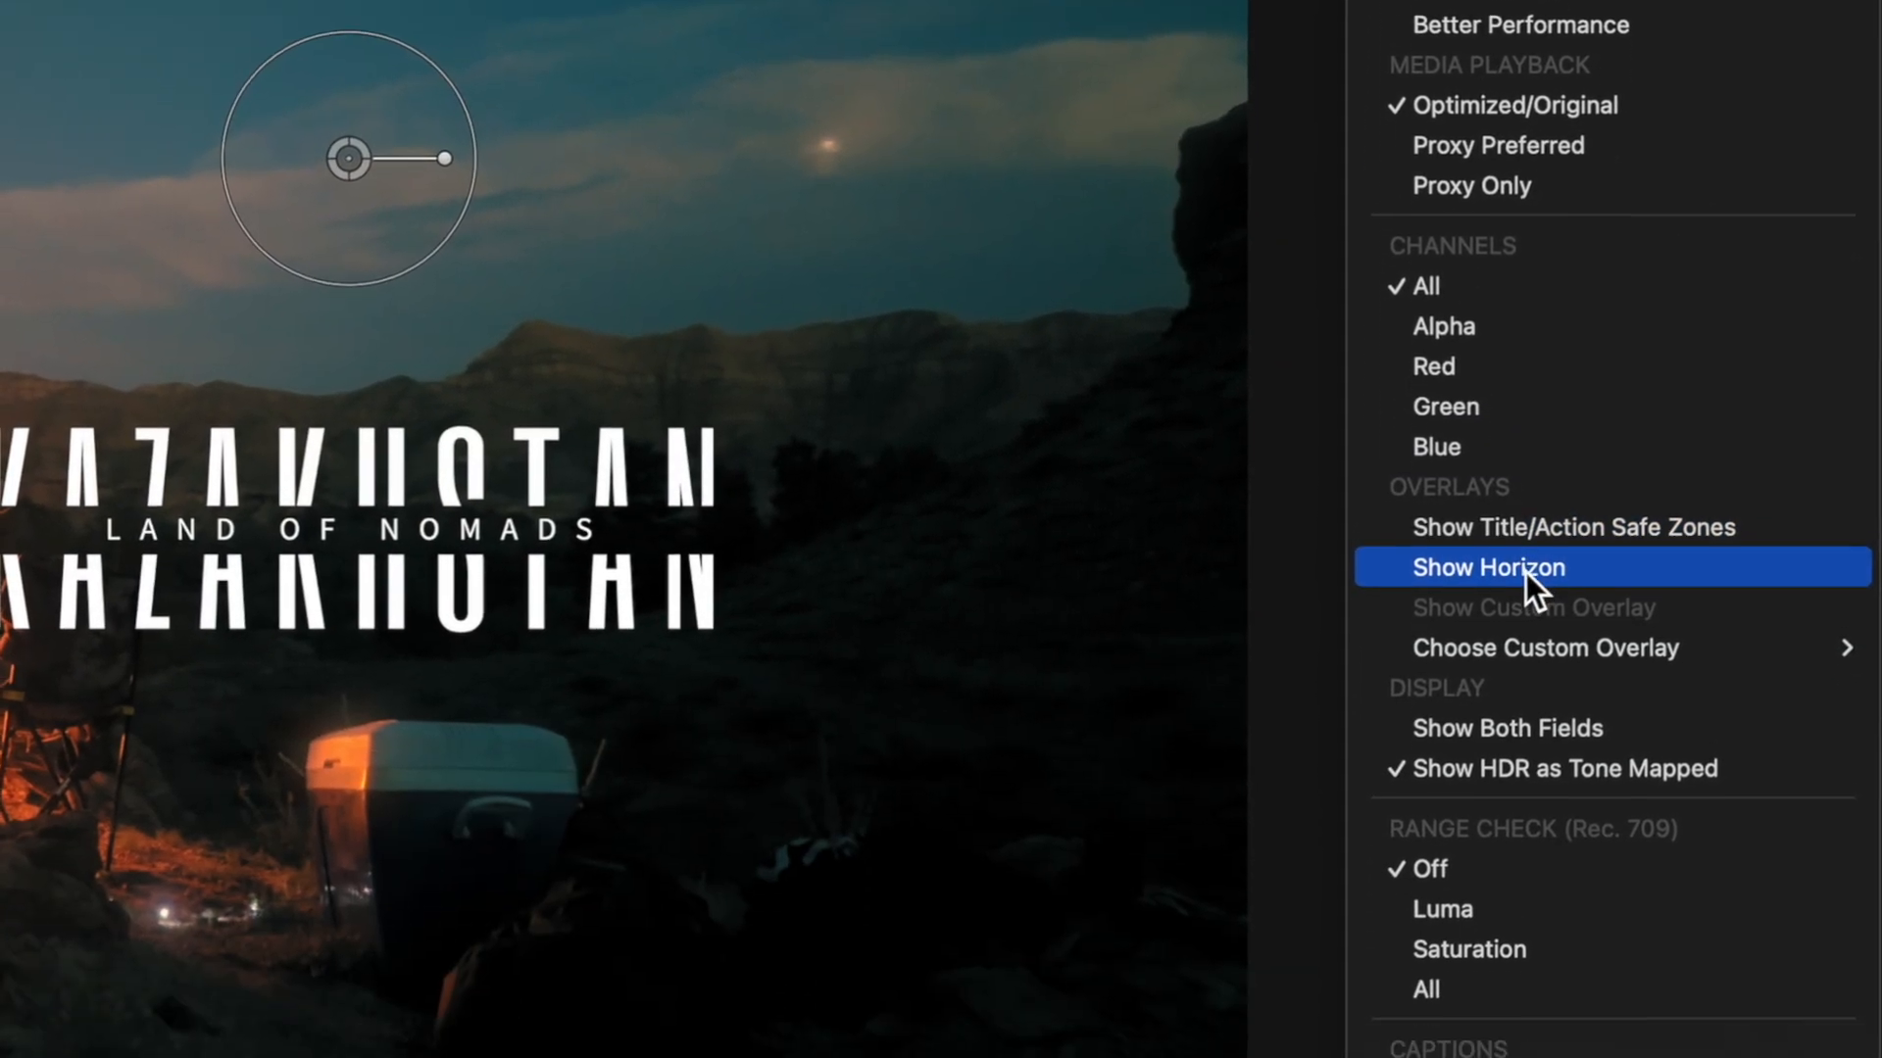
- Turn on Show Horizon over the campfire shot in the viewer
click(1488, 568)
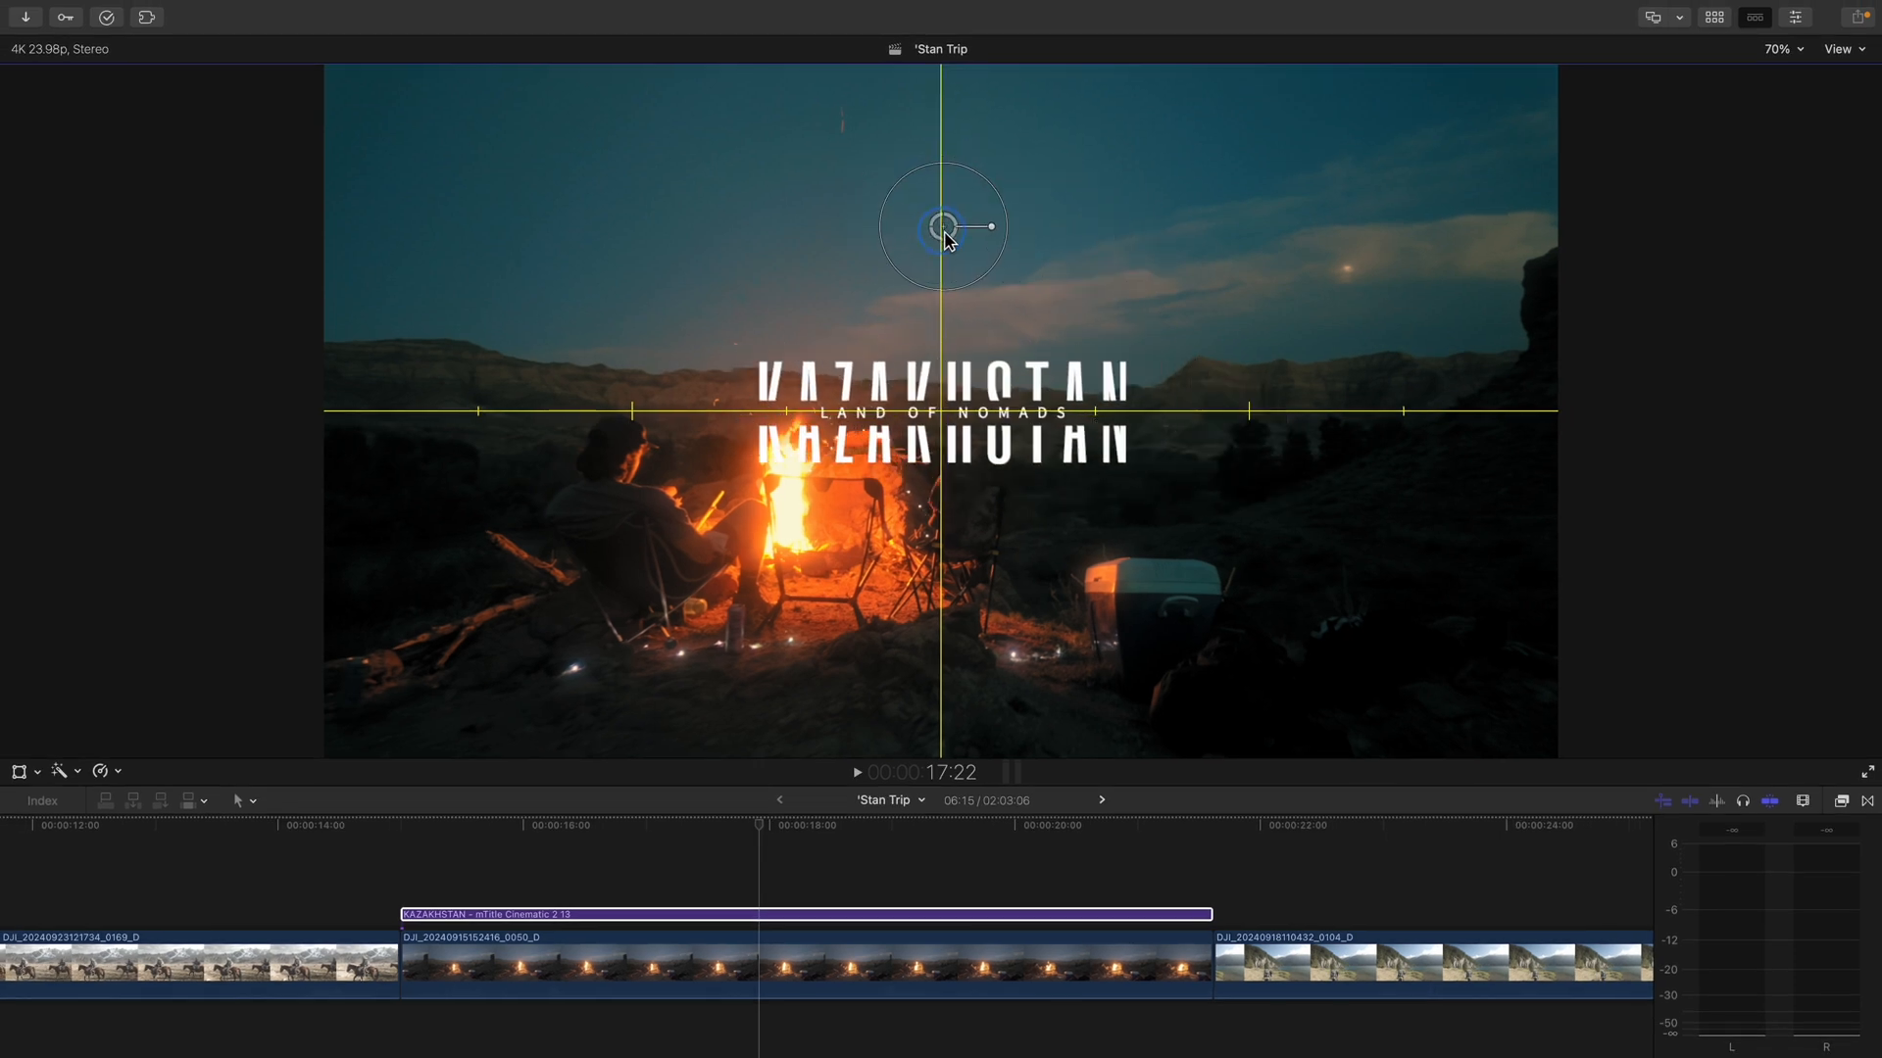
mouse_move(1185, 245)
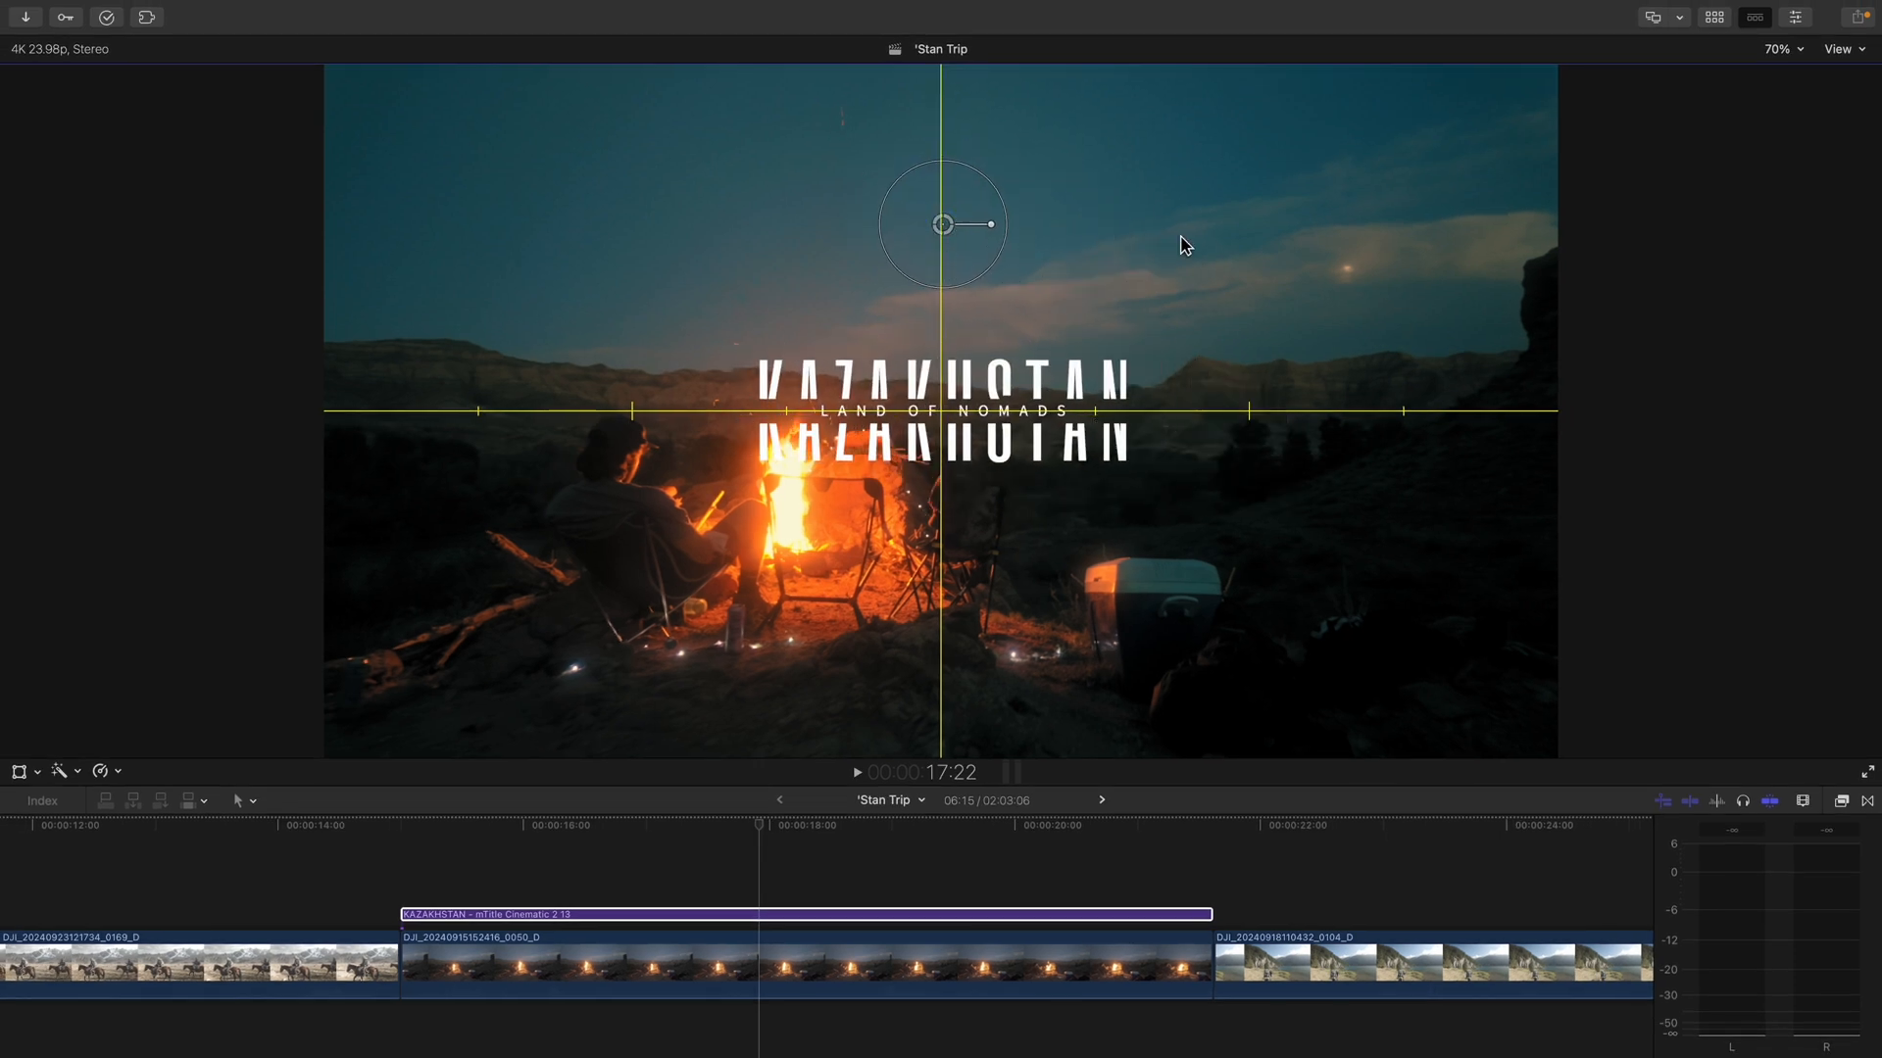
click(1841, 48)
text(KEYB)
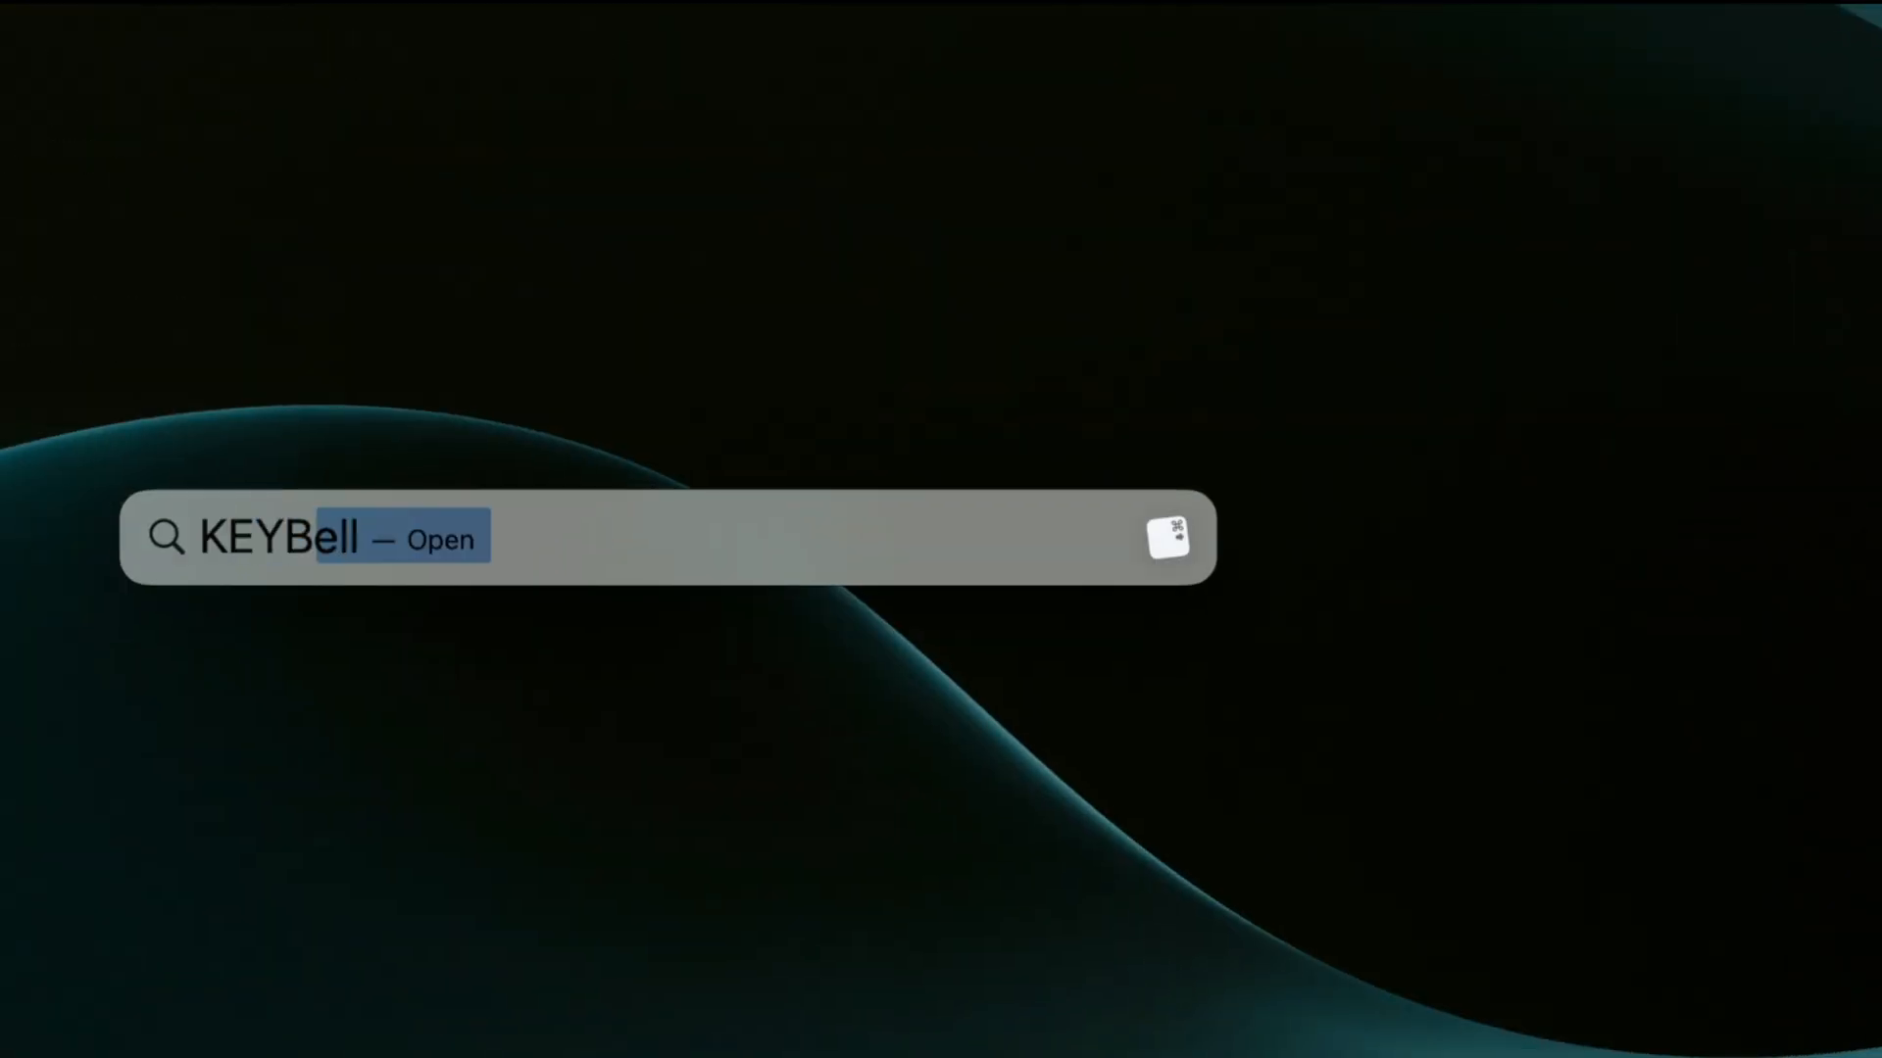
- Add a Final Cut Pro app shortcut, Control-Option-H, for the Show Horizon command in Keyboard Shortcuts
key(Return)
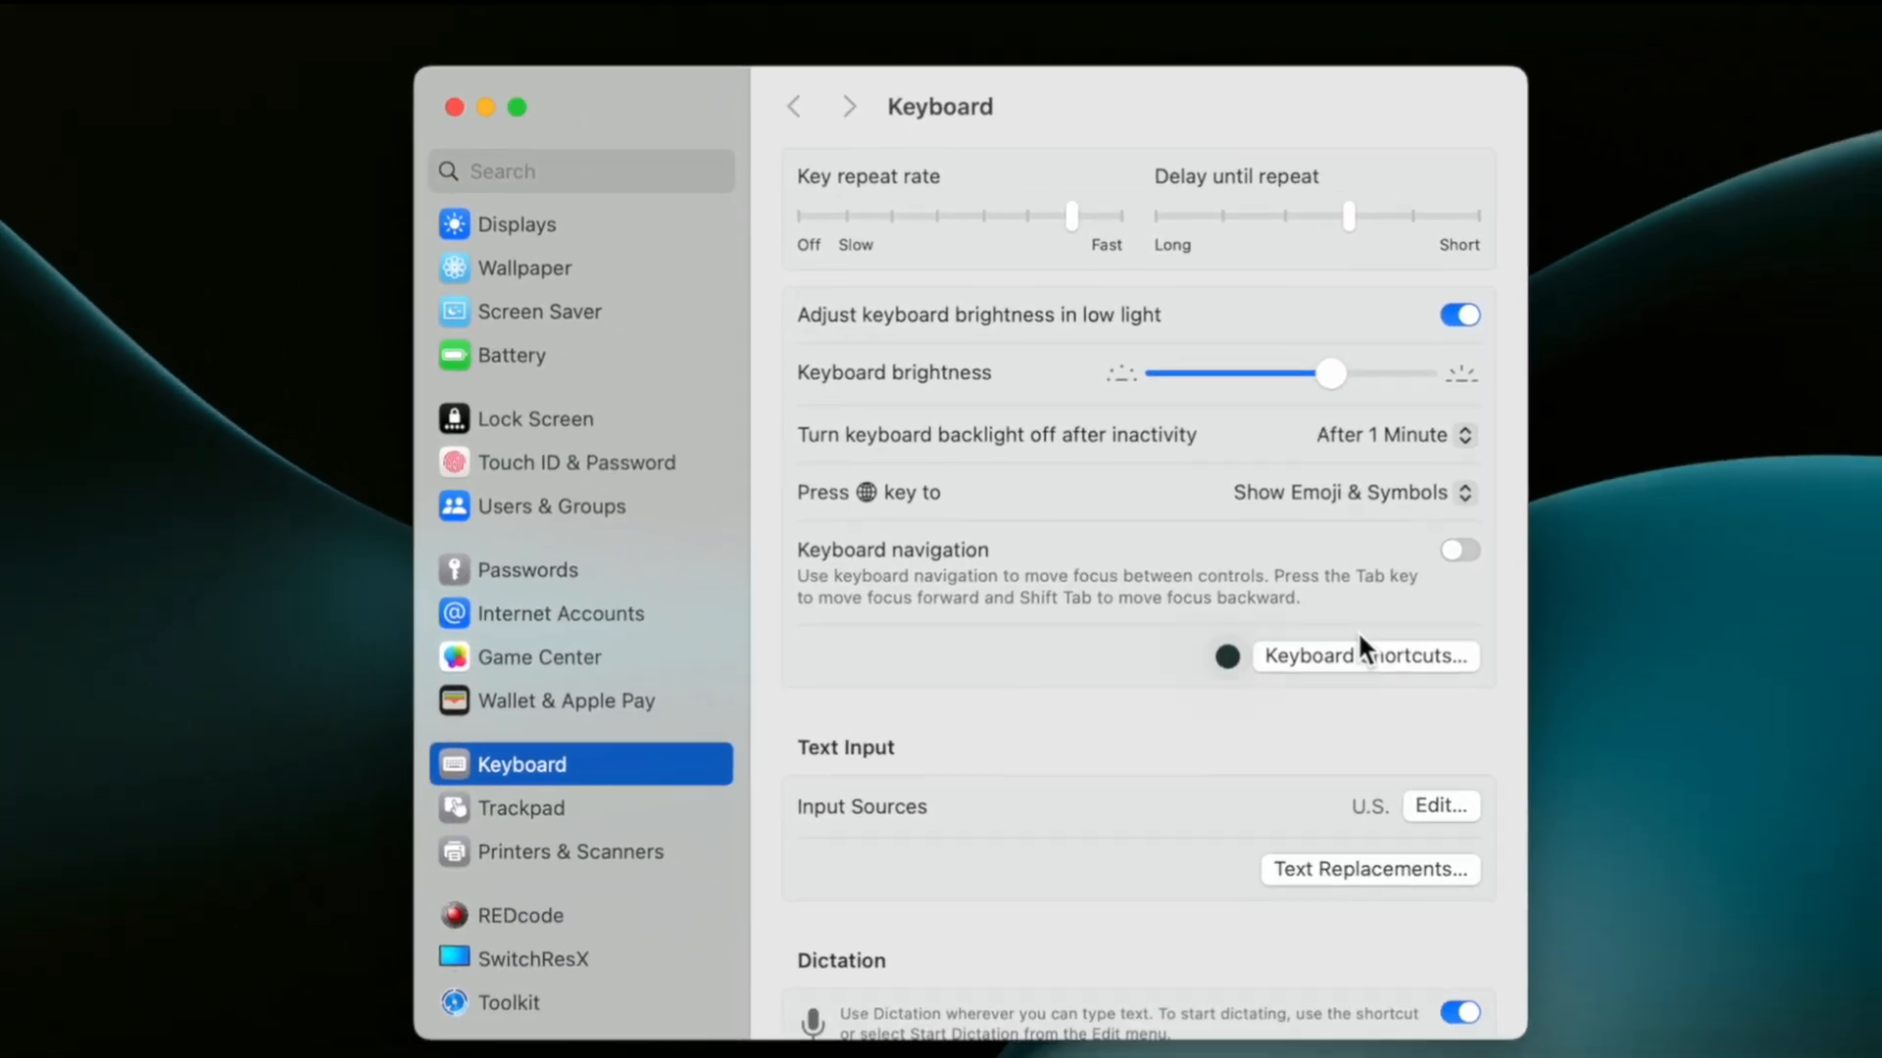
click(1365, 655)
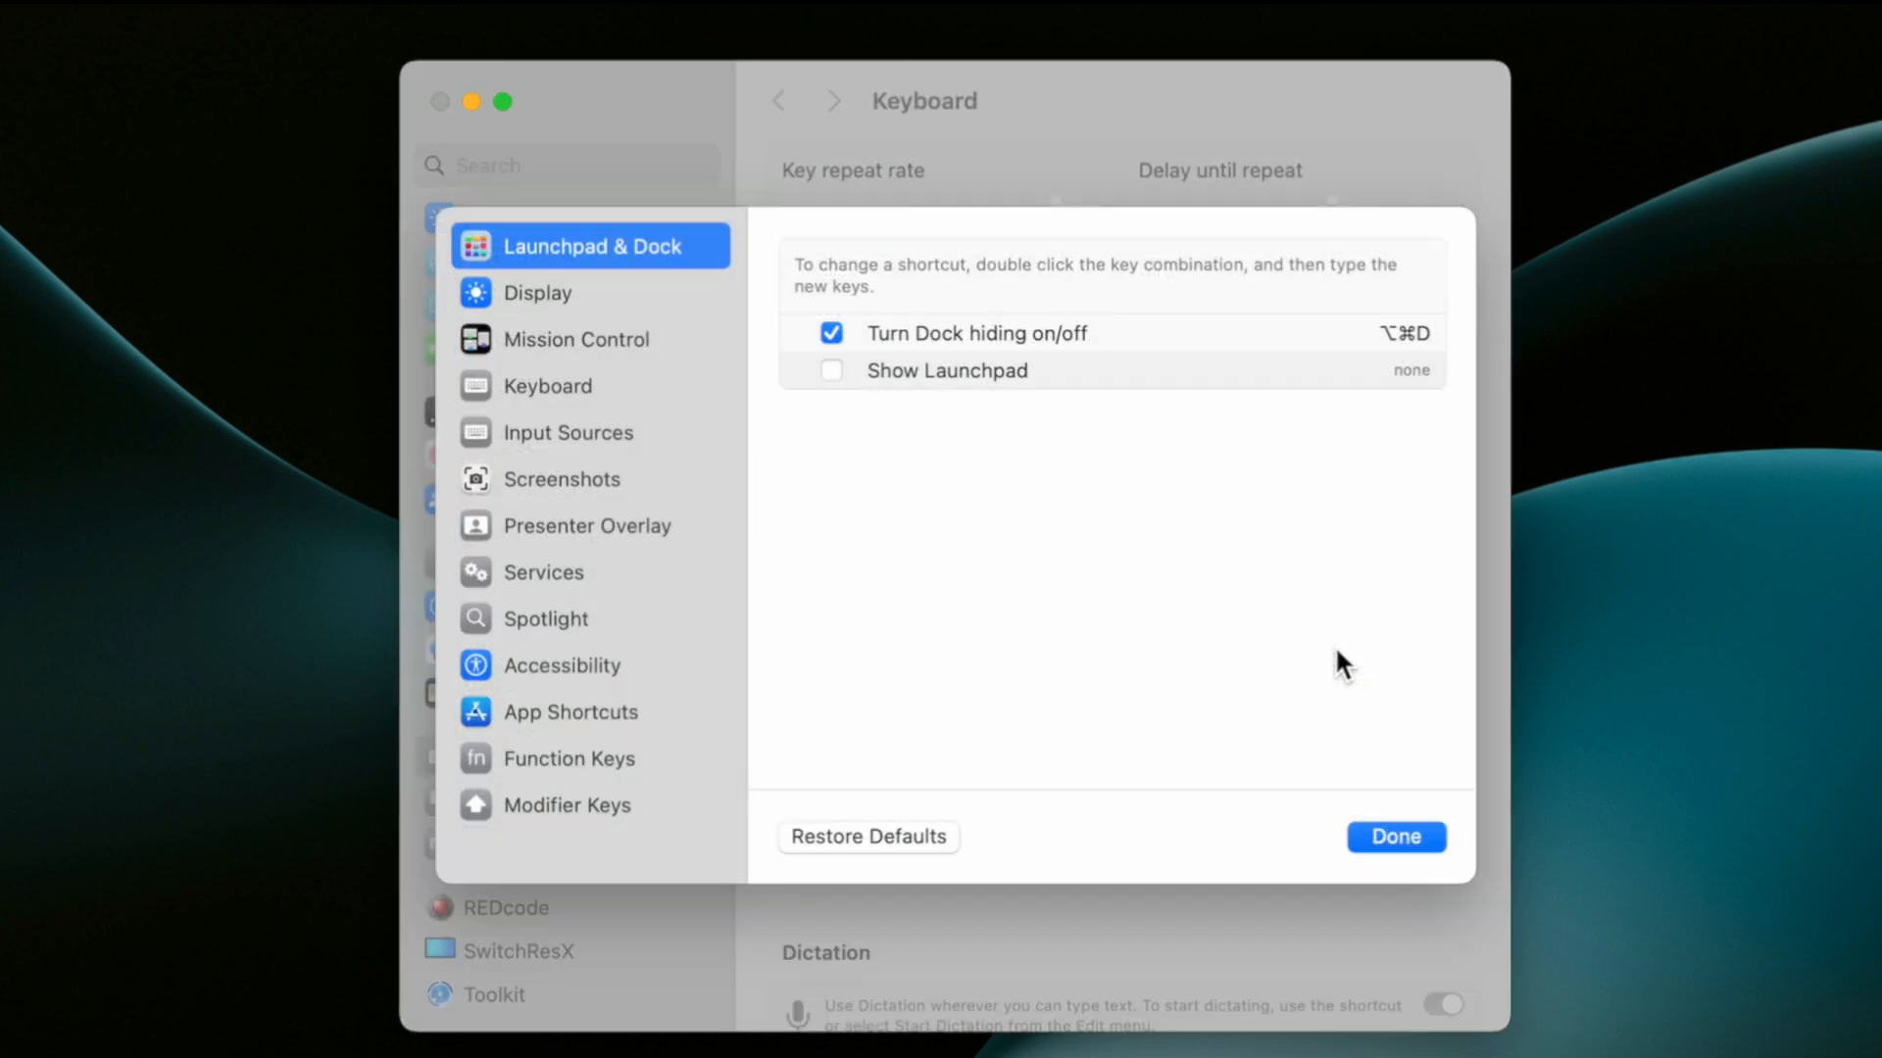
click(571, 710)
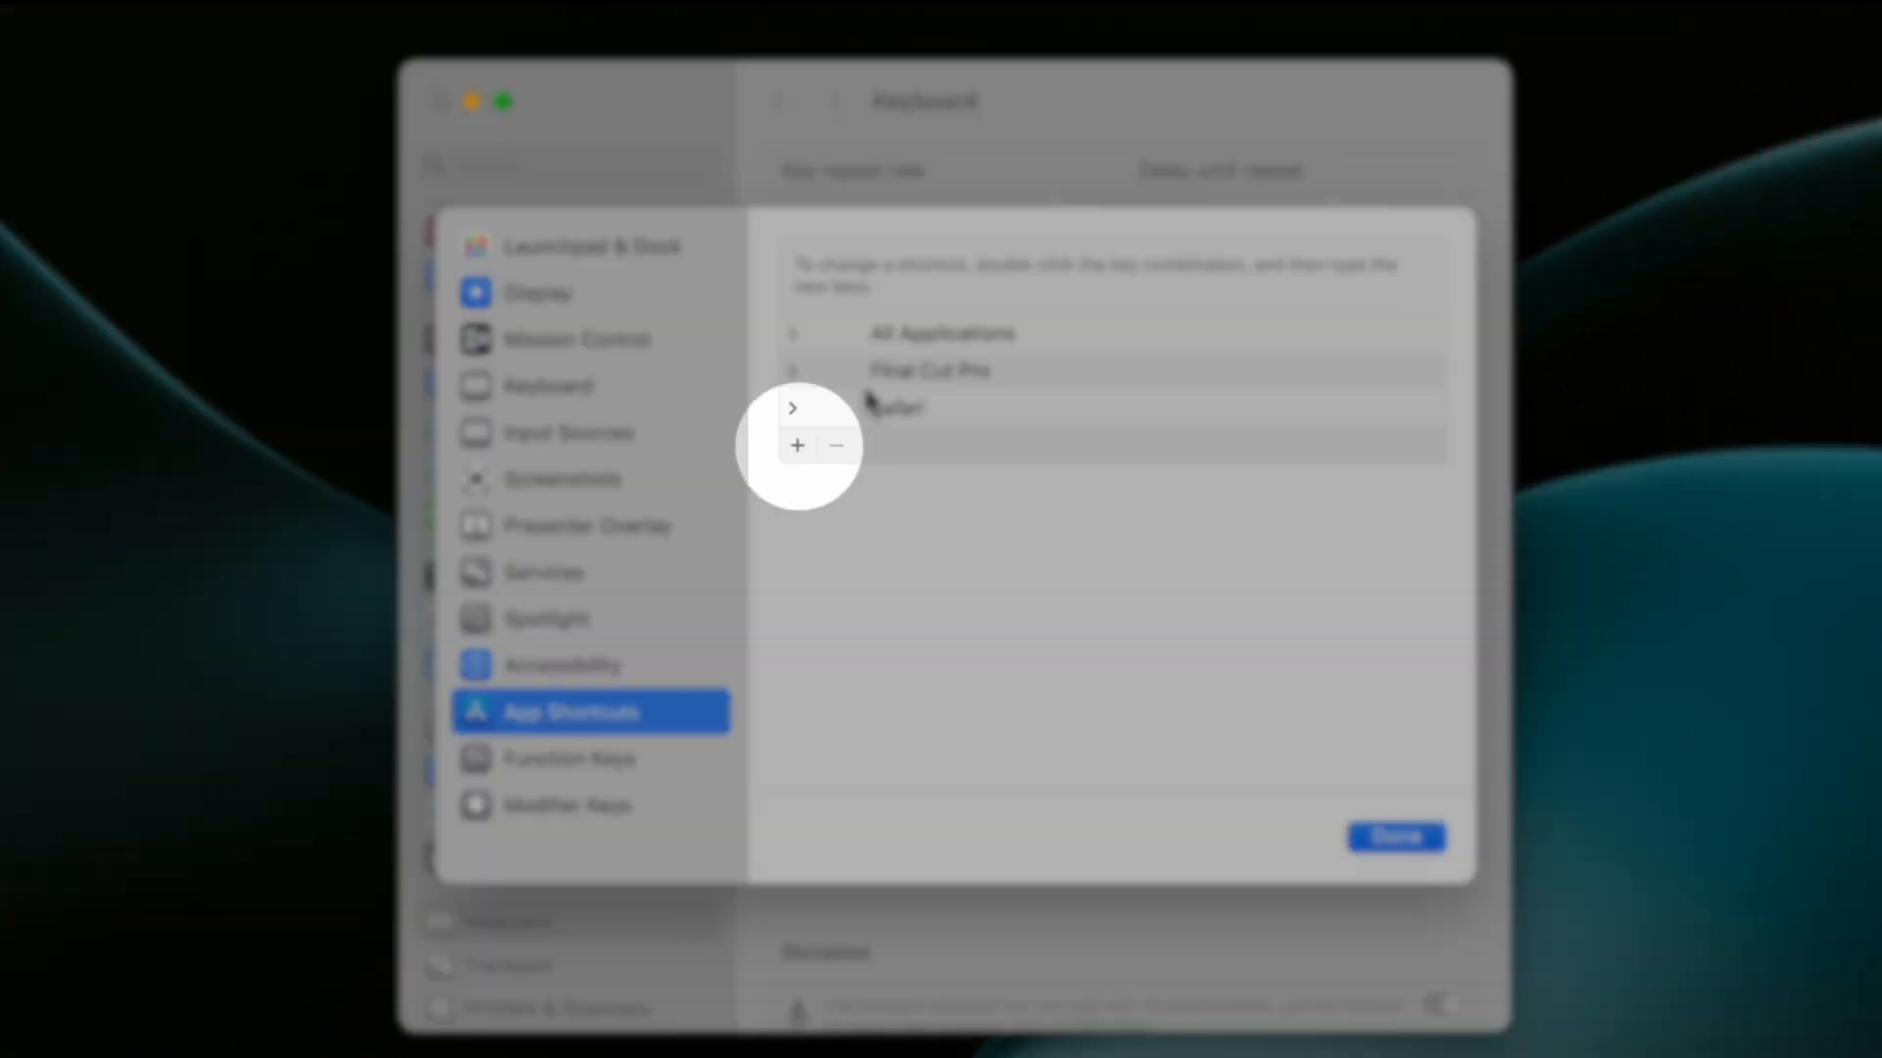
click(796, 445)
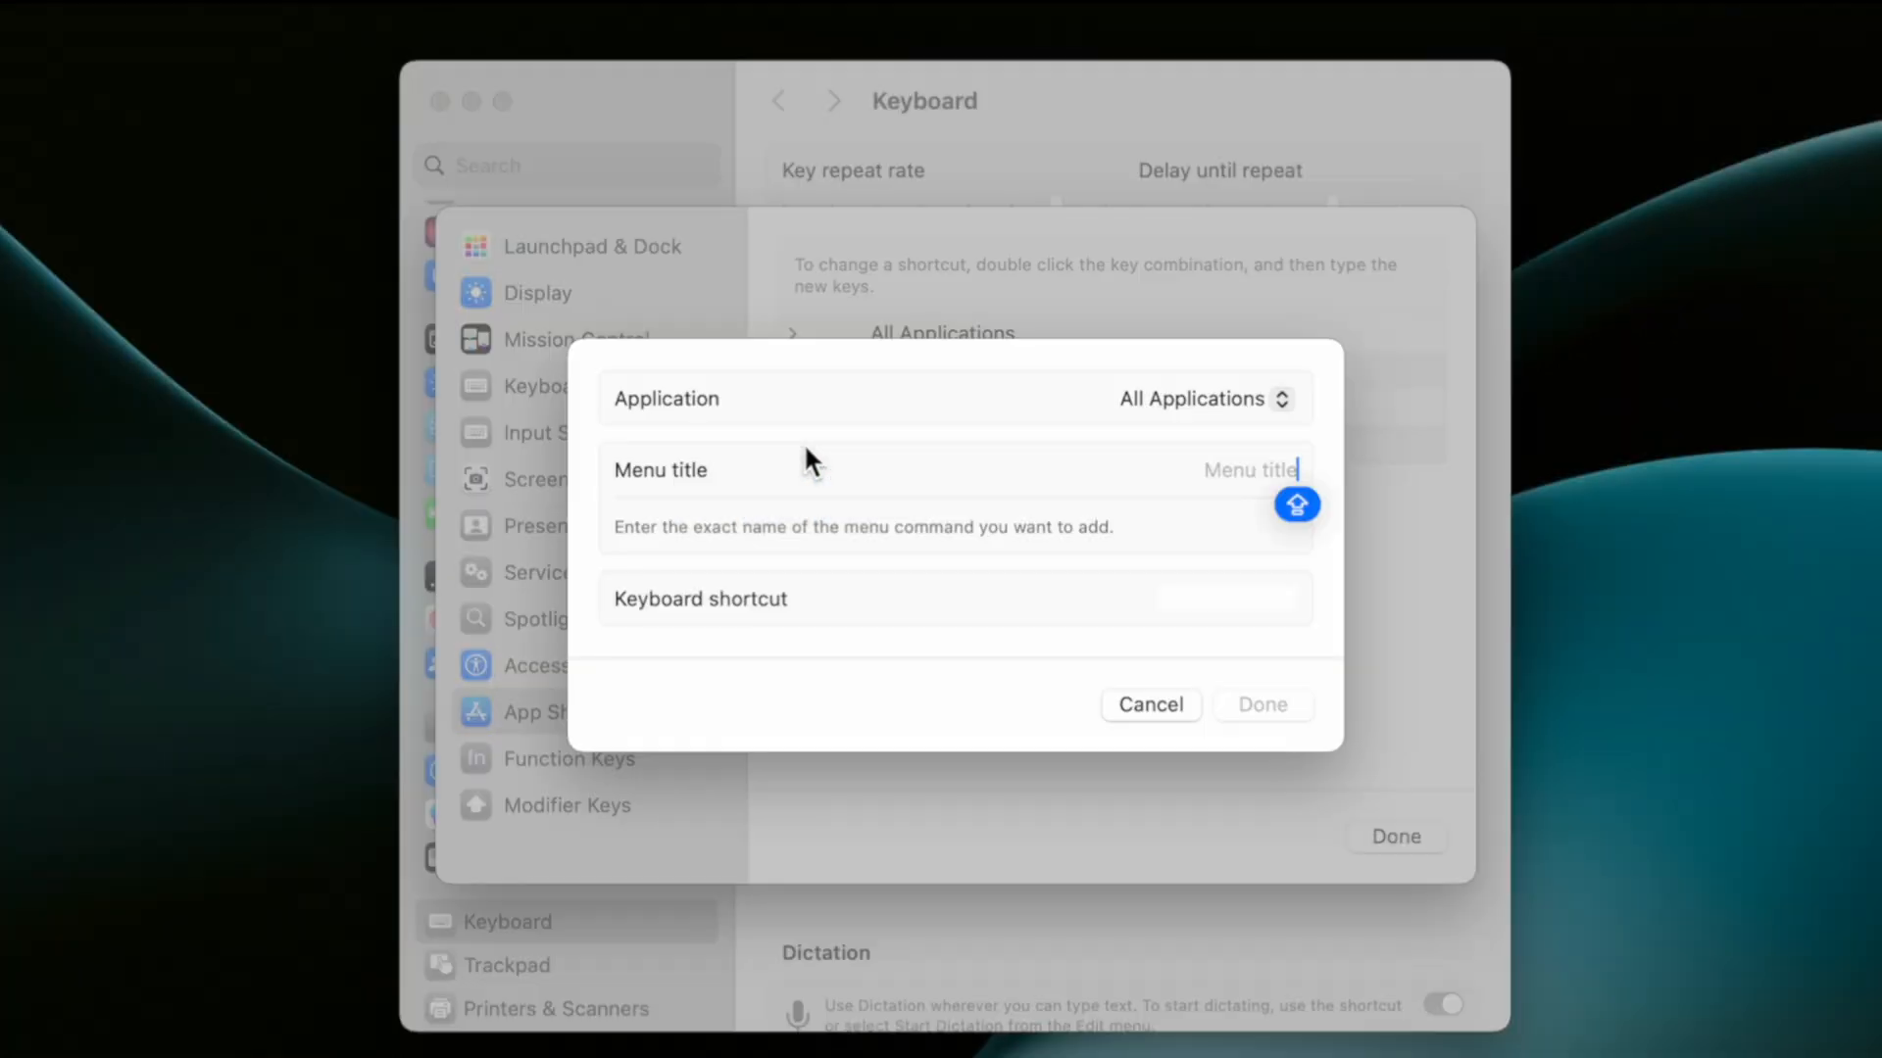
click(1203, 399)
text(S)
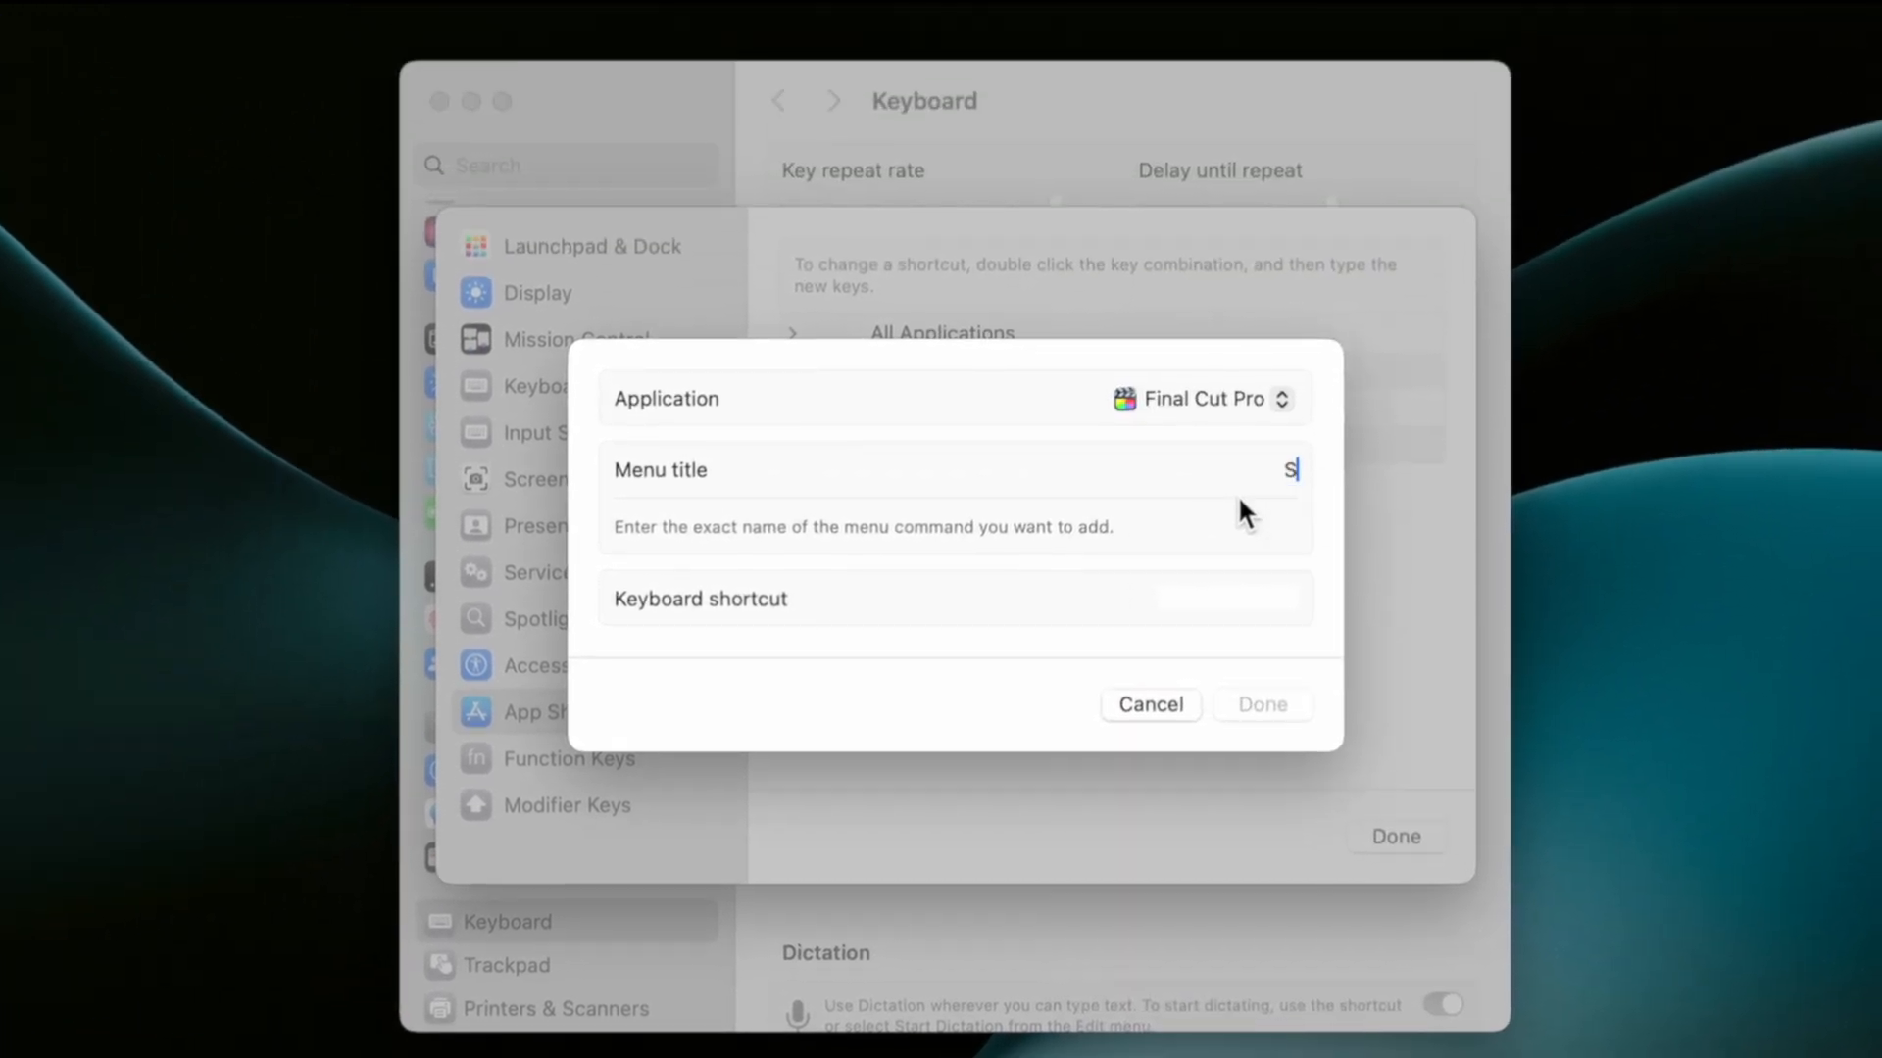
click(1224, 599)
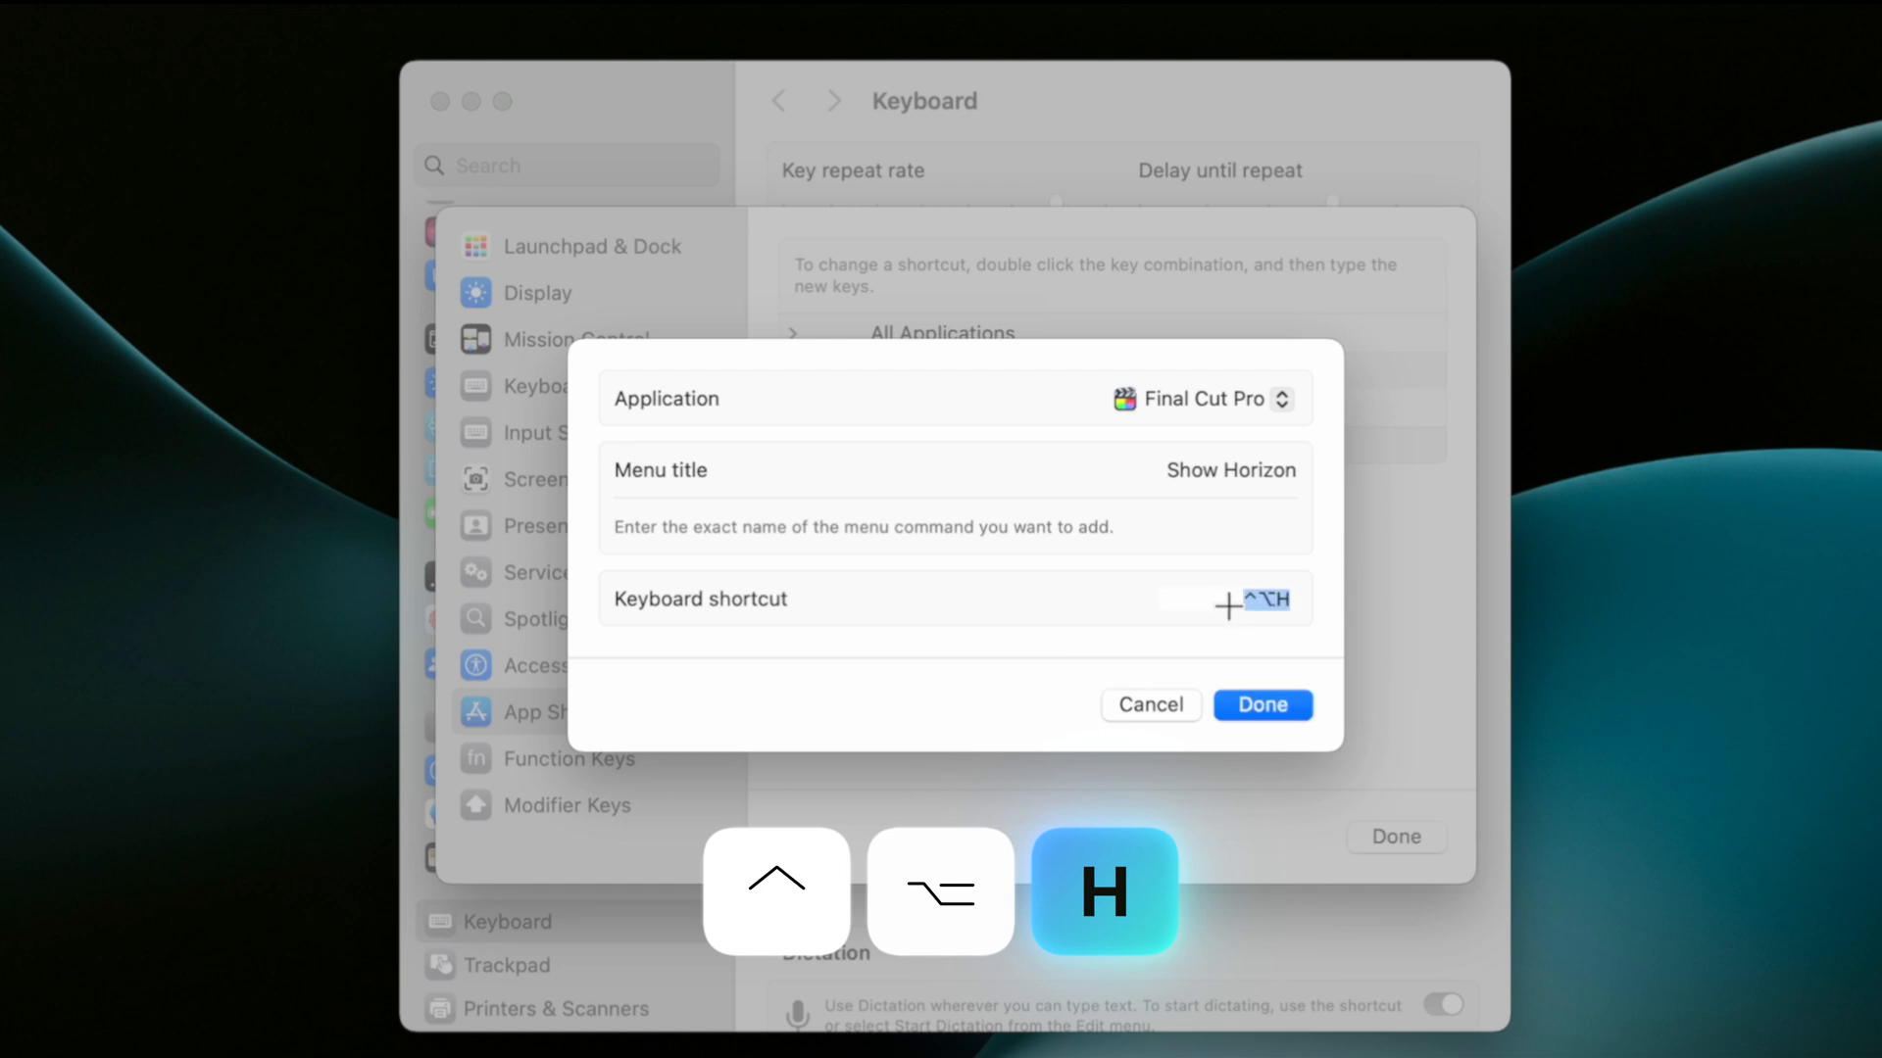
click(1261, 704)
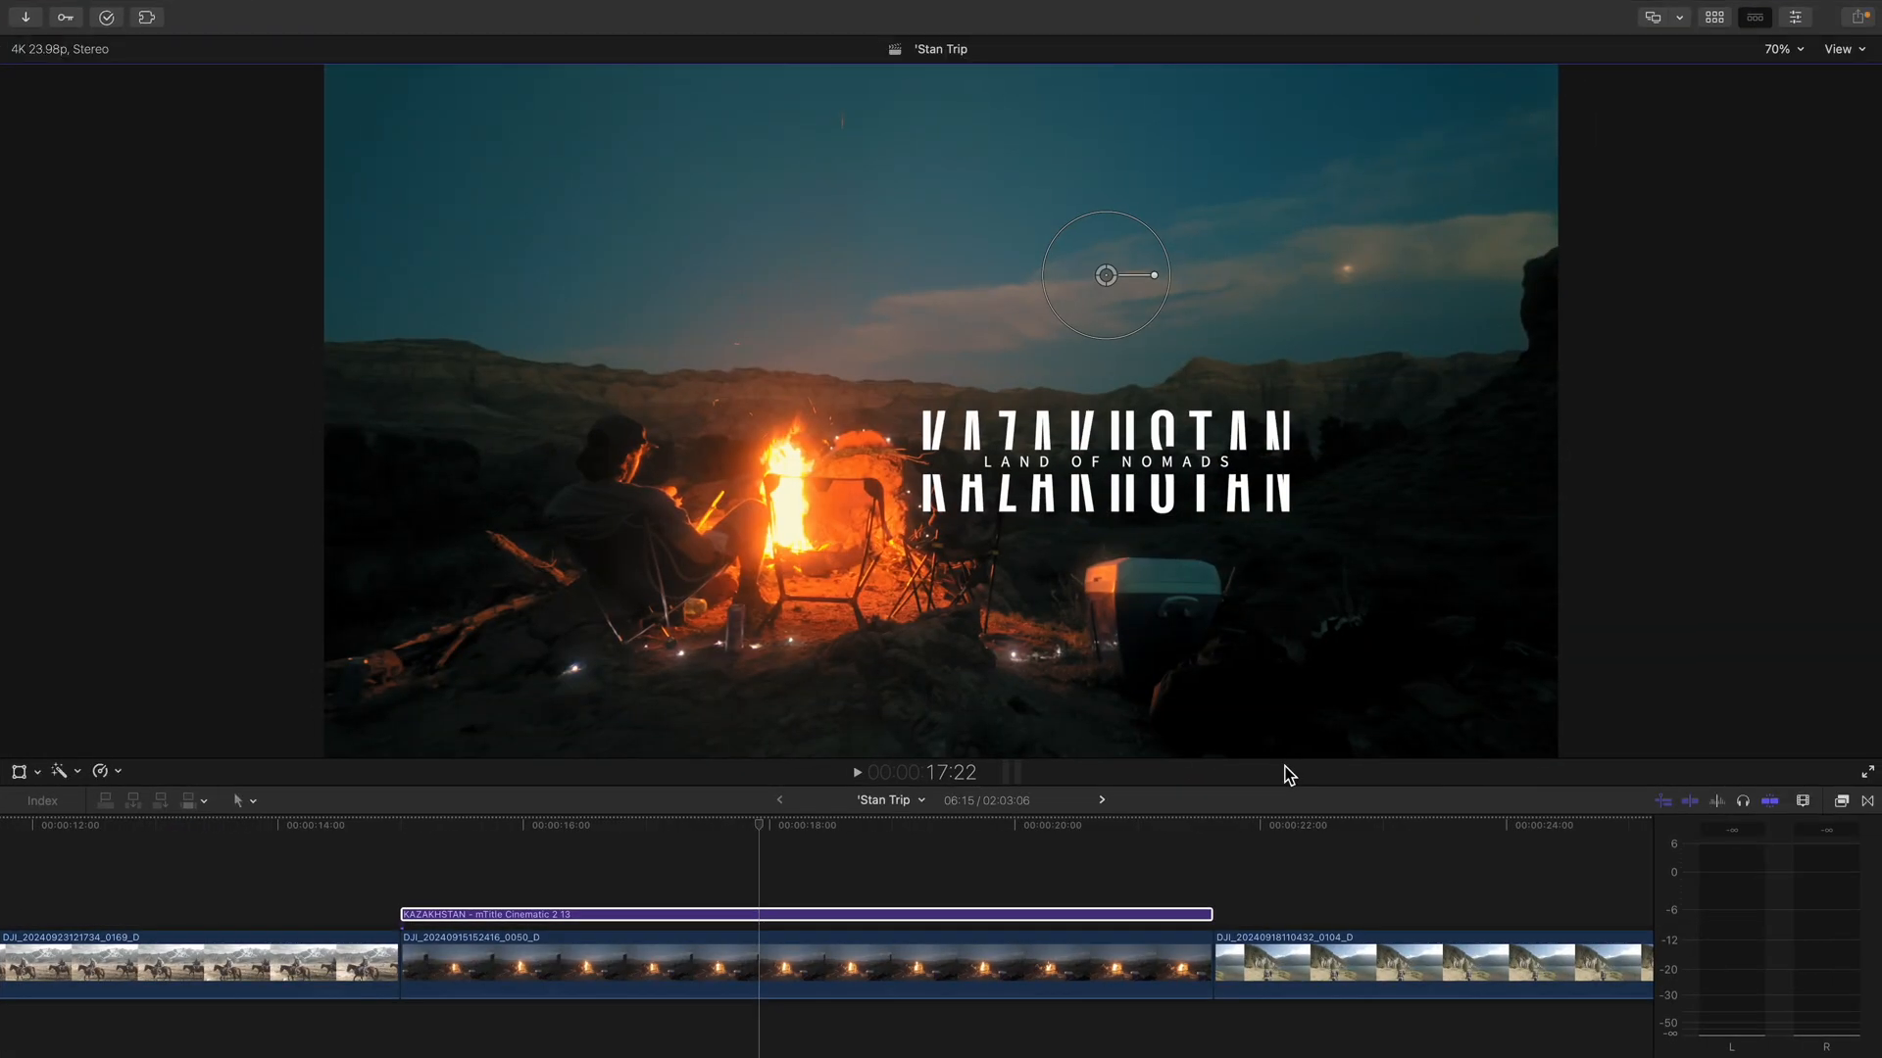
key(h)
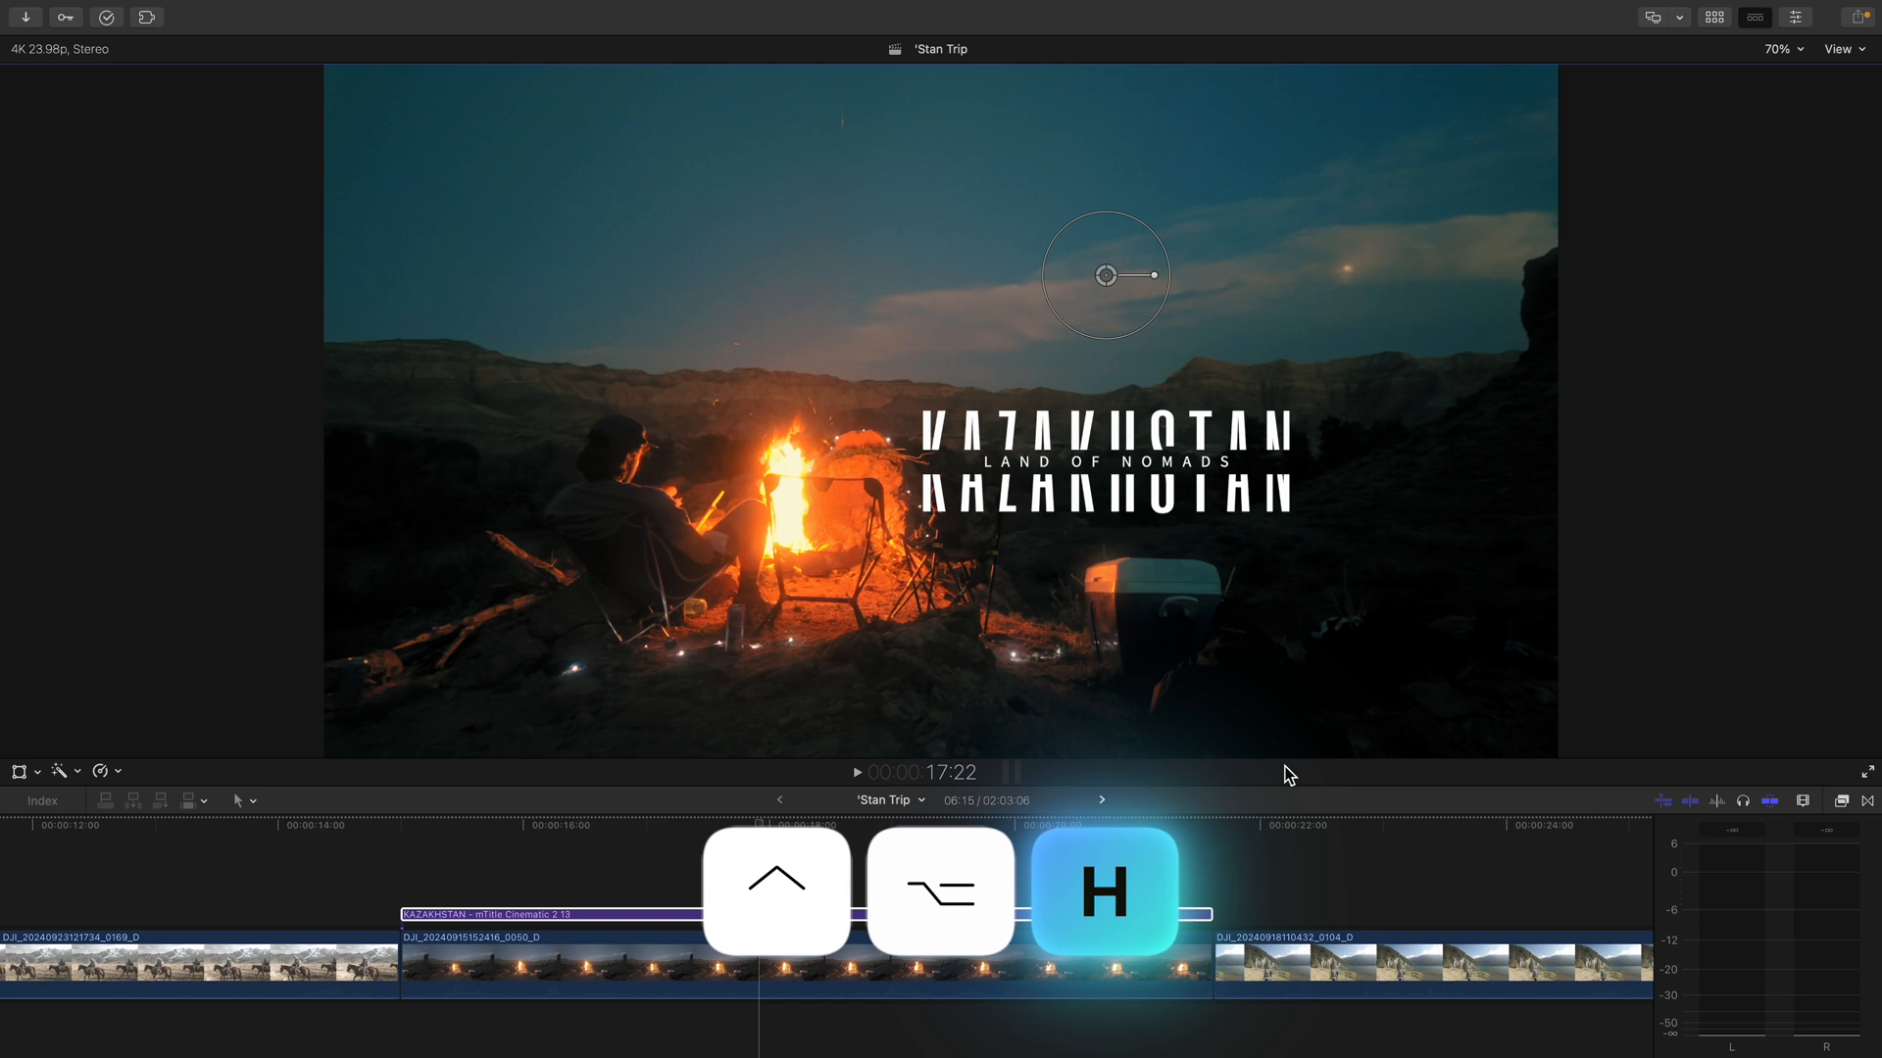